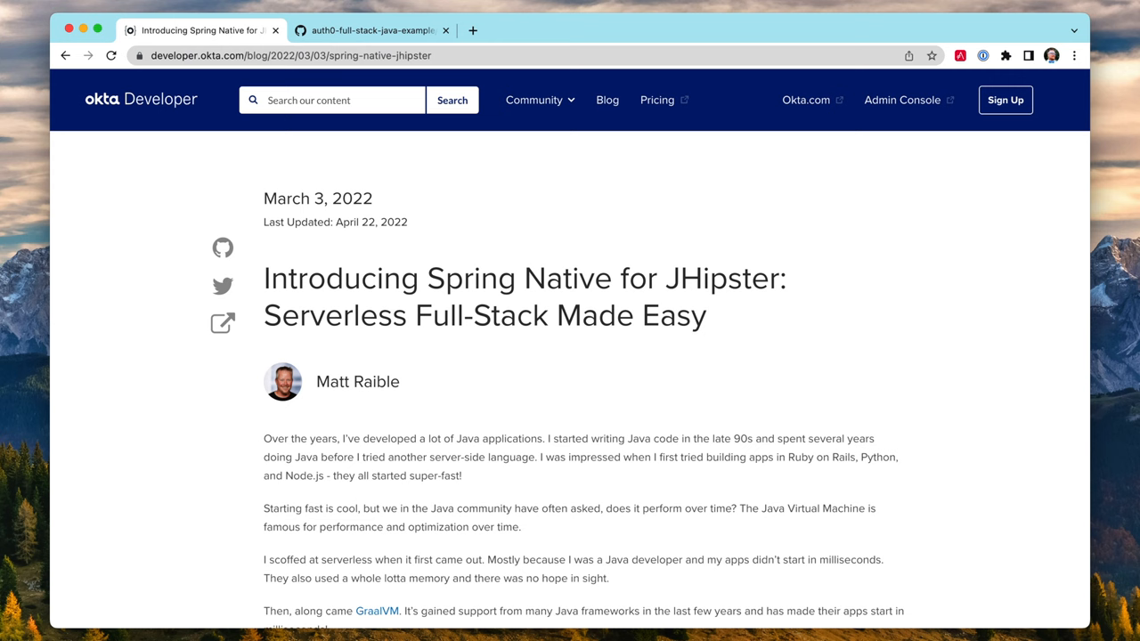
mouse_move(222, 247)
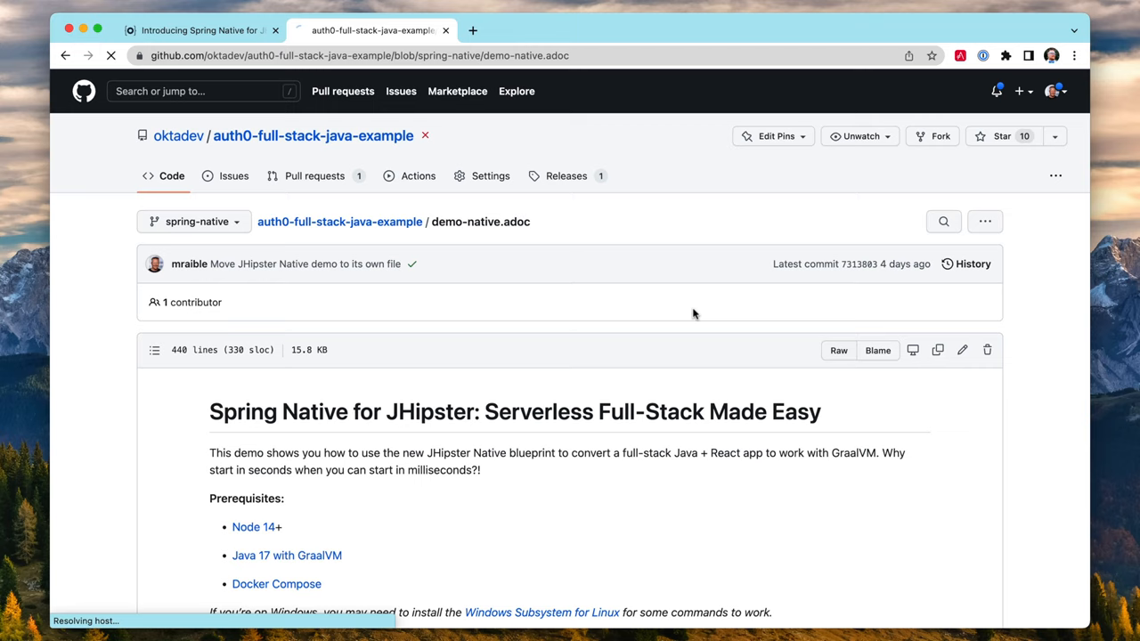
Step: Switch the demo-native.adoc page to its raw rendered view
left_click(837, 349)
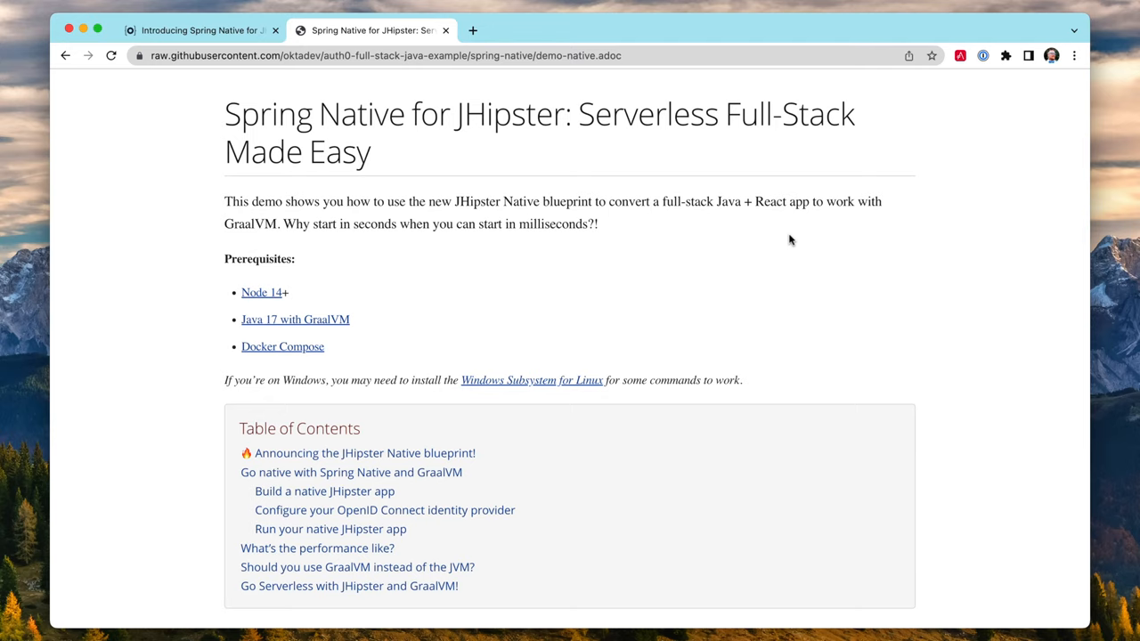
Step: Scroll past the table of contents to the npm install and ./mvnw package command blocks
scroll("down", 3)
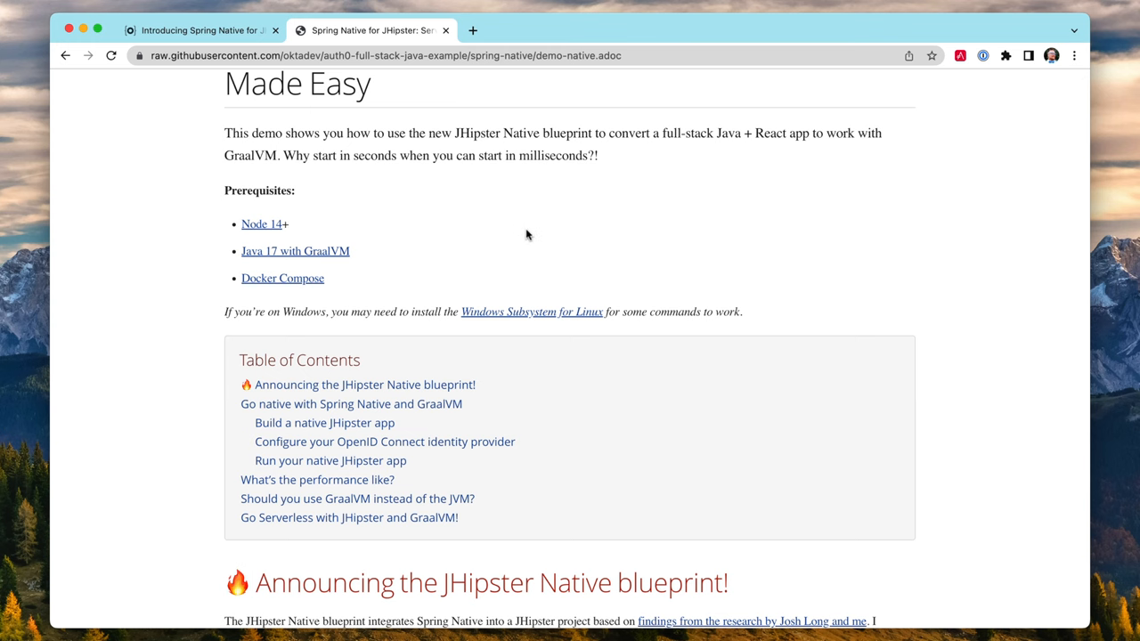
scroll("down", 3)
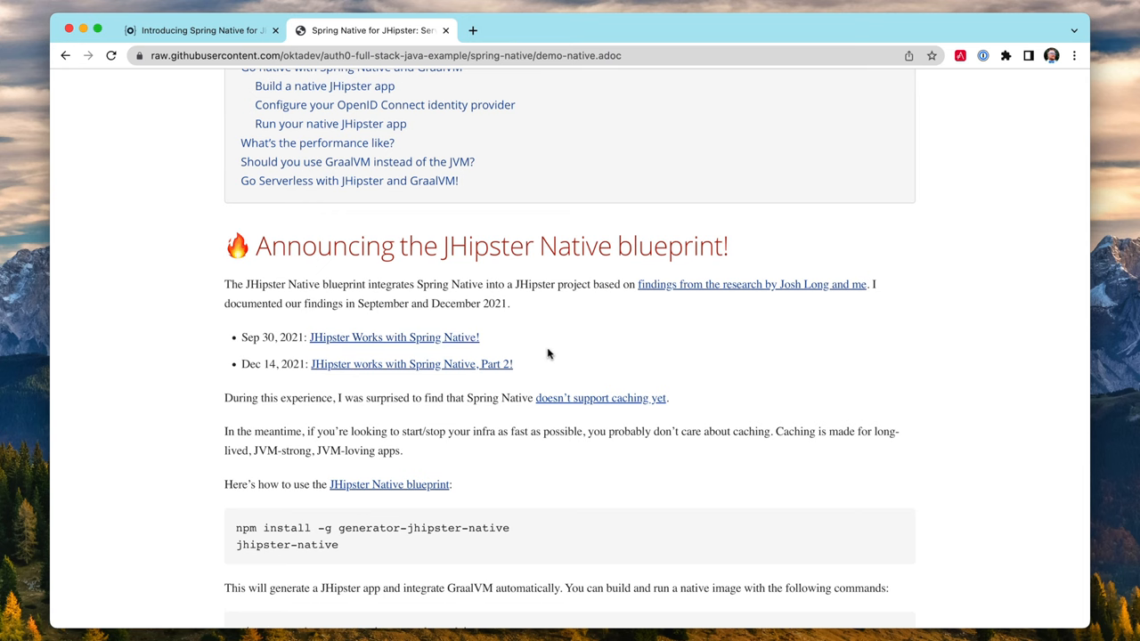
scroll("down", 3)
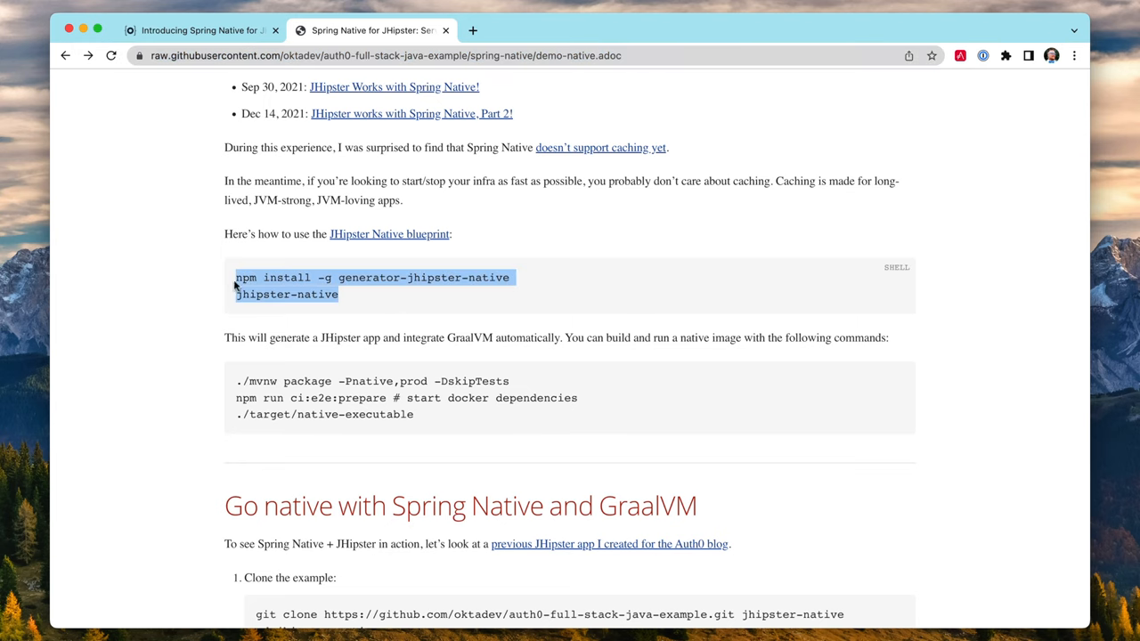
mouse_move(560, 262)
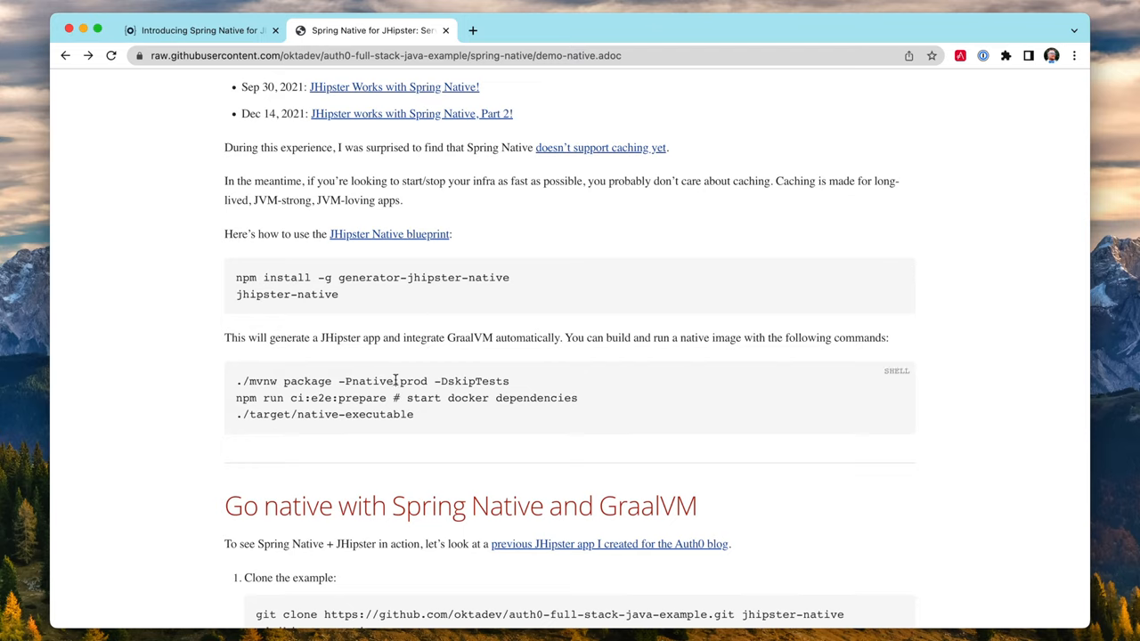
Step: Select and copy the git clone commands for the jhipster-native example
scroll("down", 3)
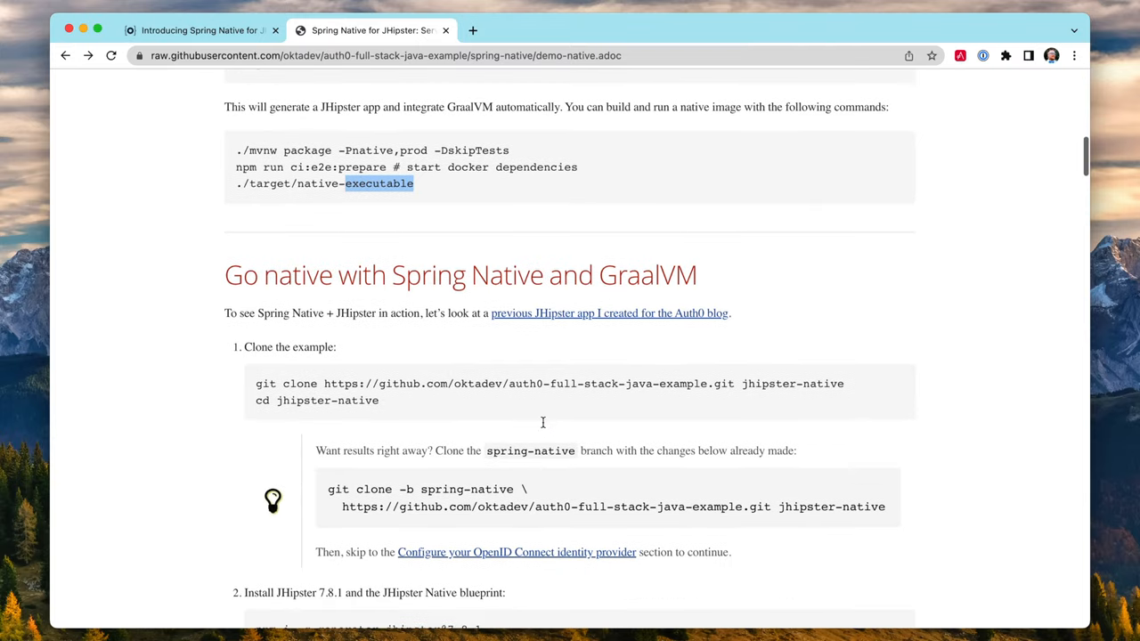
scroll("down", 3)
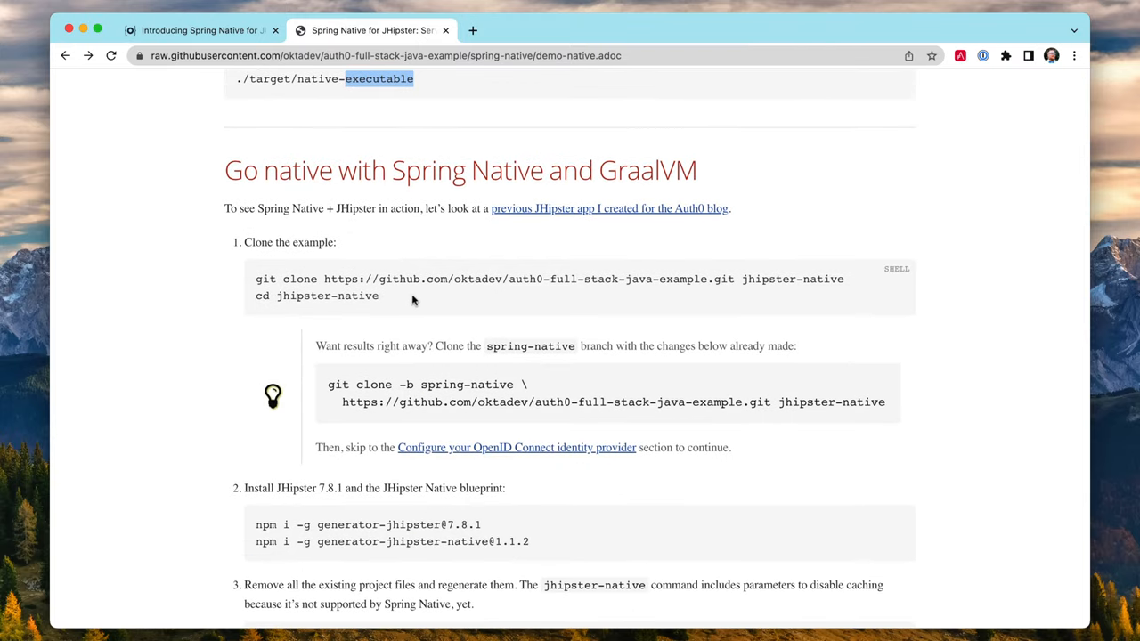
left_click_drag(257, 278, 378, 296)
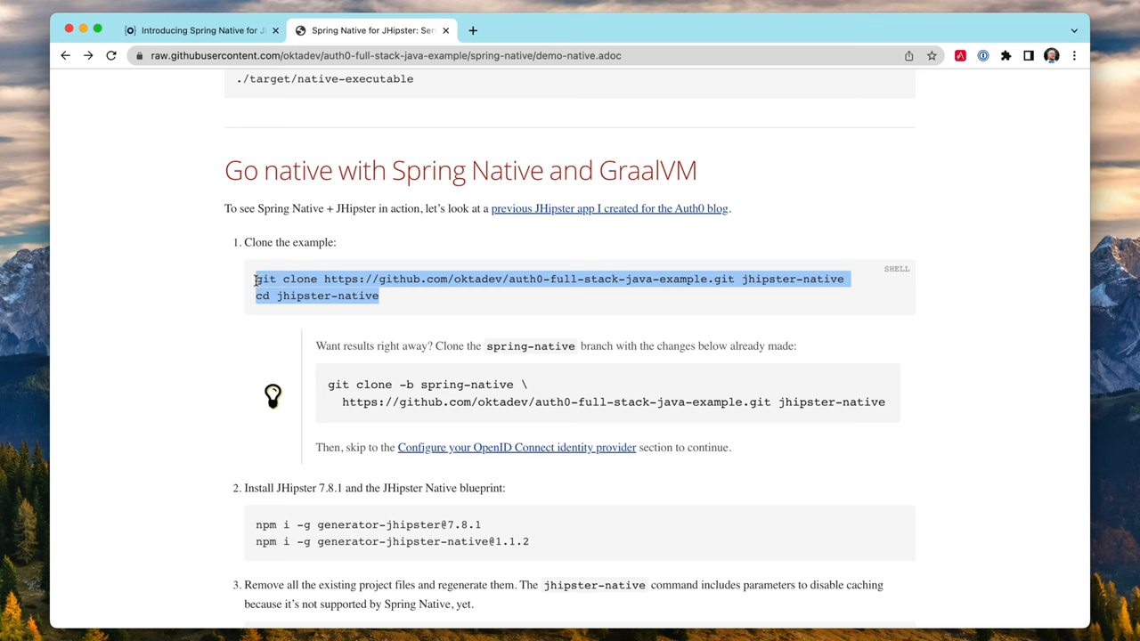
left_click(609, 209)
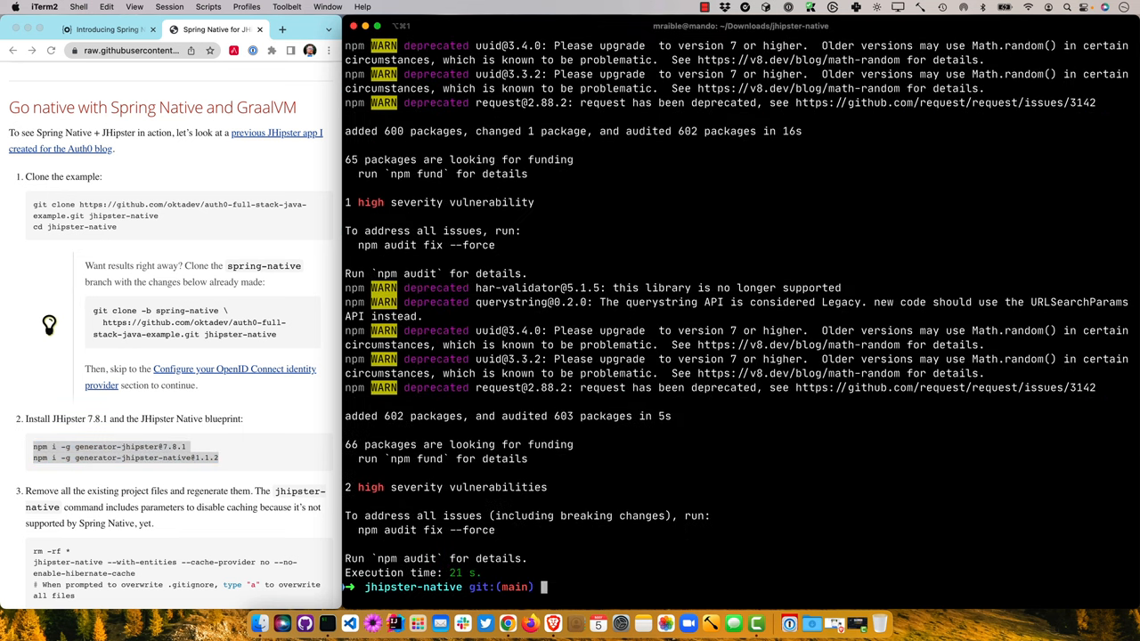
Step: Remove the project's regular files with rm -rf *, inspect .yo-rc.json and list the remaining dotfiles, then clear
scroll("down", 3)
type("pwd")
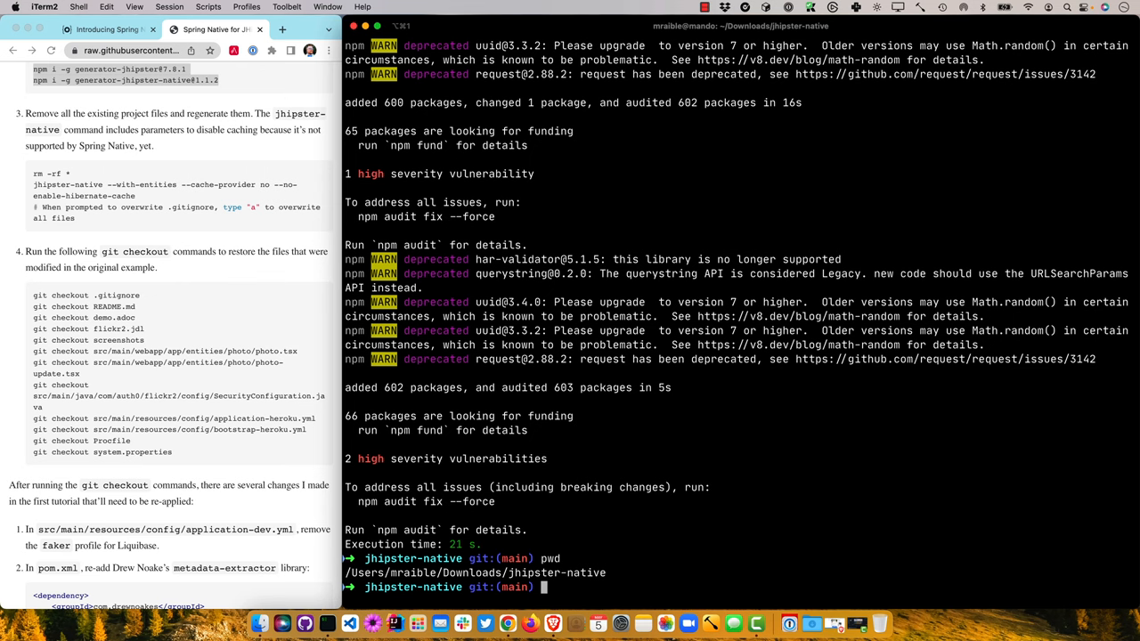
type("rm -rf *")
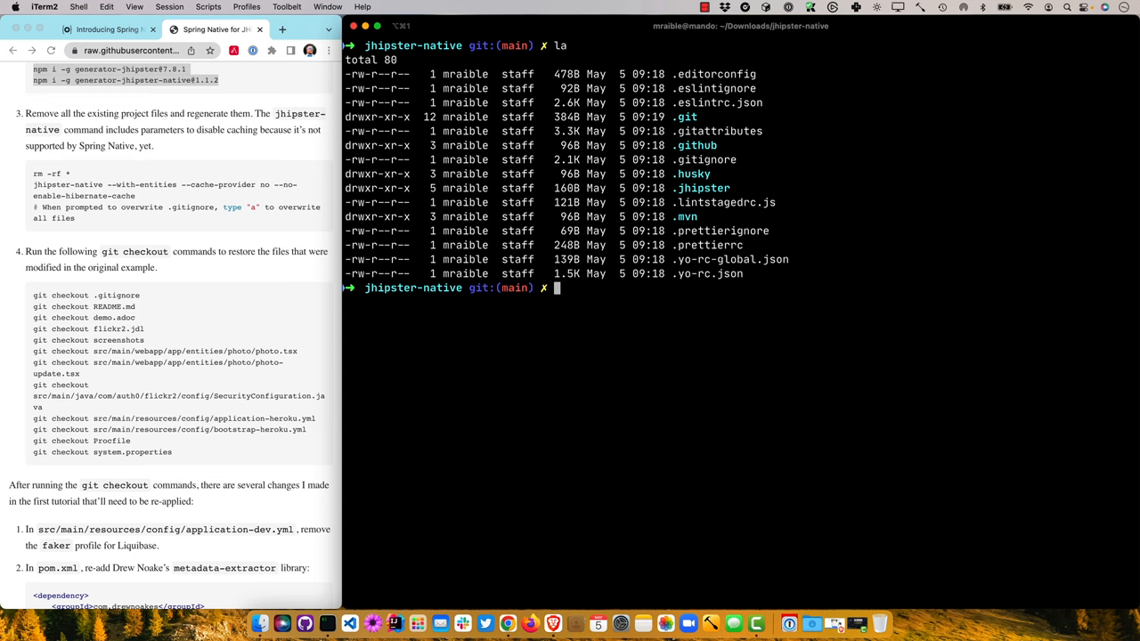
double_click(716, 275)
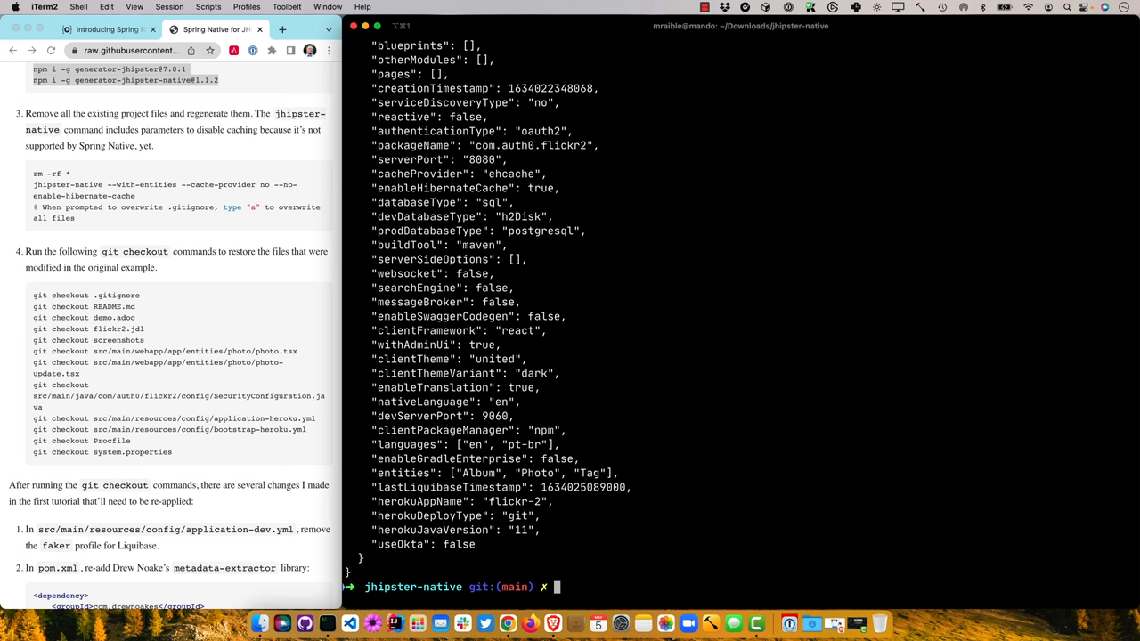
type("la")
type("ls .jhipster")
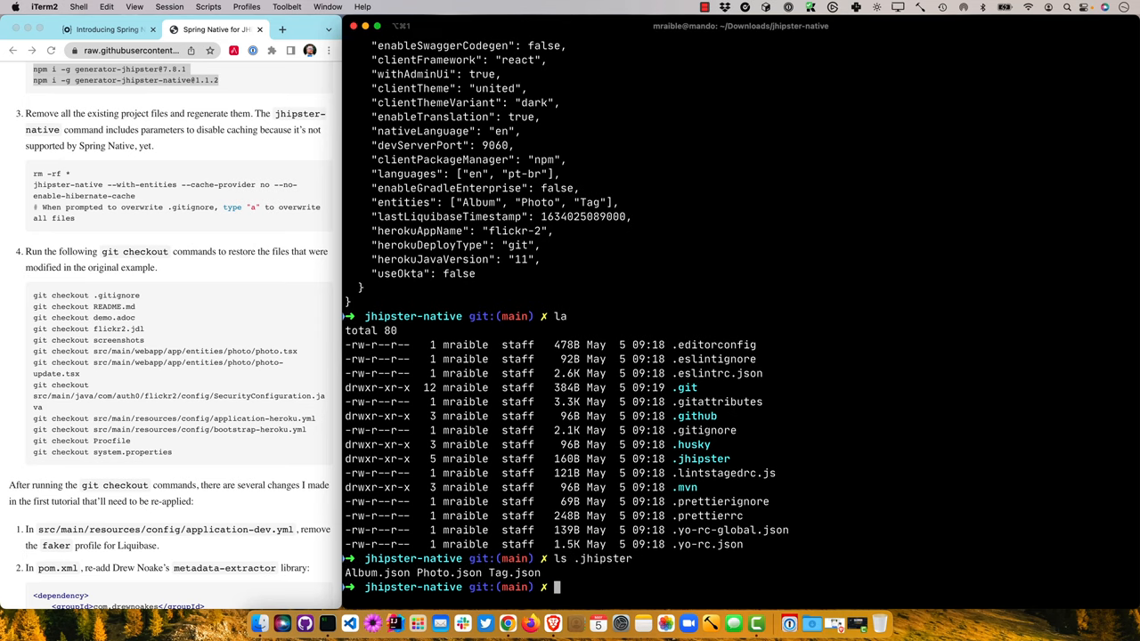
type("cl")
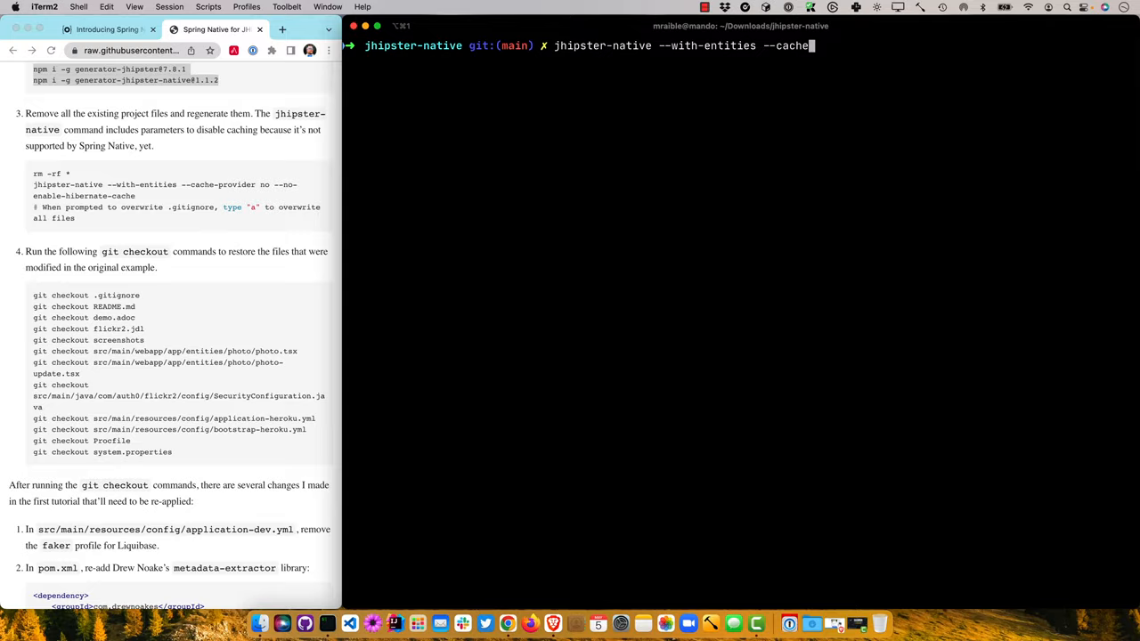
Step: Run jhipster-native with --cache-provider no --no-enable-hibernate-cache, then launch the project with idea
type("-provider no --no-")
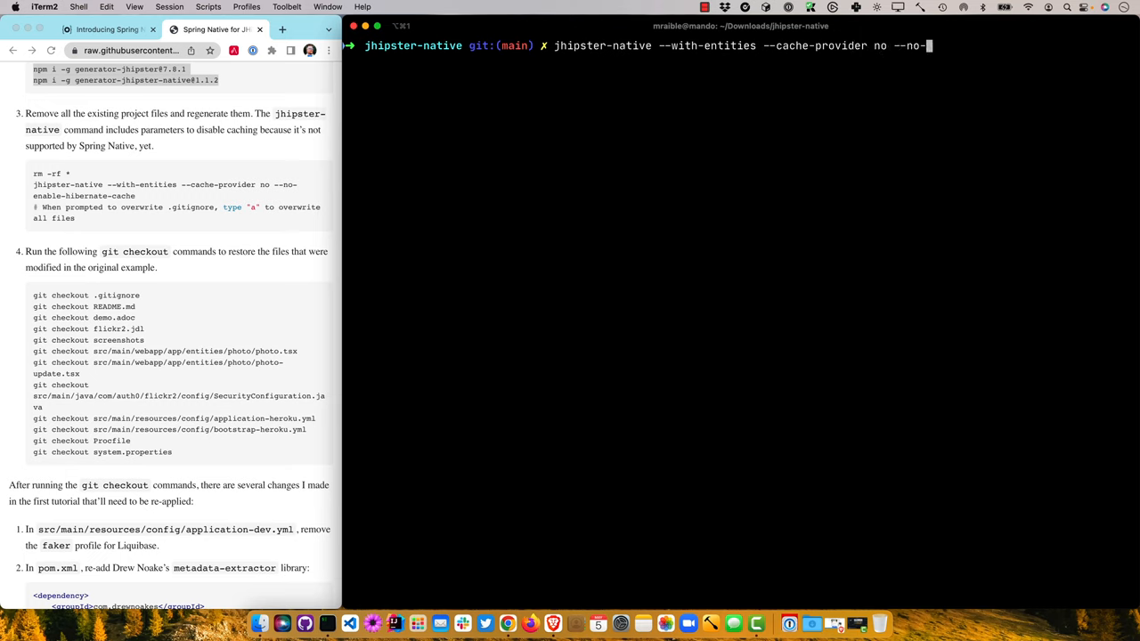
type("enable-h")
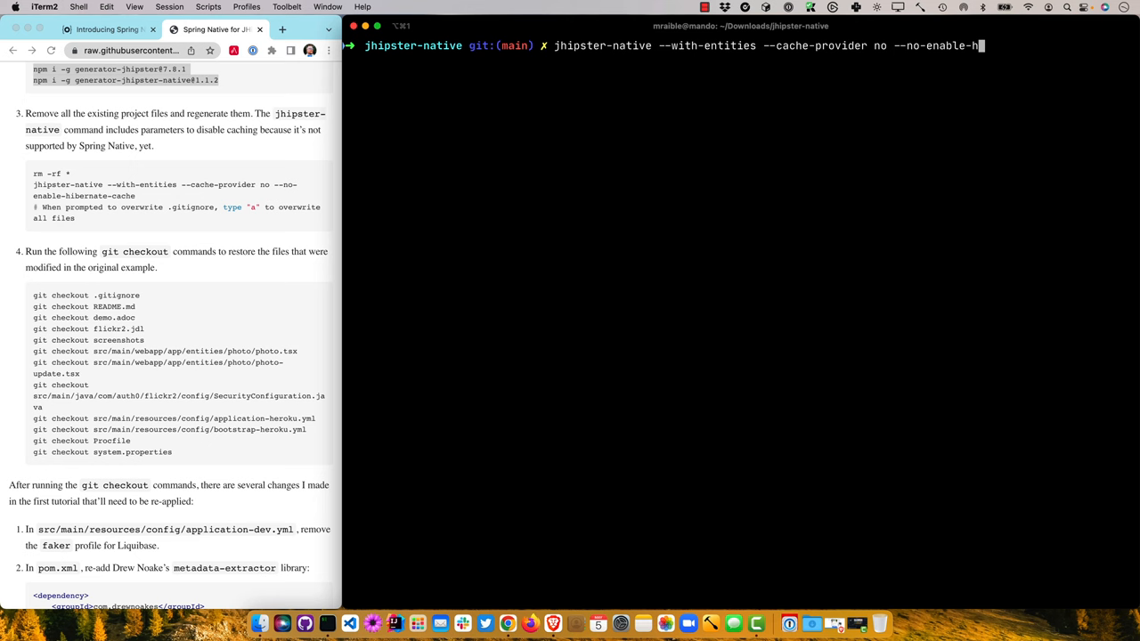
type("ibernate-cache")
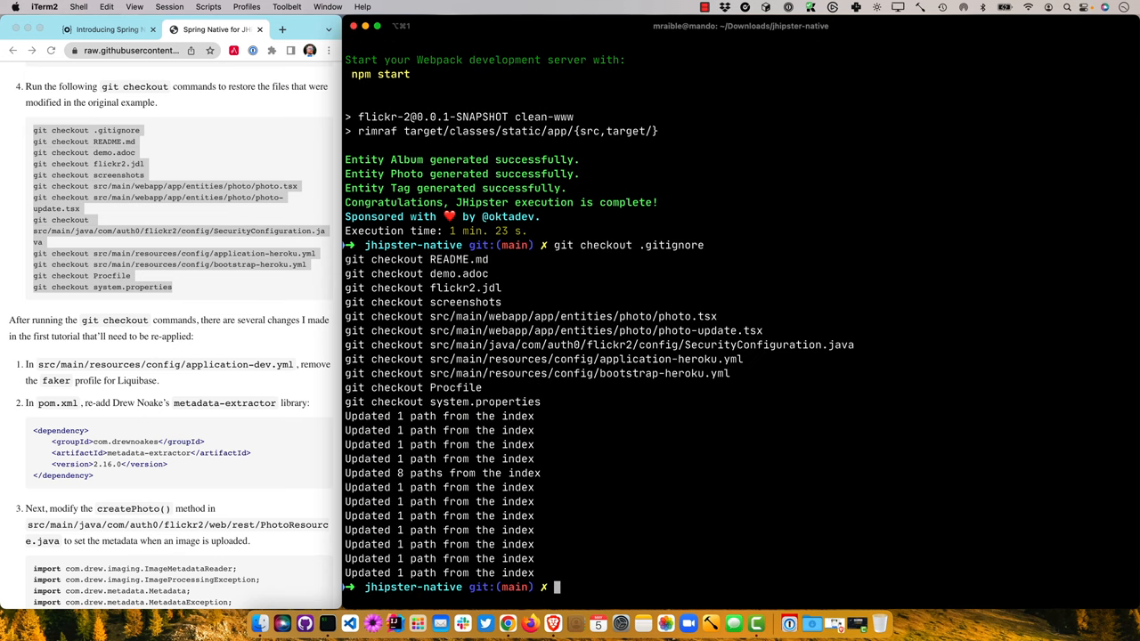
type("idea .")
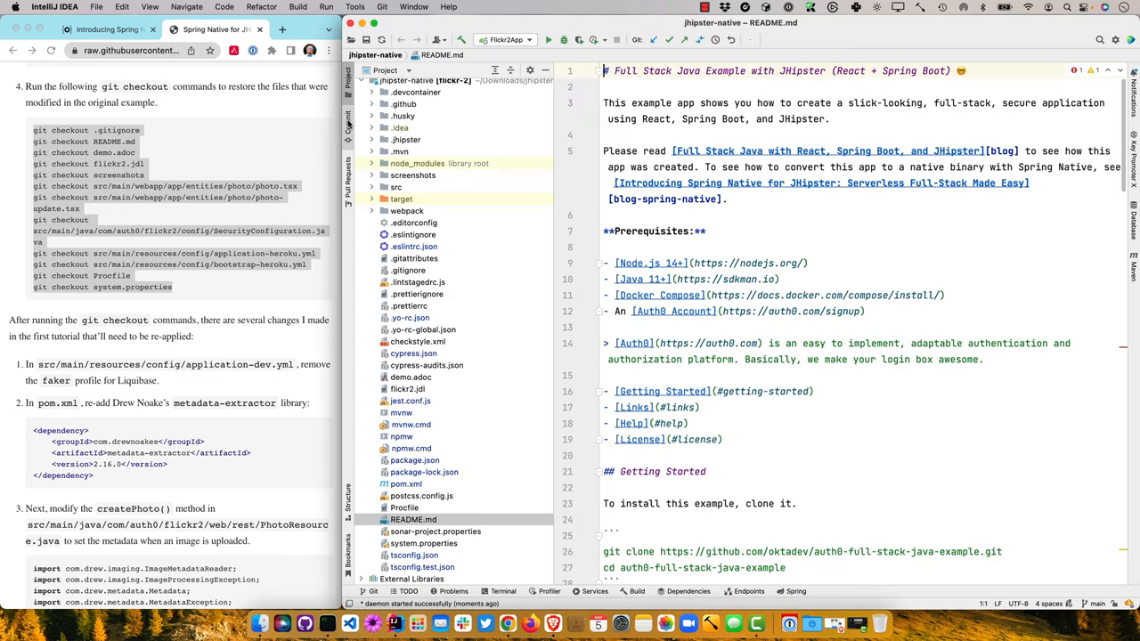
Step: Review the uncommitted changes, diffing .yo-rc.json and application-dev.yml against their previous versions
left_click(350, 110)
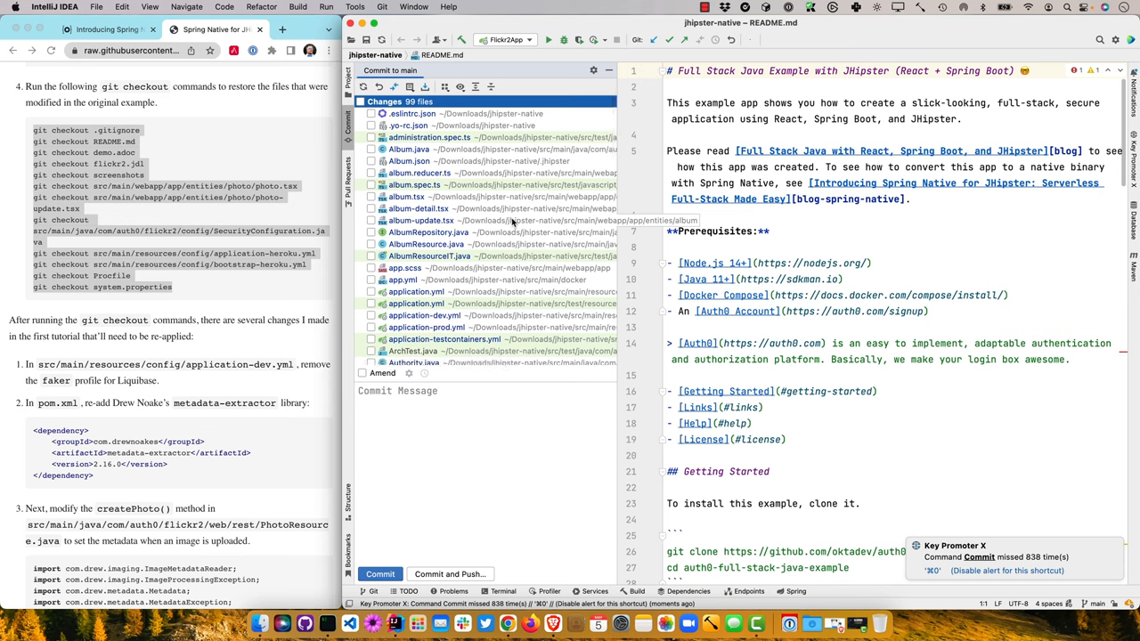
left_click(463, 125)
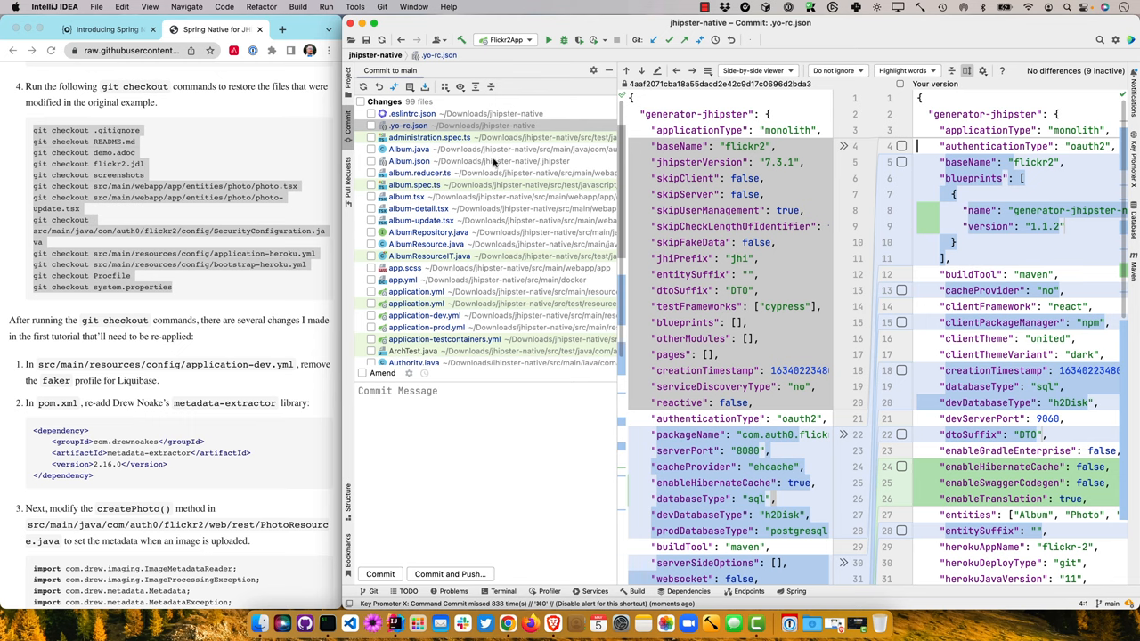
left_click(422, 315)
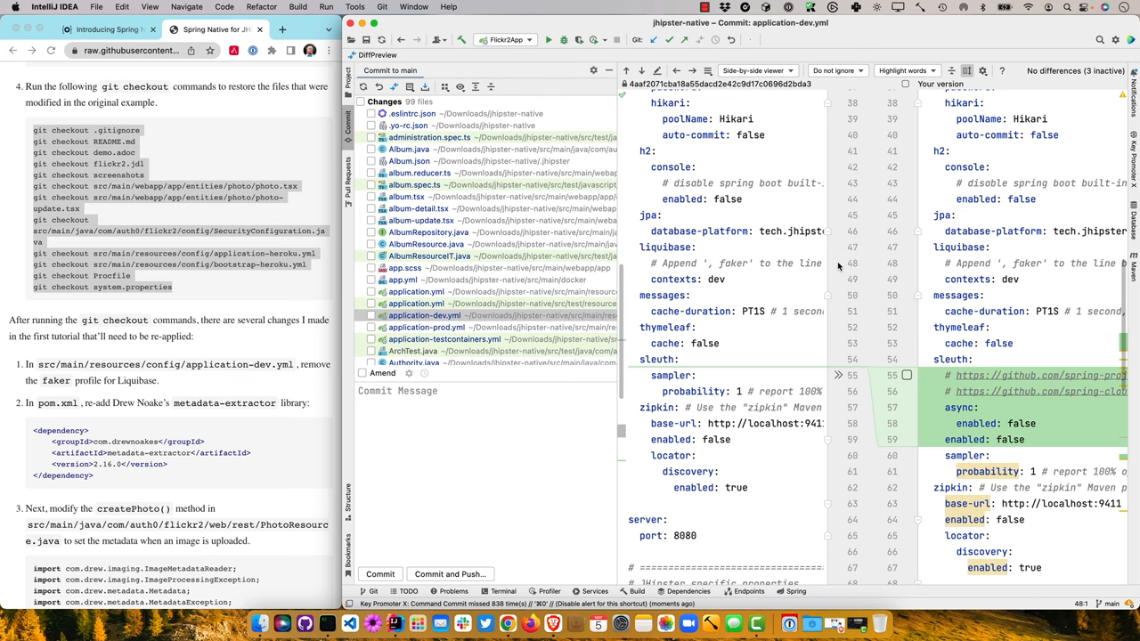
mouse_move(299, 399)
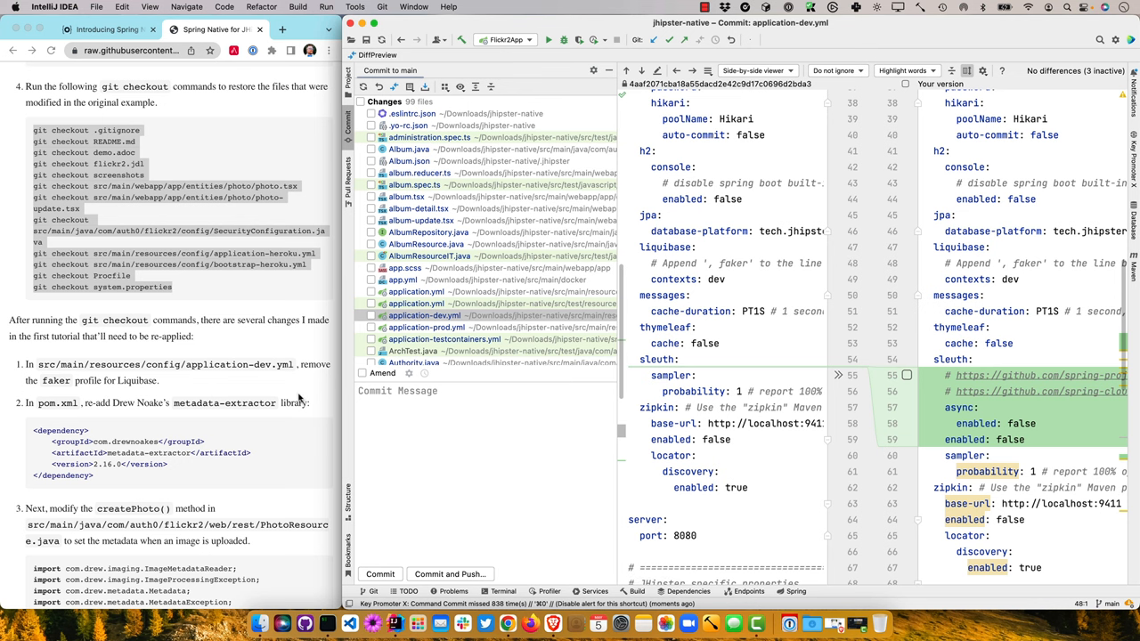
scroll("down", 3)
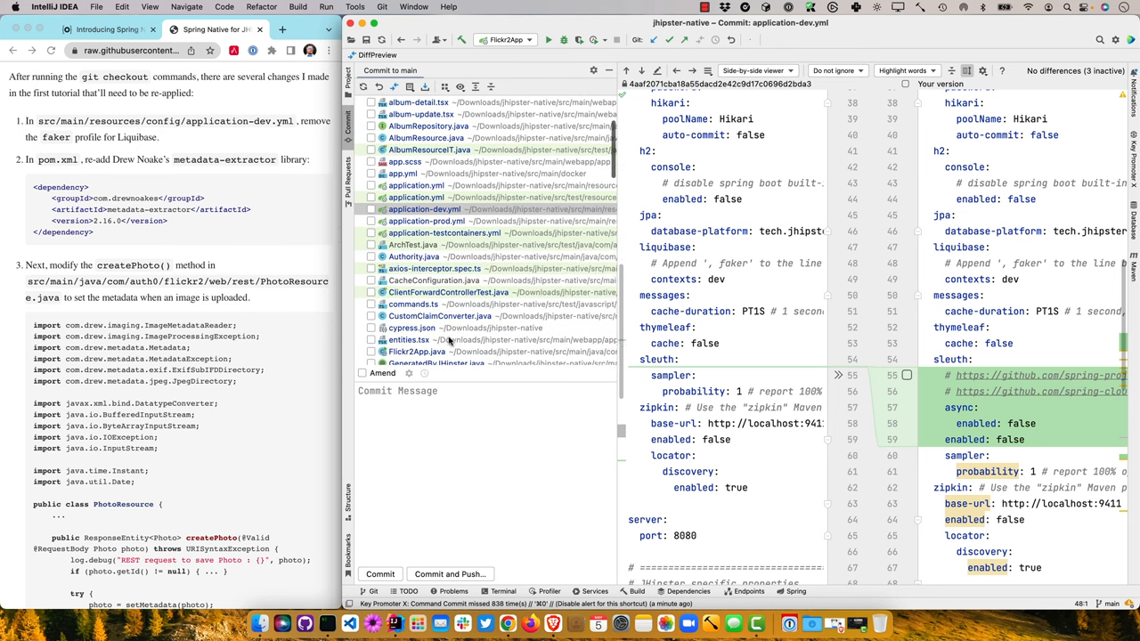
scroll("down", 3)
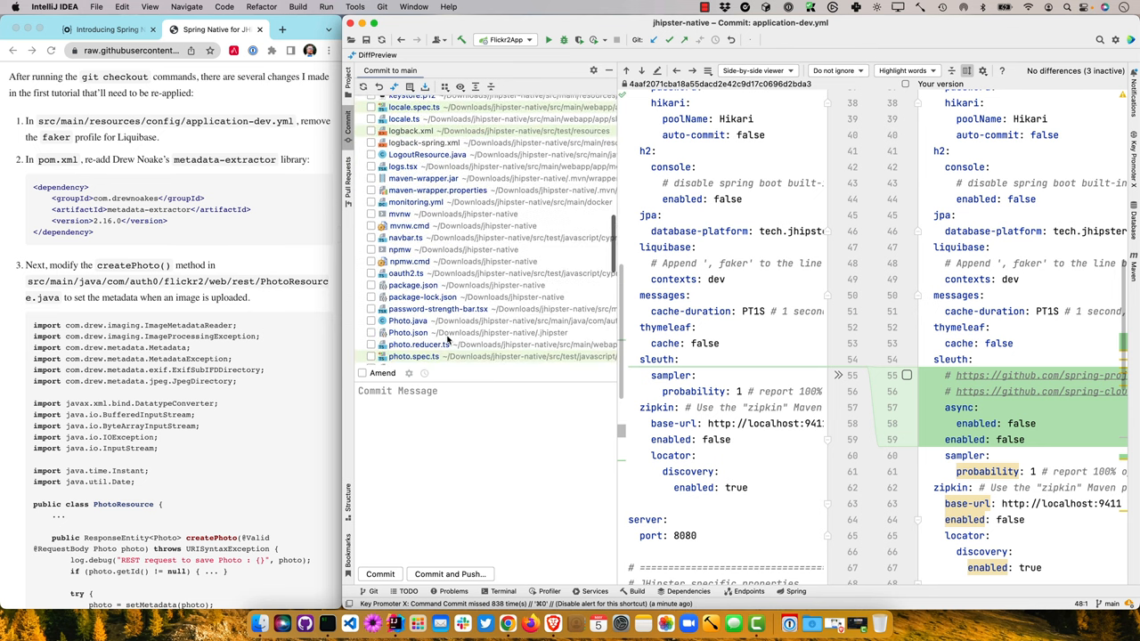
scroll("down", 3)
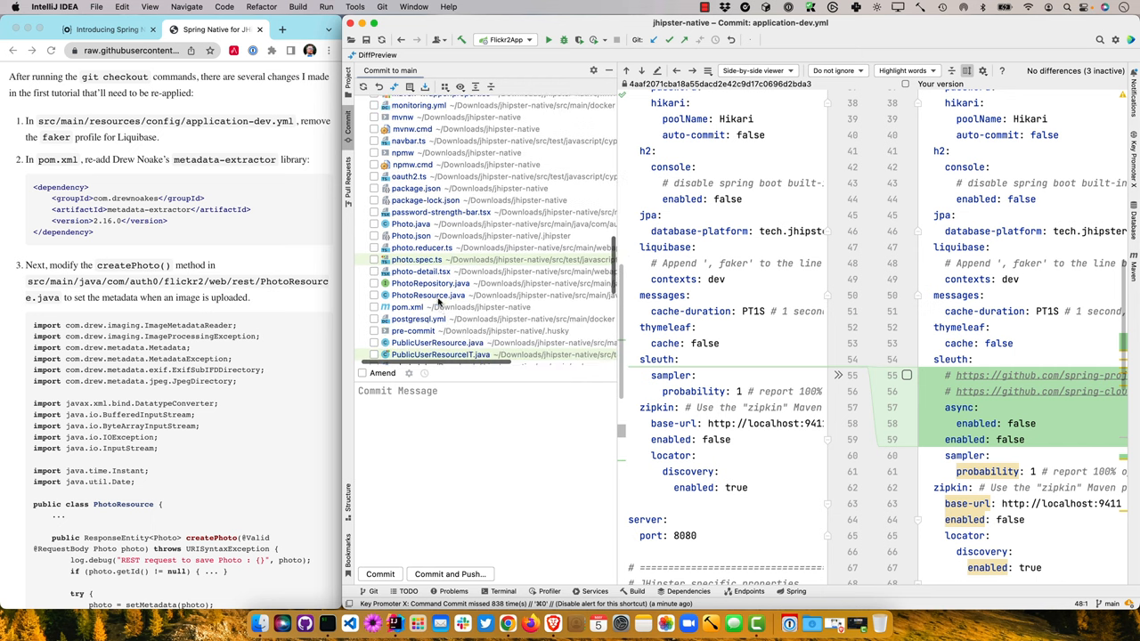
Step: Inspect the pom.xml diff down to the metadata-extractor 2.16.0 dependency
left_click(406, 306)
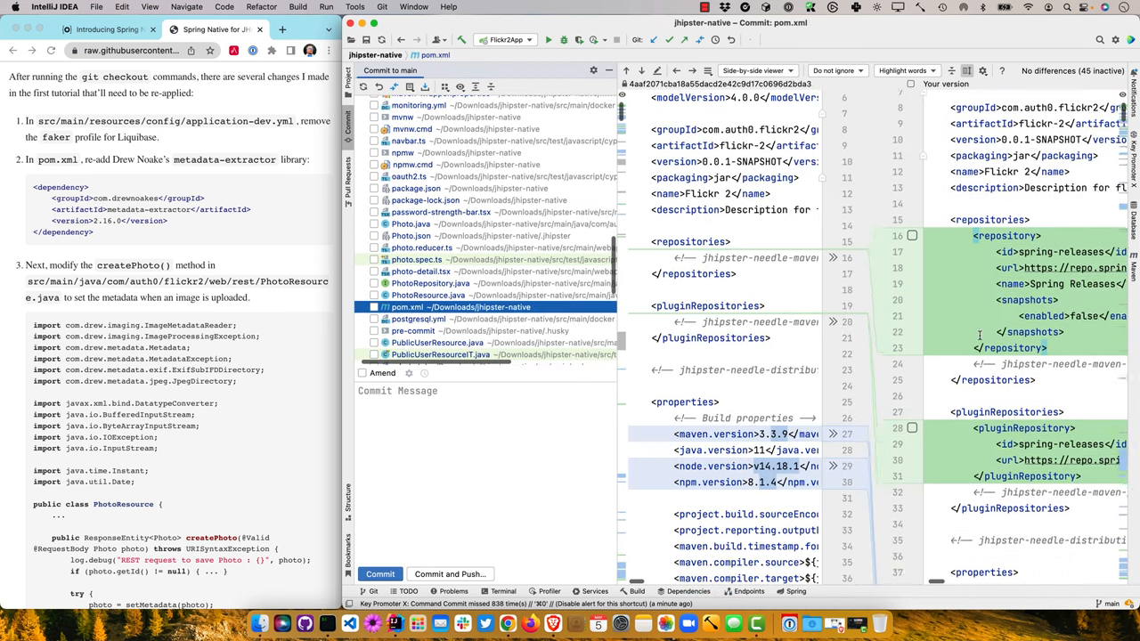
scroll("down", 3)
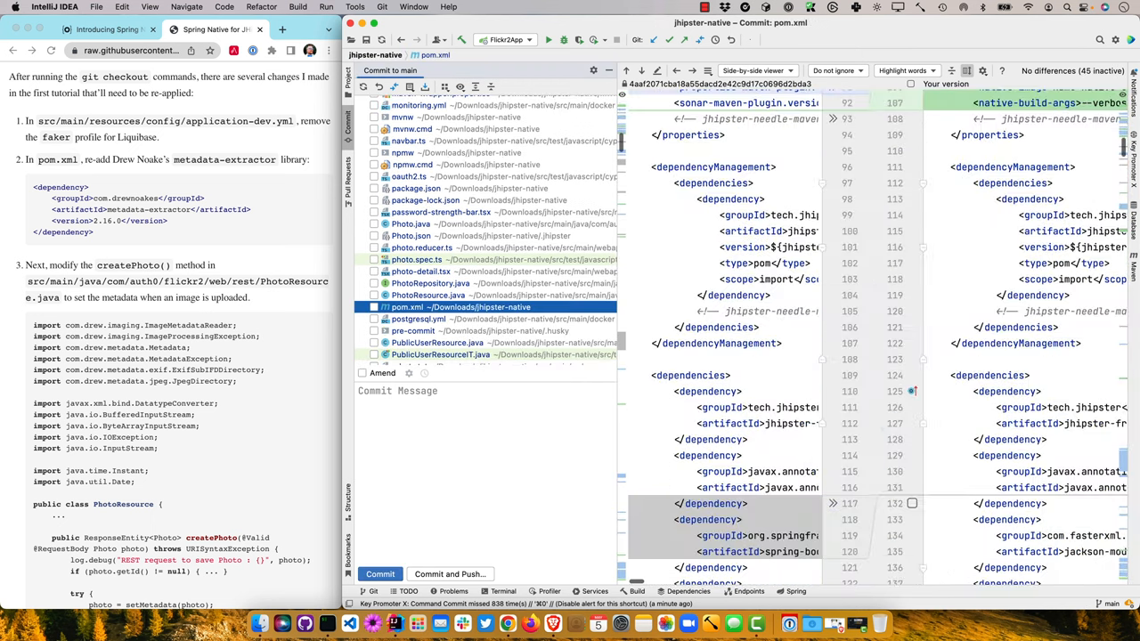
scroll("down", 3)
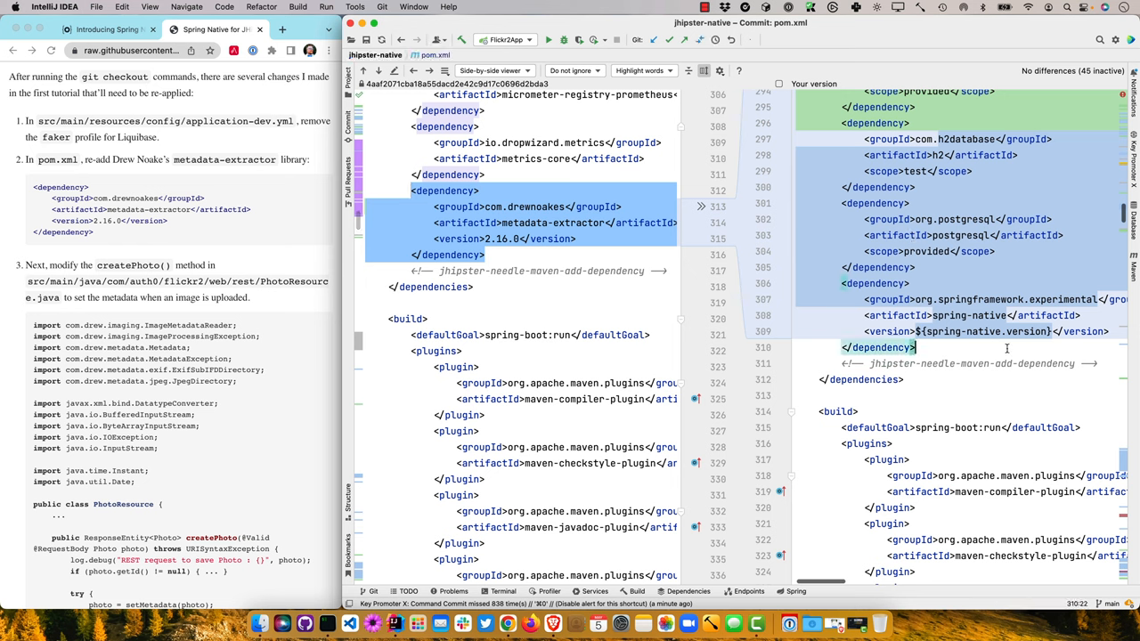
Step: Restore the changed-files list and bring up the PhotoResource.java diff
key("cmd+v")
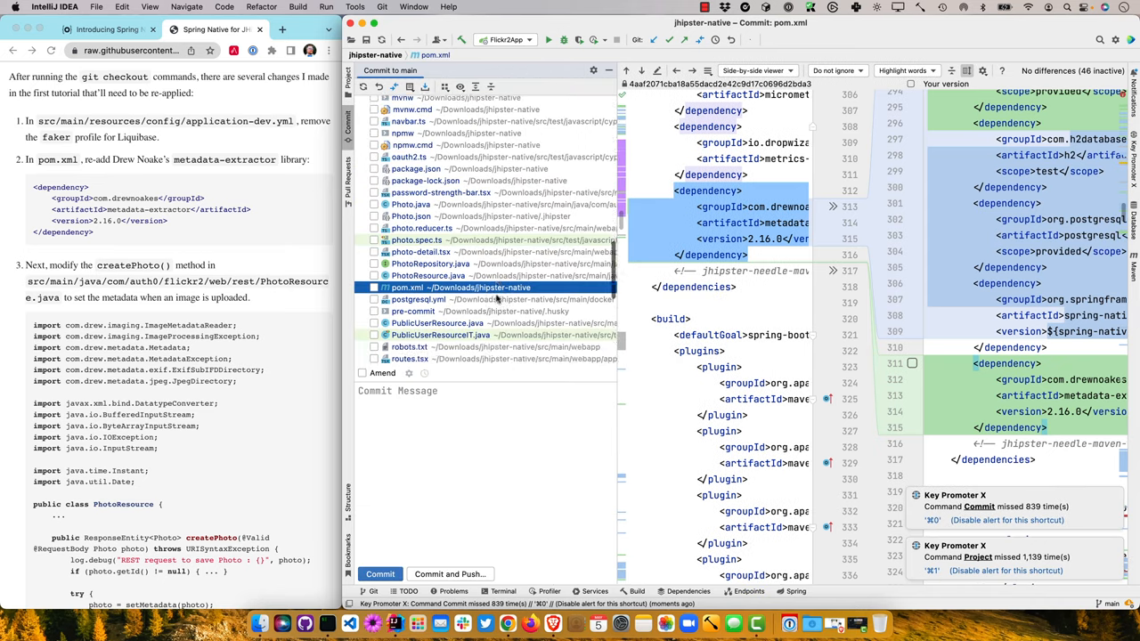
scroll("down", 3)
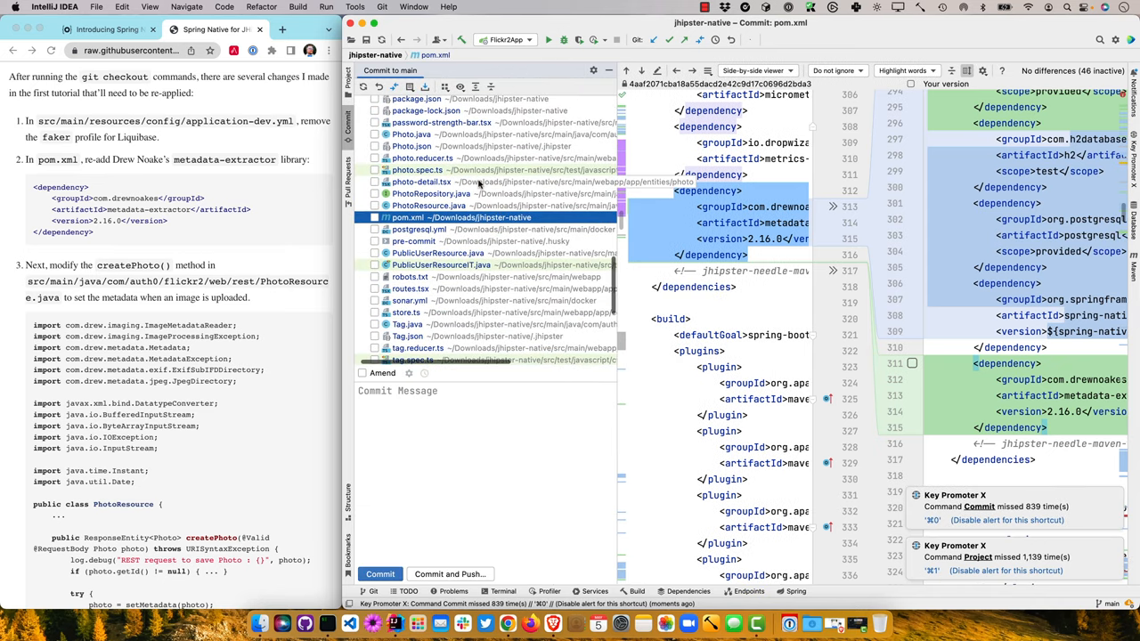
left_click(431, 205)
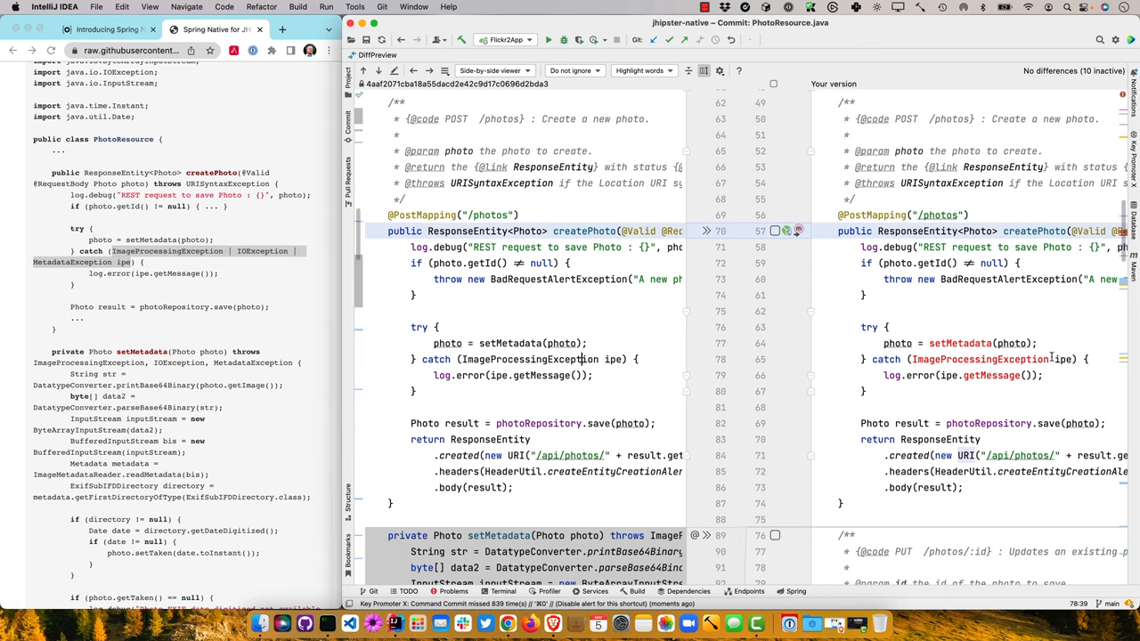
Step: Replace the createPhoto catch's exception type with the ImageProcessingException | IOException multi-catch and review the result
double_click(981, 360)
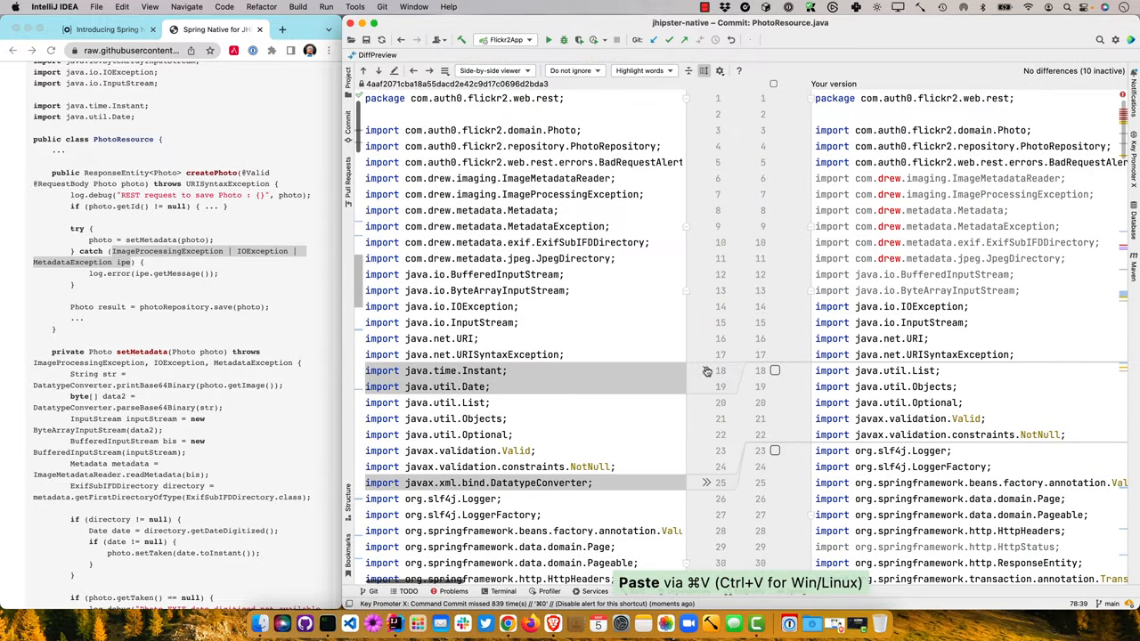
scroll("down", 3)
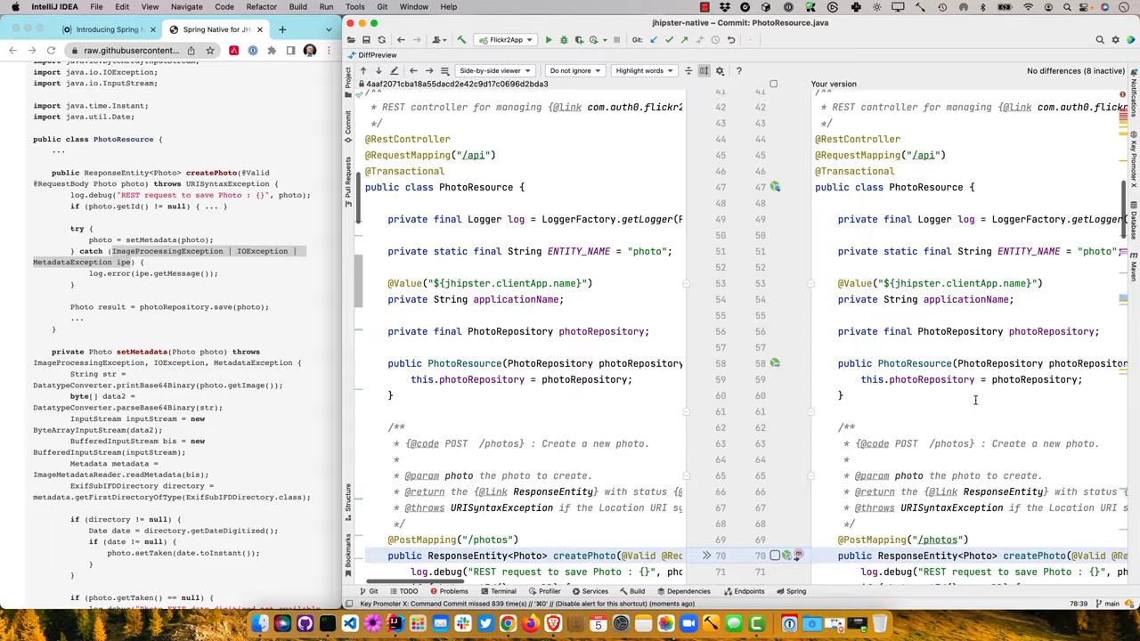
scroll("down", 3)
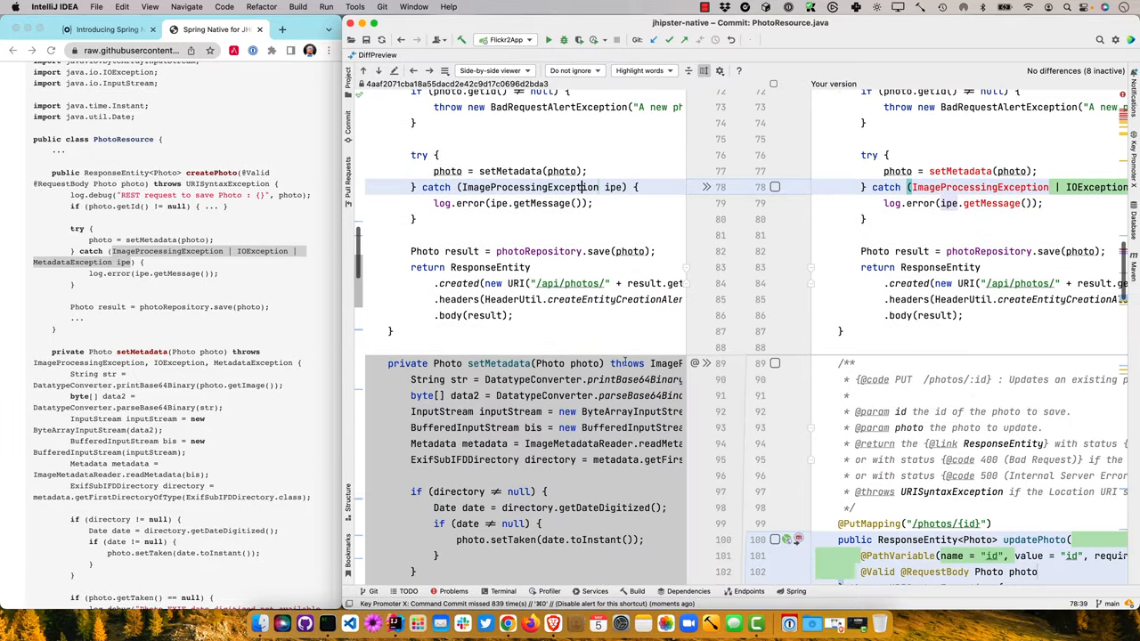
scroll("down", 3)
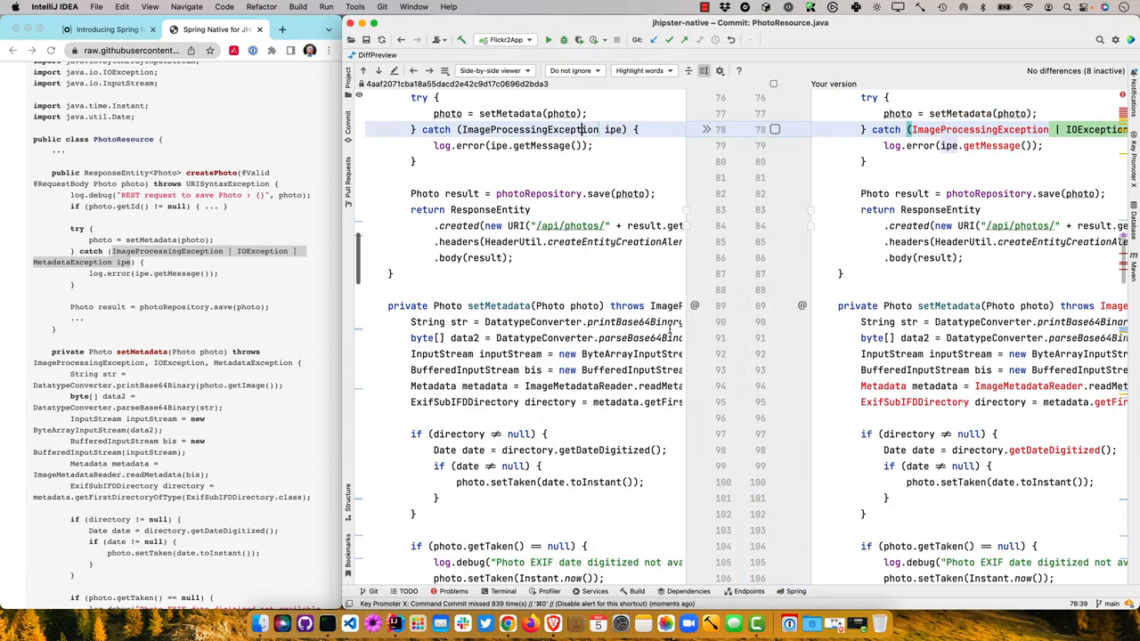
scroll("down", 3)
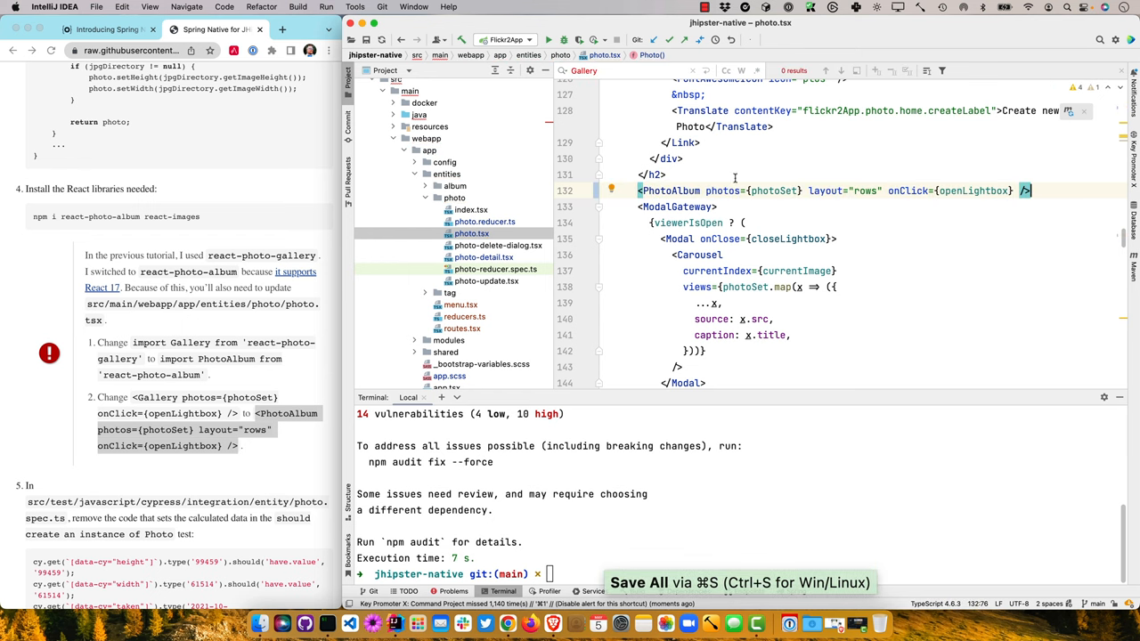
Step: Scroll photo.tsx to the Gallery element to be replaced by the PhotoAlbum component
scroll("down", 3)
type("phot")
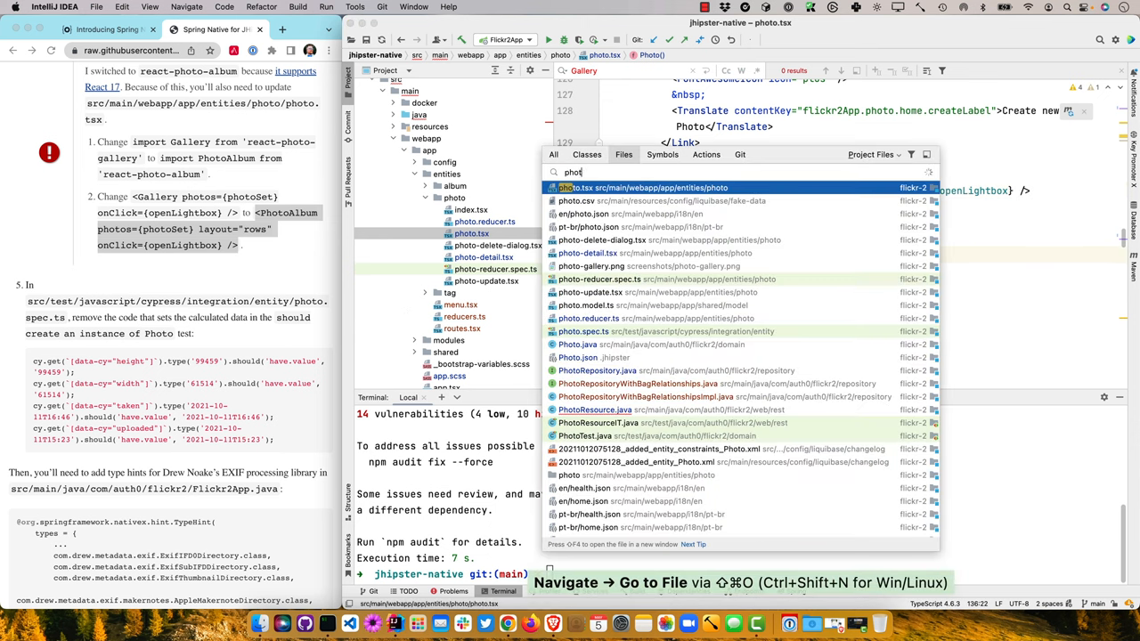
Step: Search Go to File for 'photo.s' to locate the photo.spec.ts Cypress test
type("o.s")
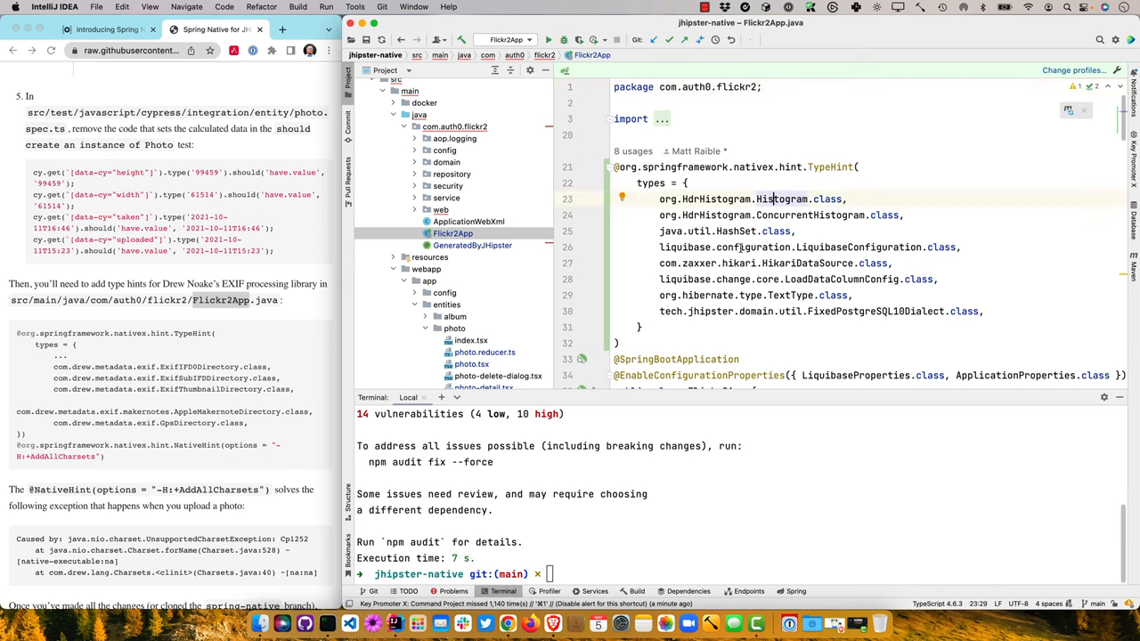
mouse_move(943, 218)
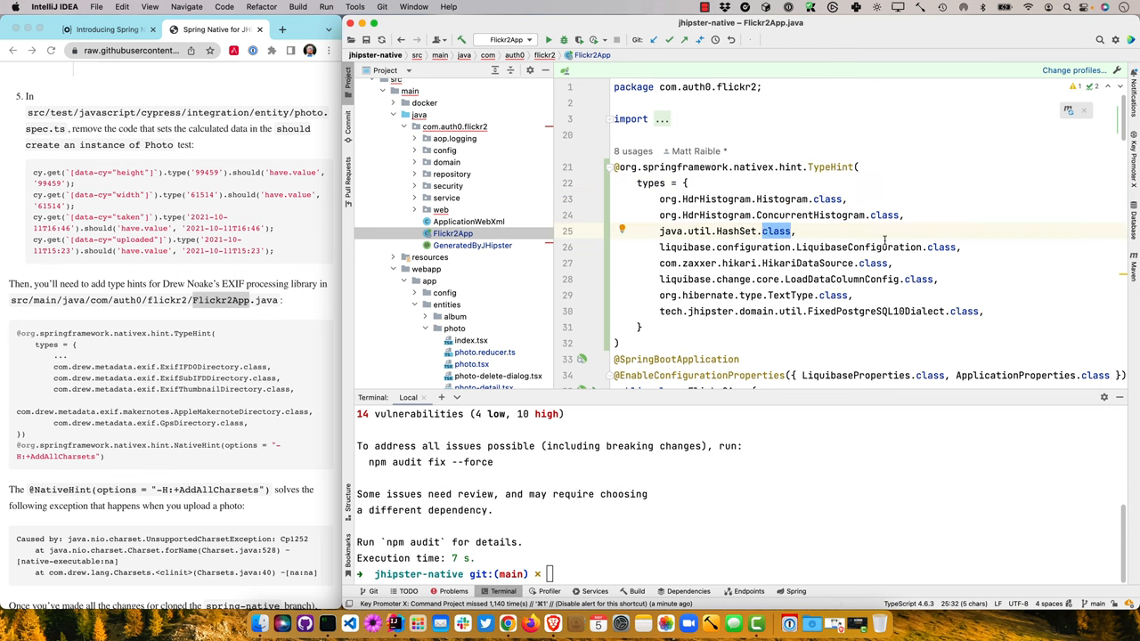
mouse_move(139, 323)
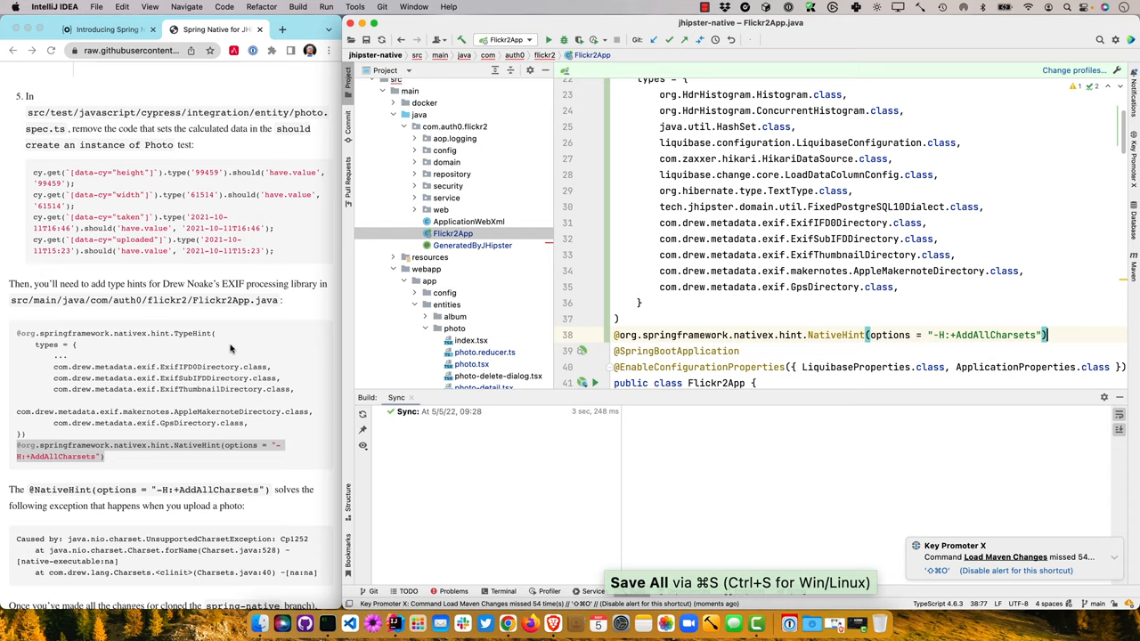
Step: Mark the charset exception text in the blog article while scrolling through the guide
scroll("down", 3)
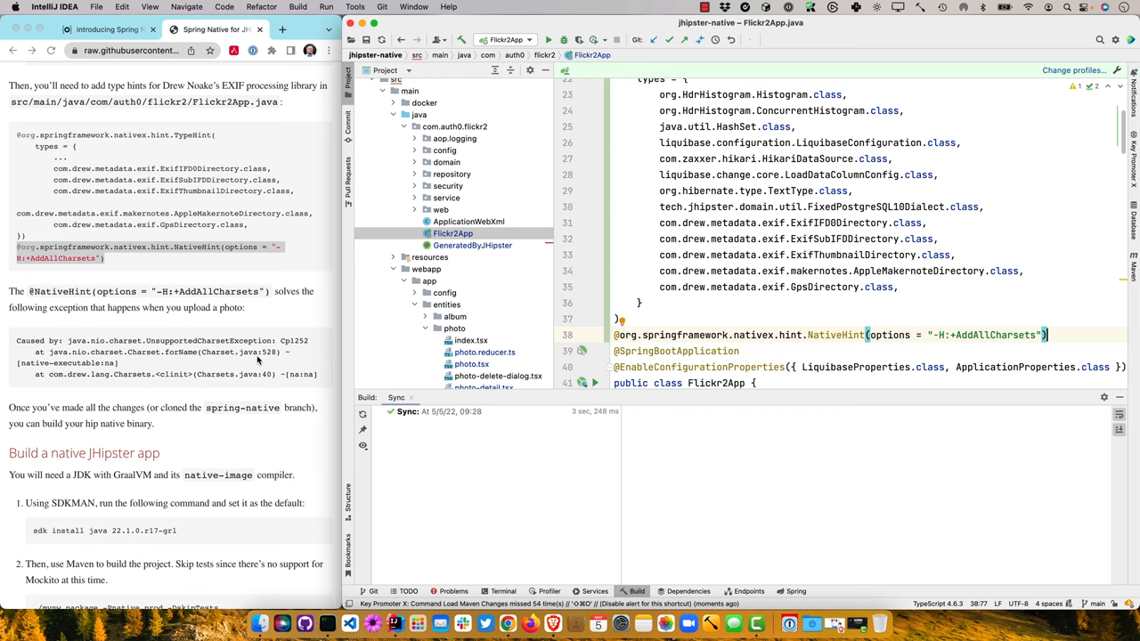
left_click_drag(62, 340, 311, 374)
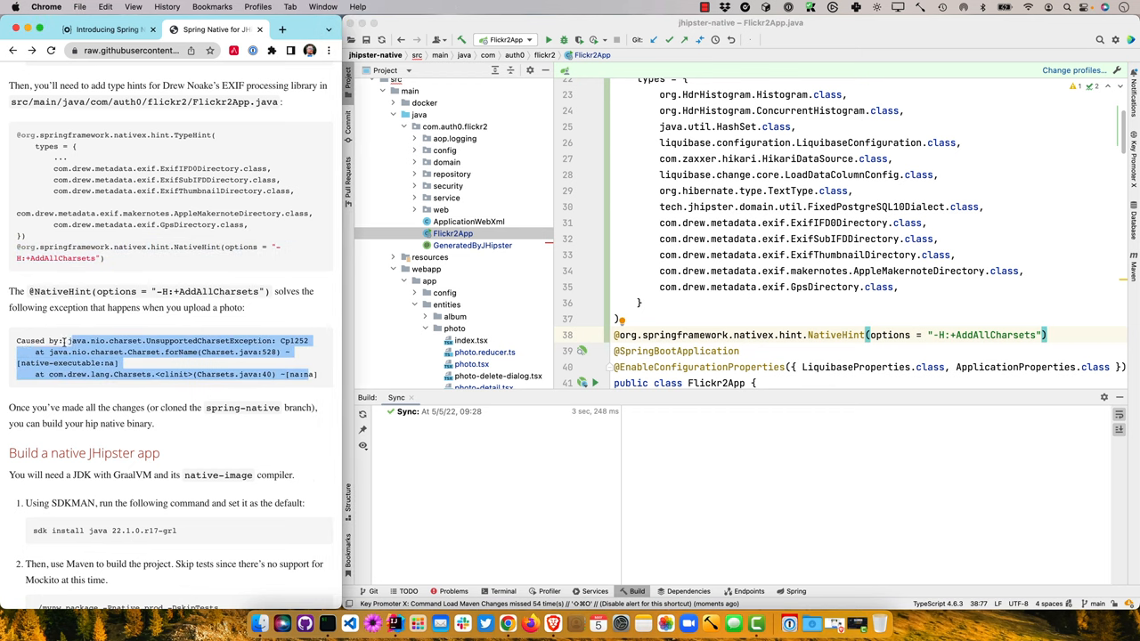
scroll("down", 3)
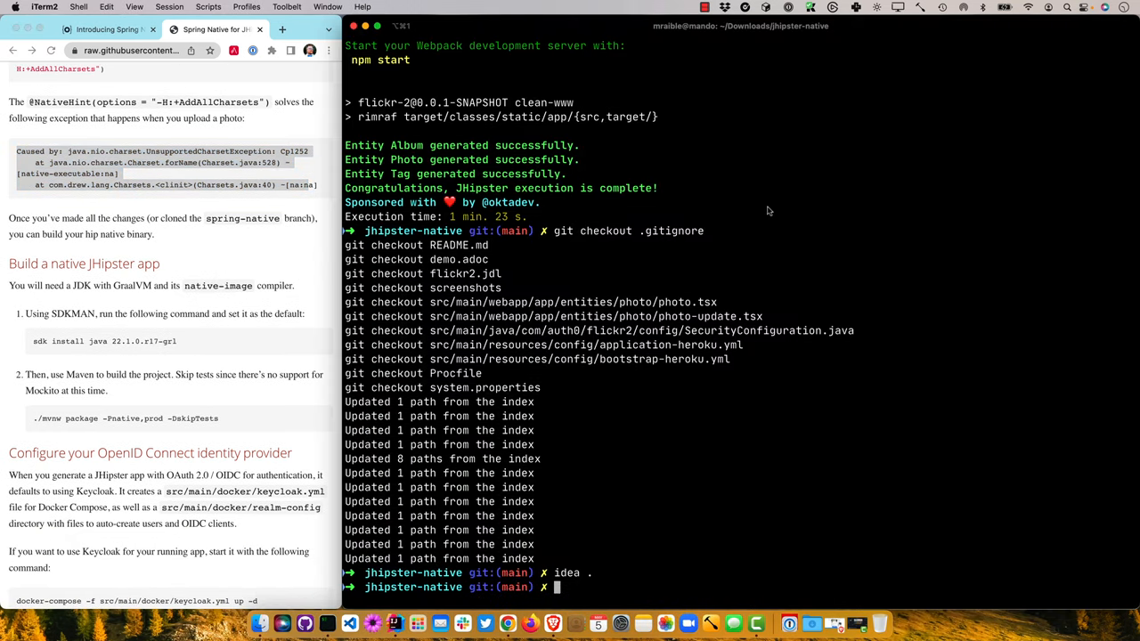
Step: Check SDKMAN and list available Java versions to find GraalVM 22.1.0.r17-grl
triple_click(103, 342)
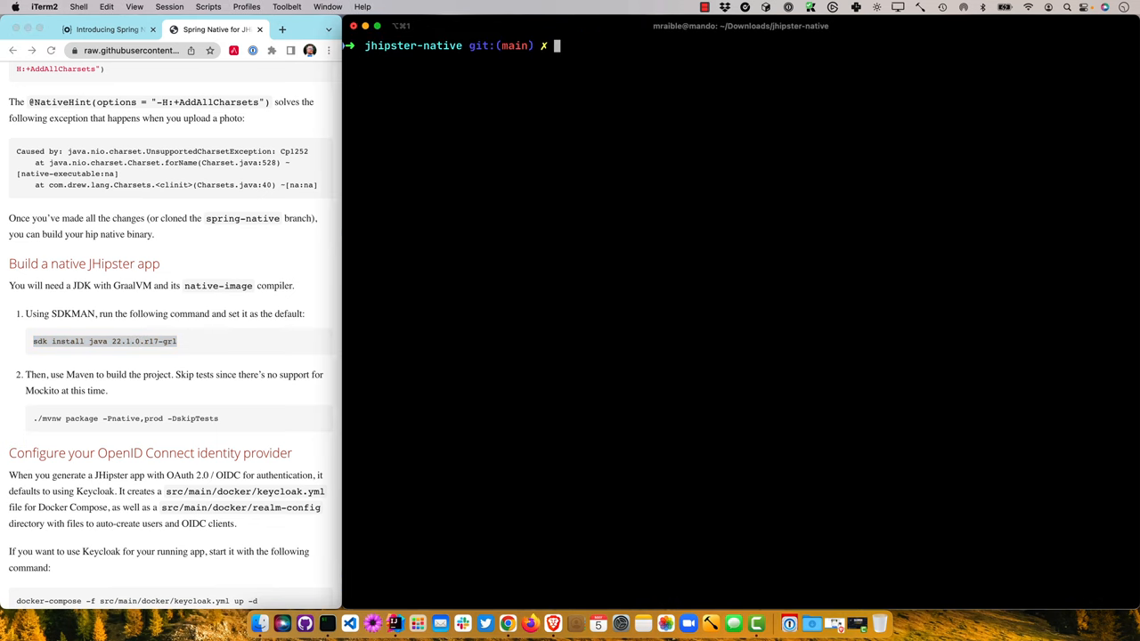
type("sdkman.io")
type("sdk --versi")
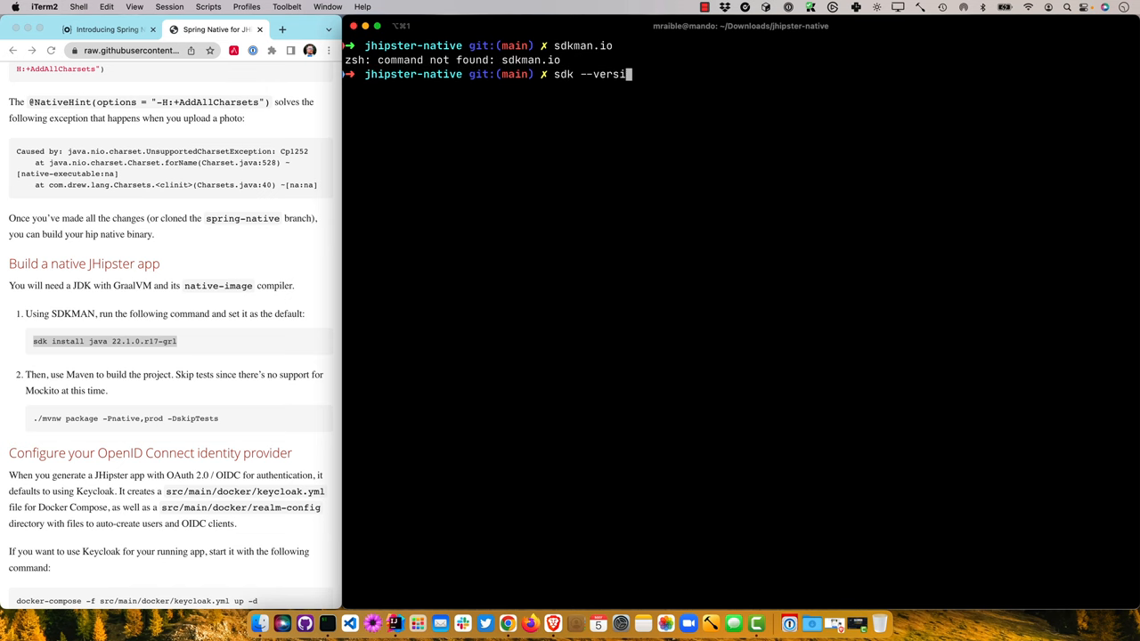
key("enter")
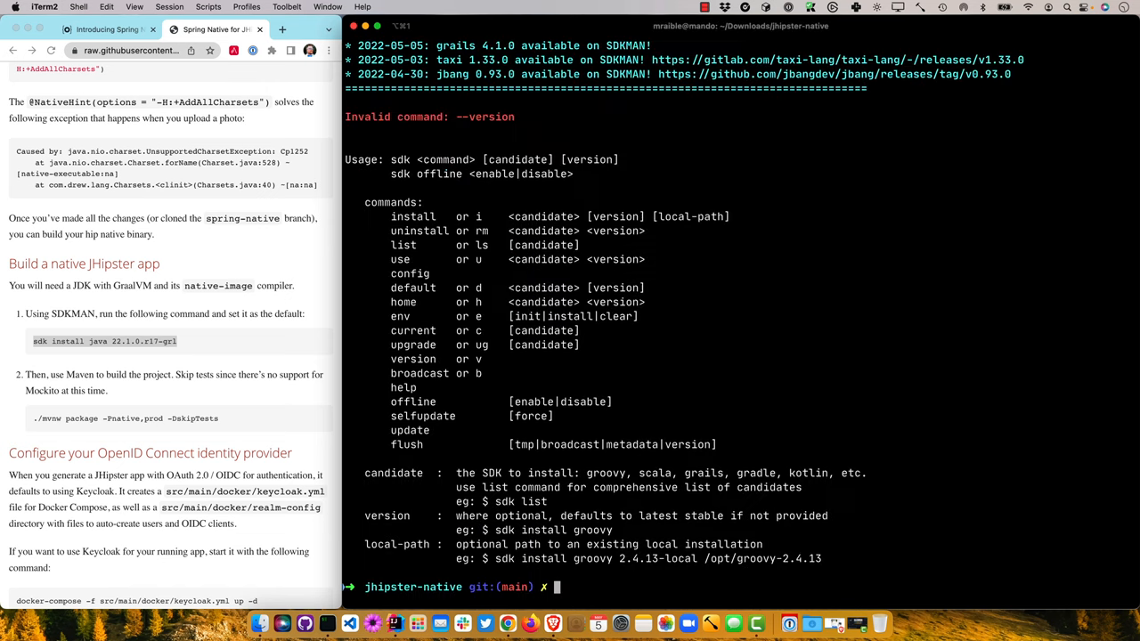
type("sdk list java")
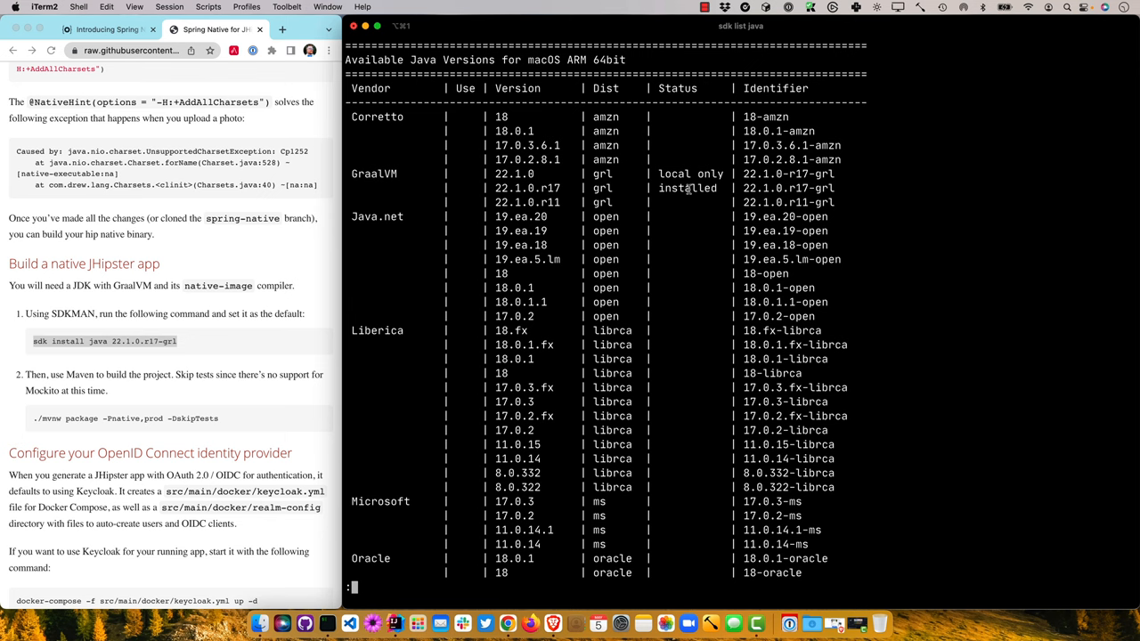
mouse_move(684, 189)
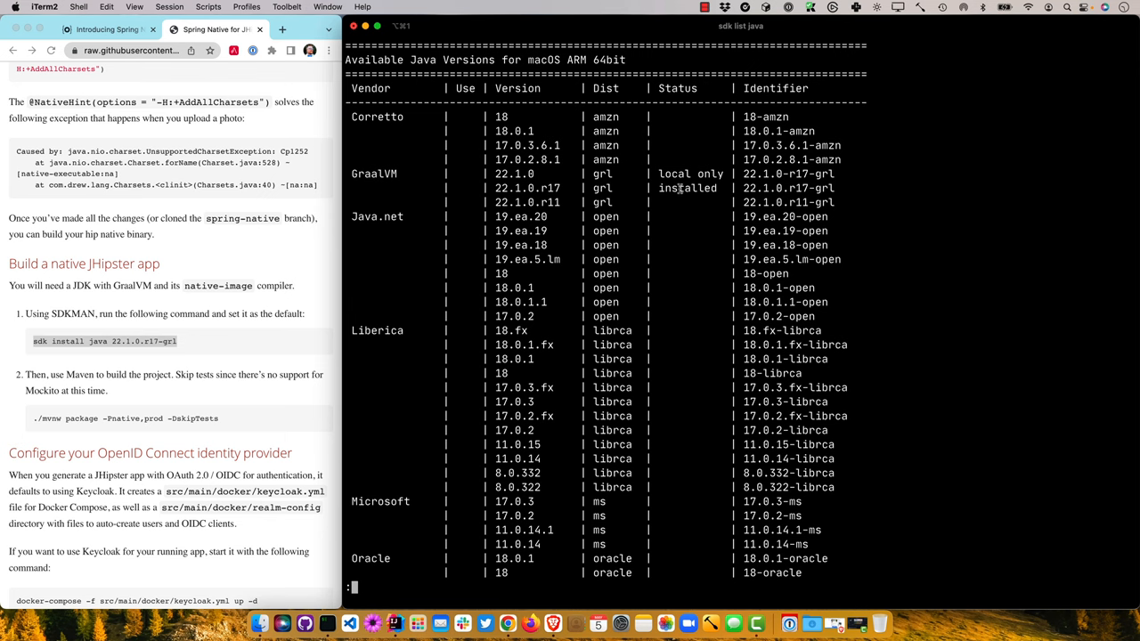
left_click_drag(744, 189, 846, 189)
type("java --version")
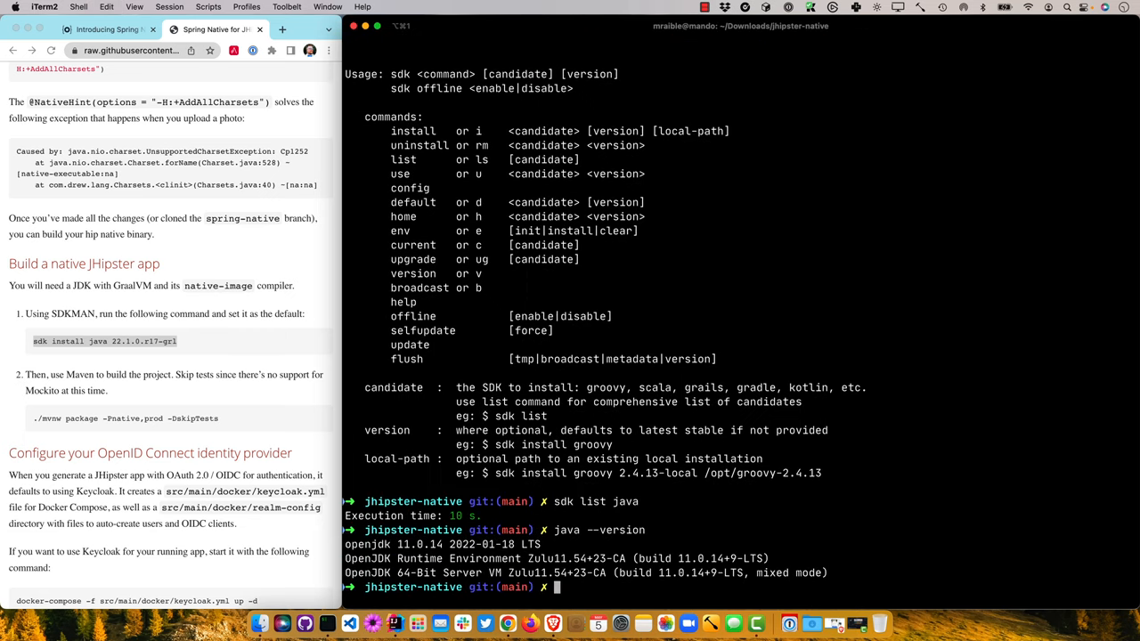
Step: Install GraalVM 22.1.0.r17-grl as default Java and confirm with java --version
type("sdk install java 22.1.0.r17-grl")
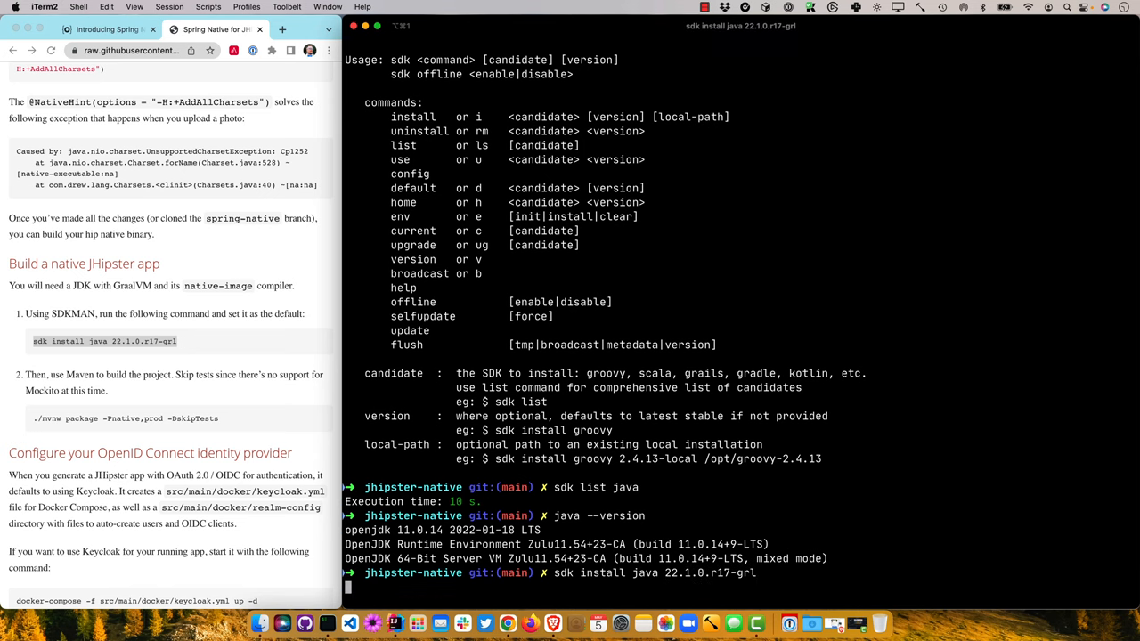
key("Return")
type("sdk default java 22.1.0.r17-grl")
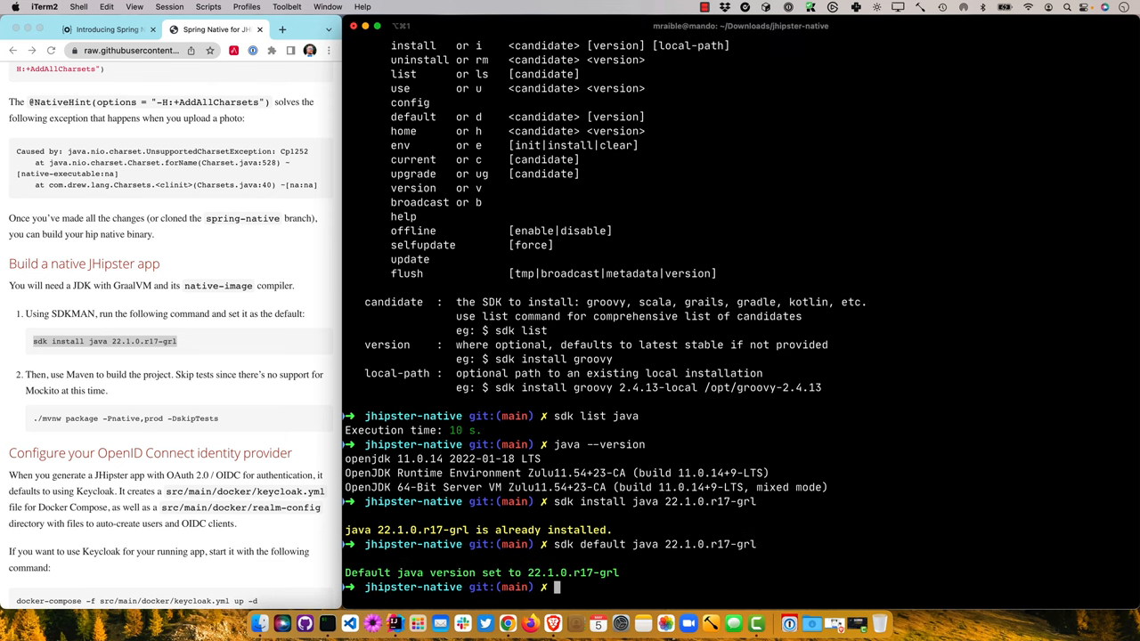
type("java --version")
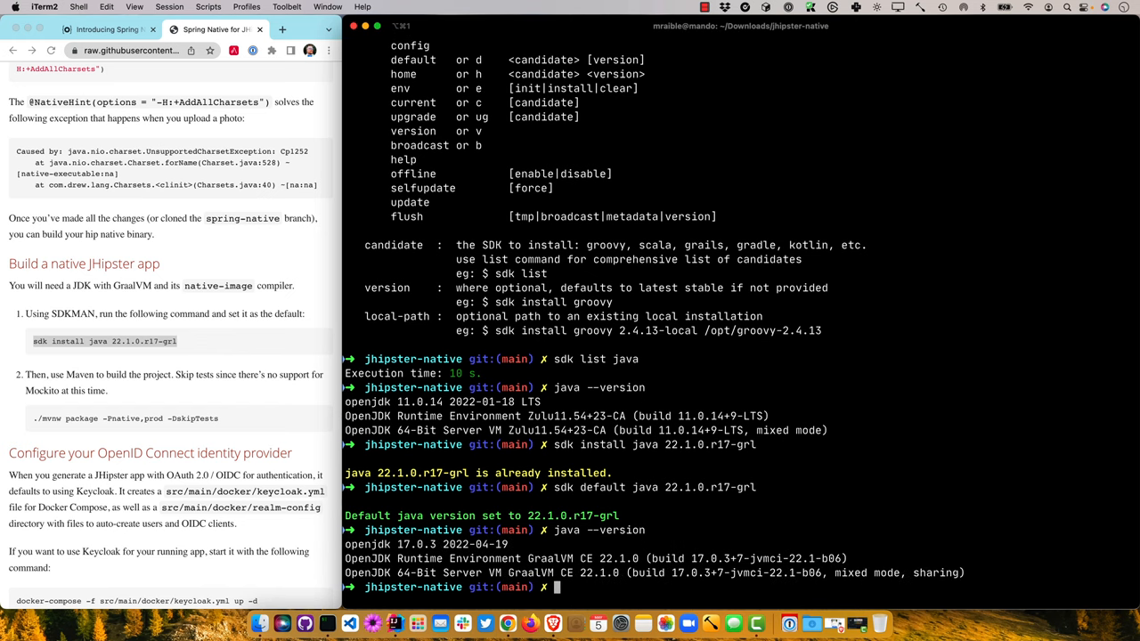
type("cl")
type("./mvnw")
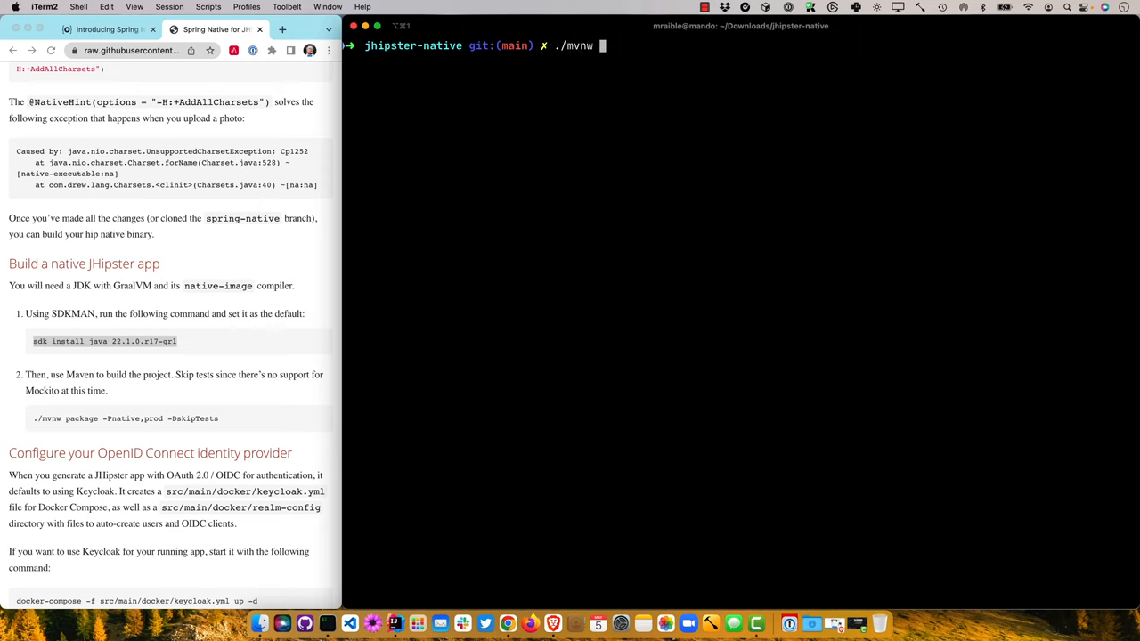
Step: Run ./mvnw package -Pnative,prod -DskipTests to start the native production build
type("package -Pnativ")
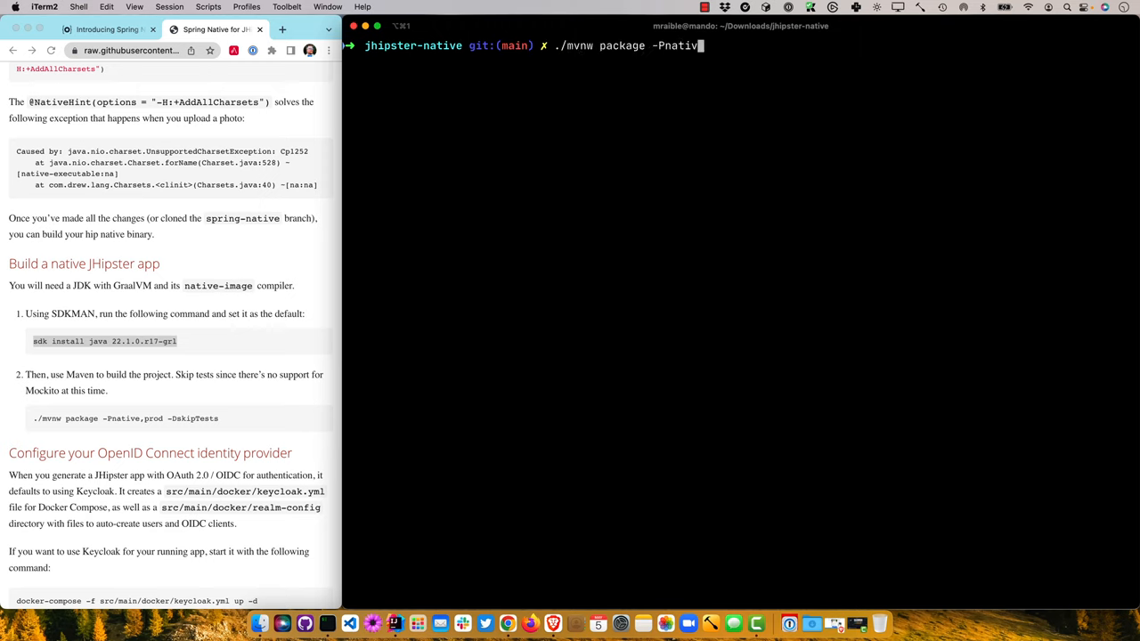
type("e,prod")
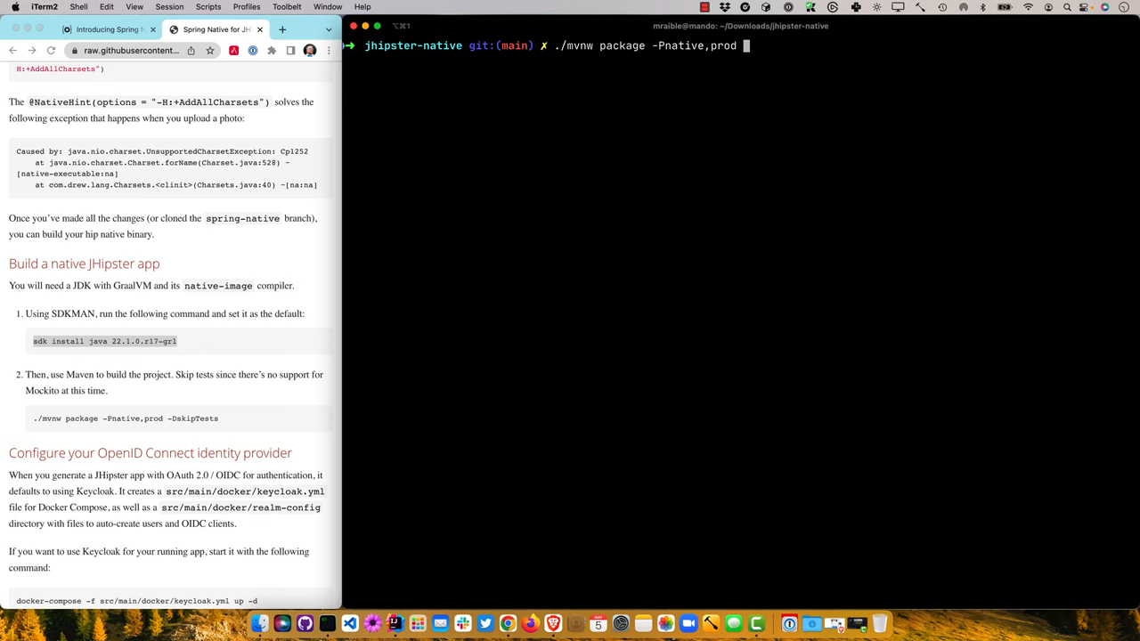
type("-DskipTe")
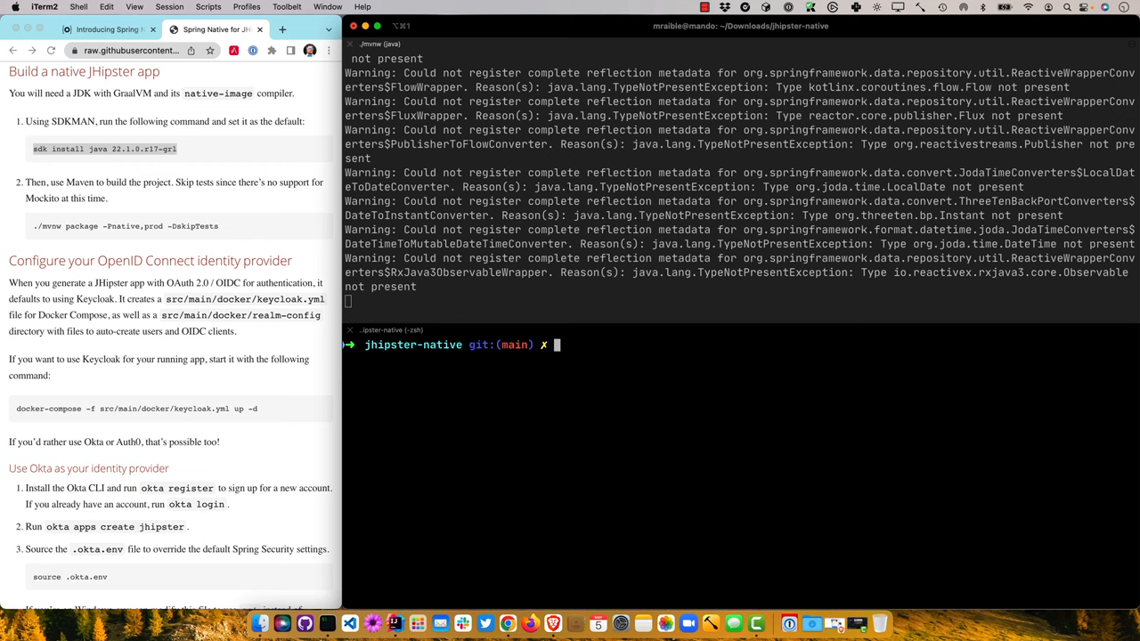
Step: Cat the Keycloak Compose file and ~/dev/build-keycloak-docker.sh in the lower pane
type("cat src/main/re")
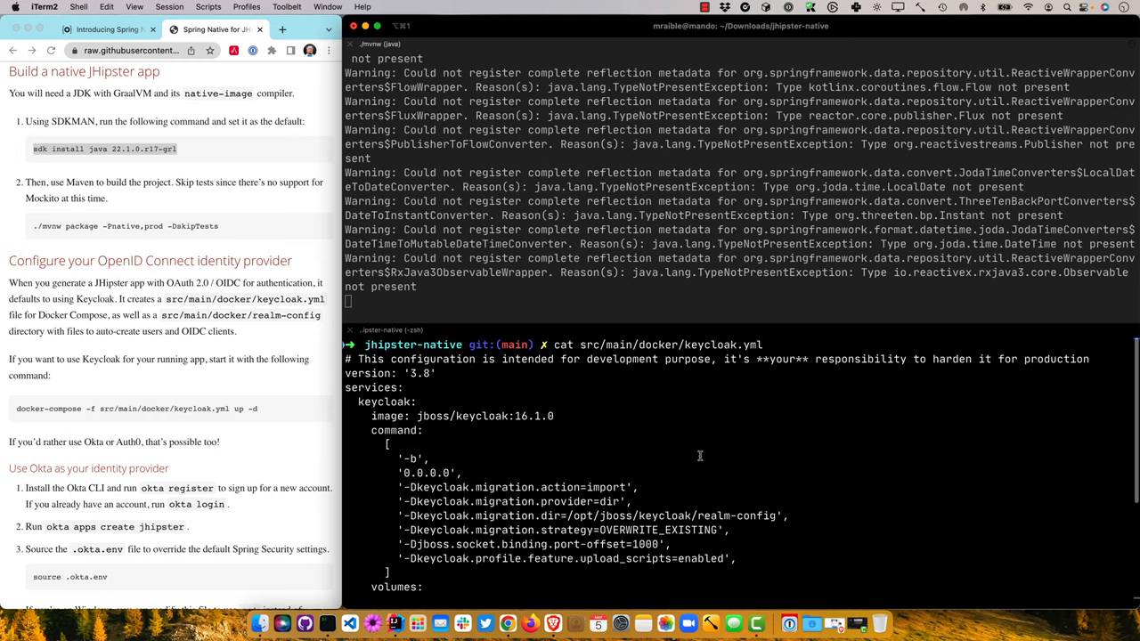
mouse_move(461, 419)
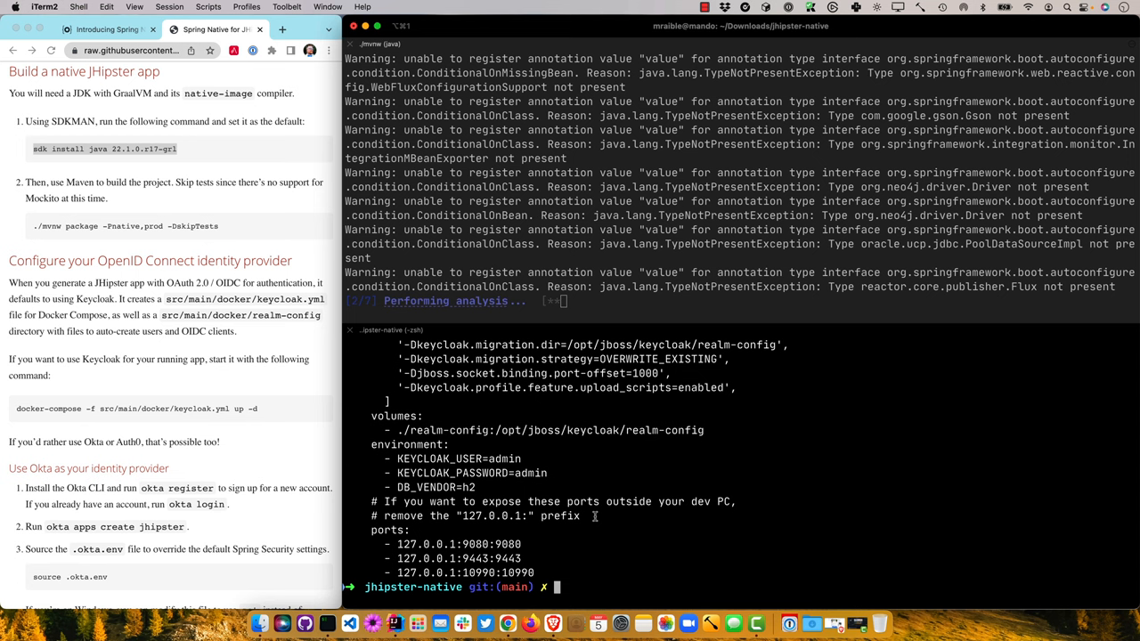
left_click_drag(372, 531, 534, 573)
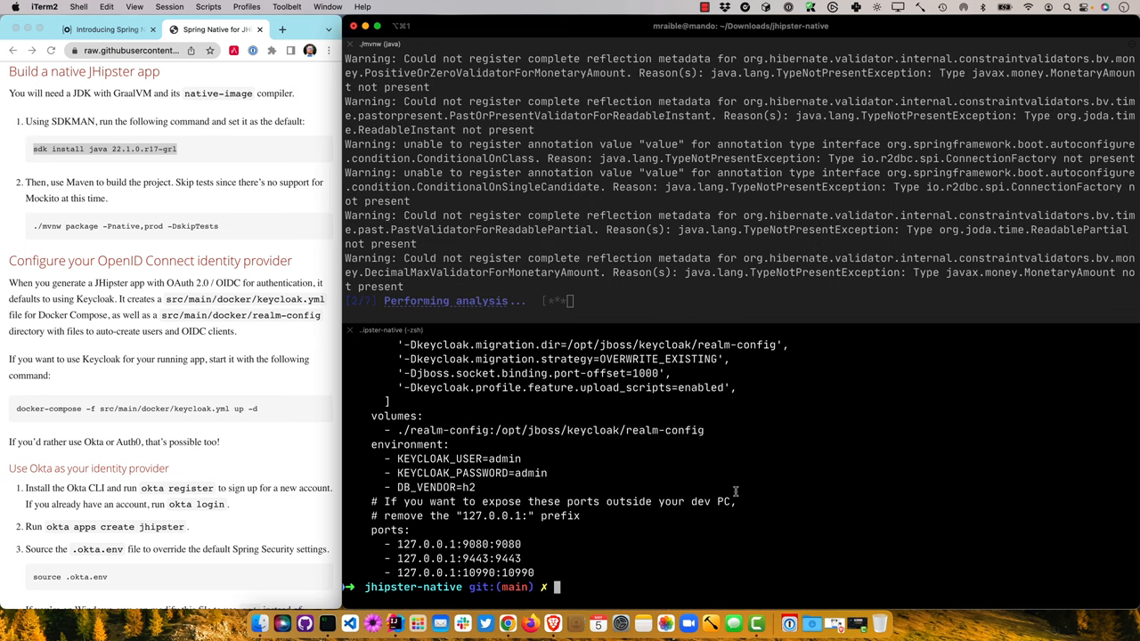
type("cat ~/dev/build-keycloak-docker.sh")
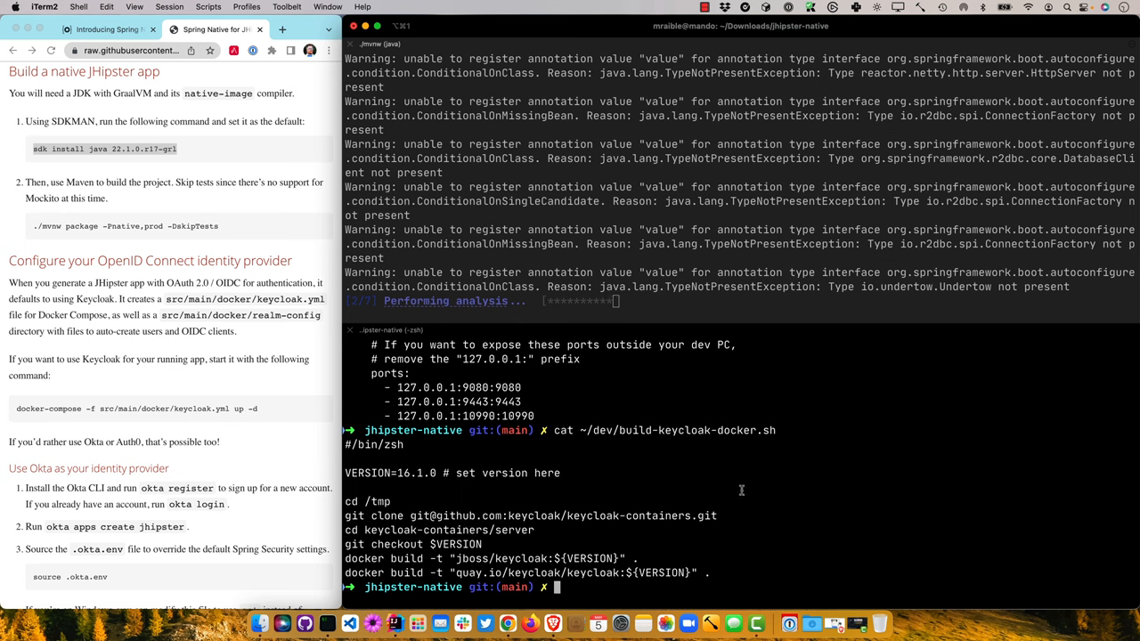
mouse_move(586, 466)
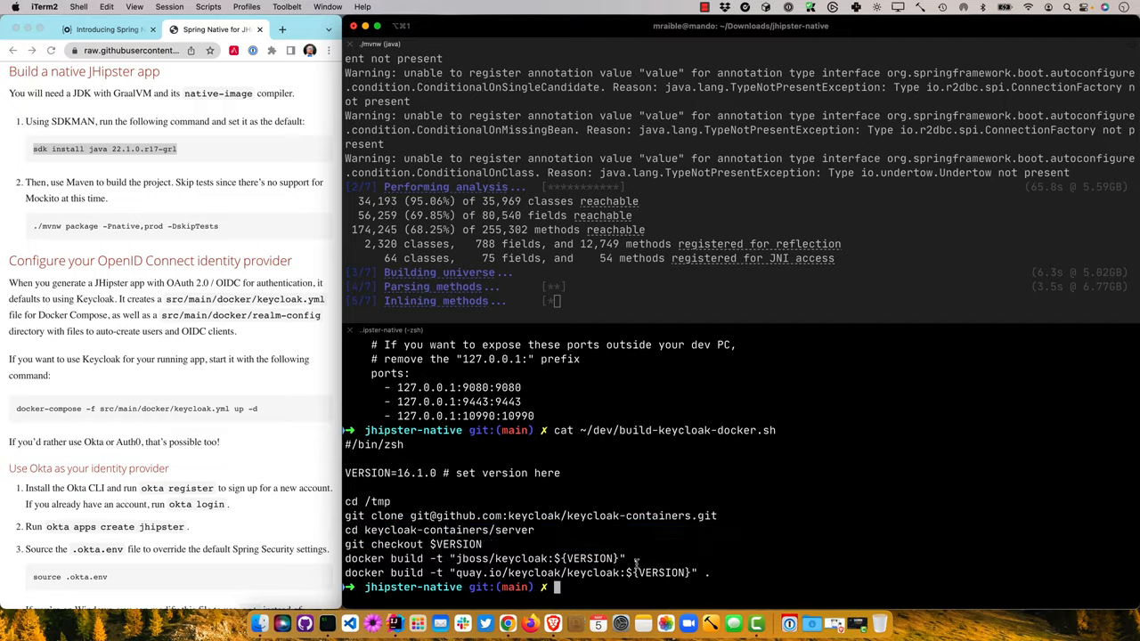
Step: Show the run alias definition (npm run ci:e2e:prepare) in the lower pane
type("alias")
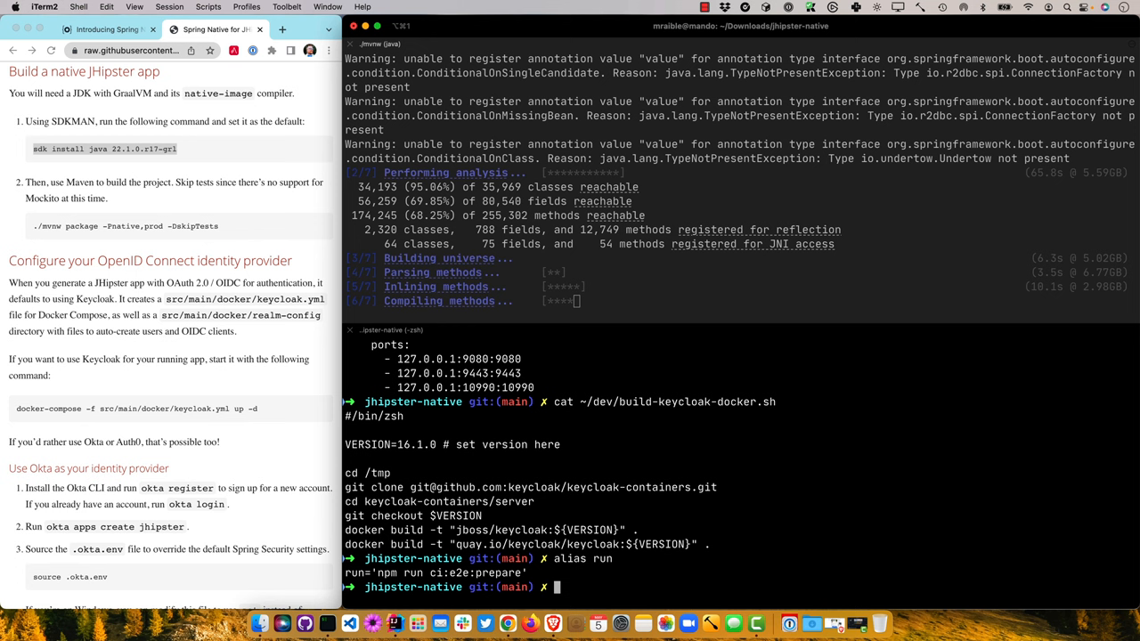
Step: Start Keycloak and Postgres containers via the run alias, then clear and list them with docker ps
type("run")
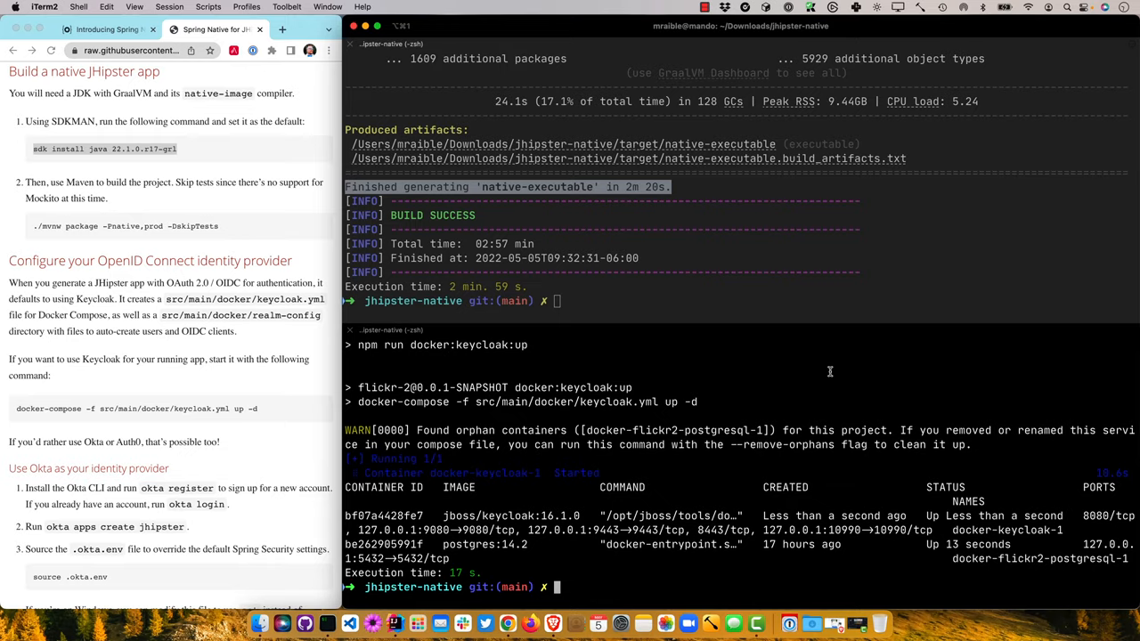
type("clea")
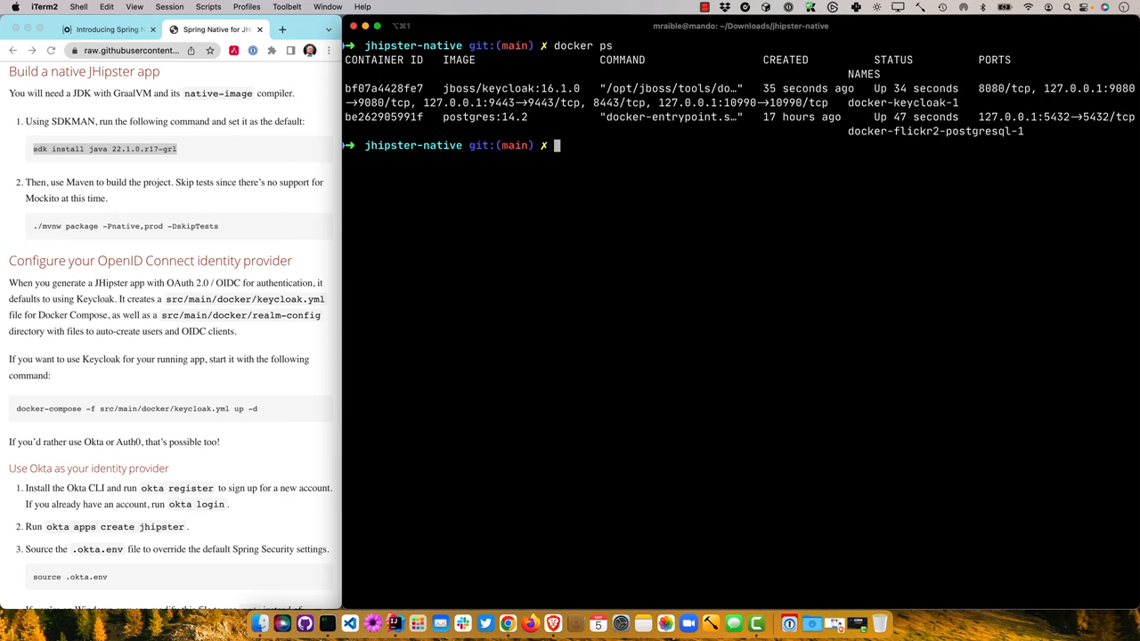
Step: Launch ./target/native-executable and stop/relaunch it a few times to show half-second startup
type("./target/native-executable")
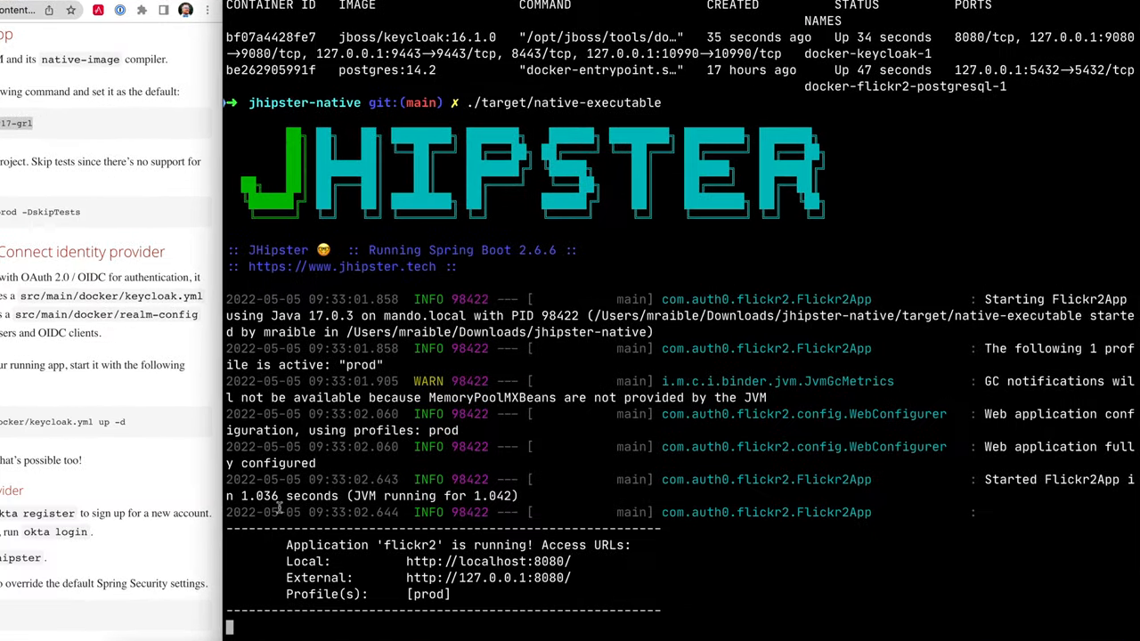
key("ctrl+c")
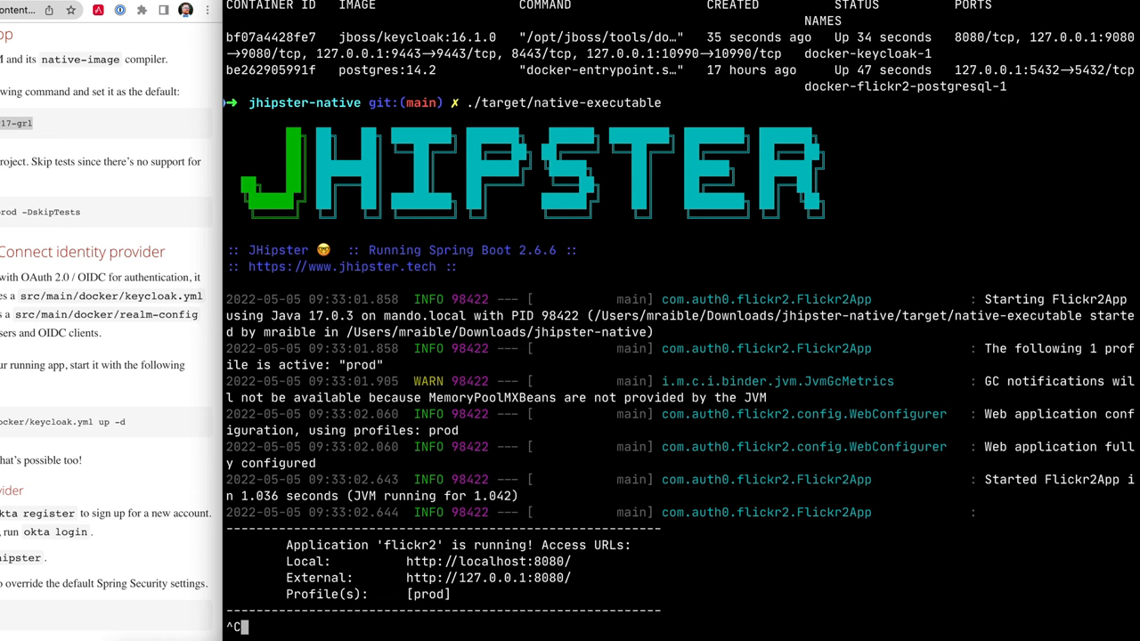
key("ctrl+c")
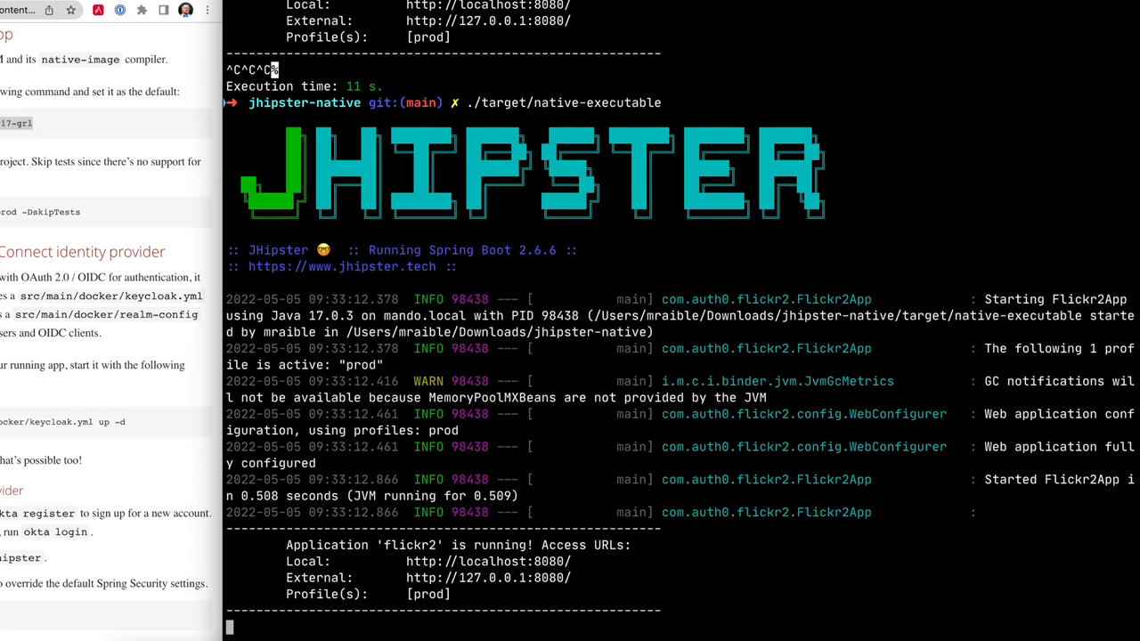
key("ctrl+c")
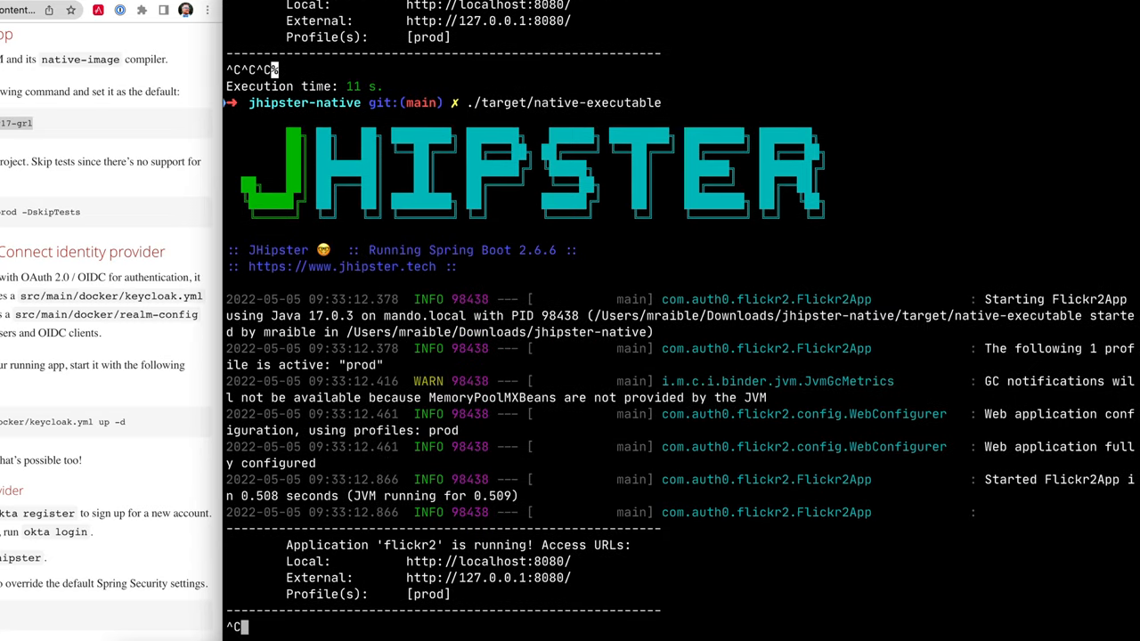
key("ctrl+c")
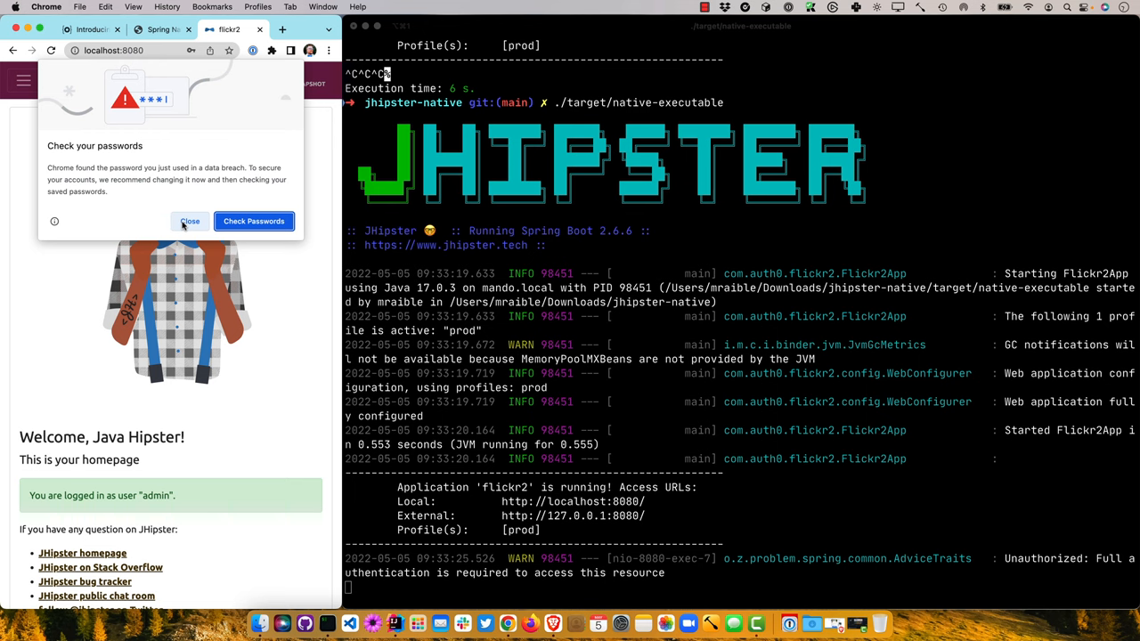
Step: Dismiss Chrome's password warning and start a new Photo with IMG_5824.jpeg attached
left_click(189, 221)
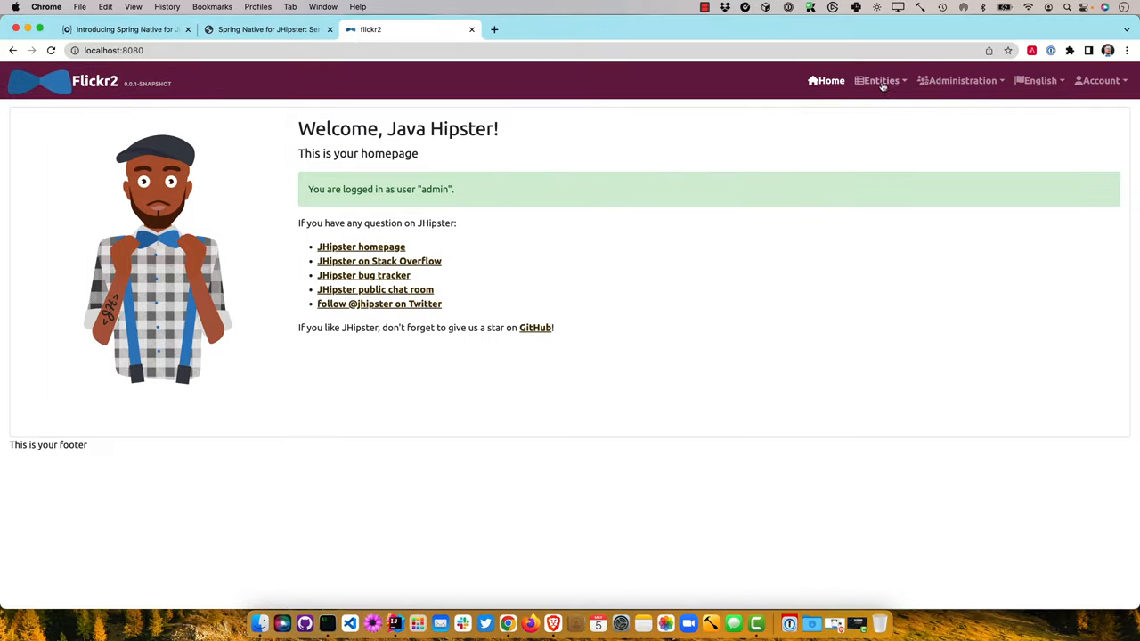
left_click(880, 80)
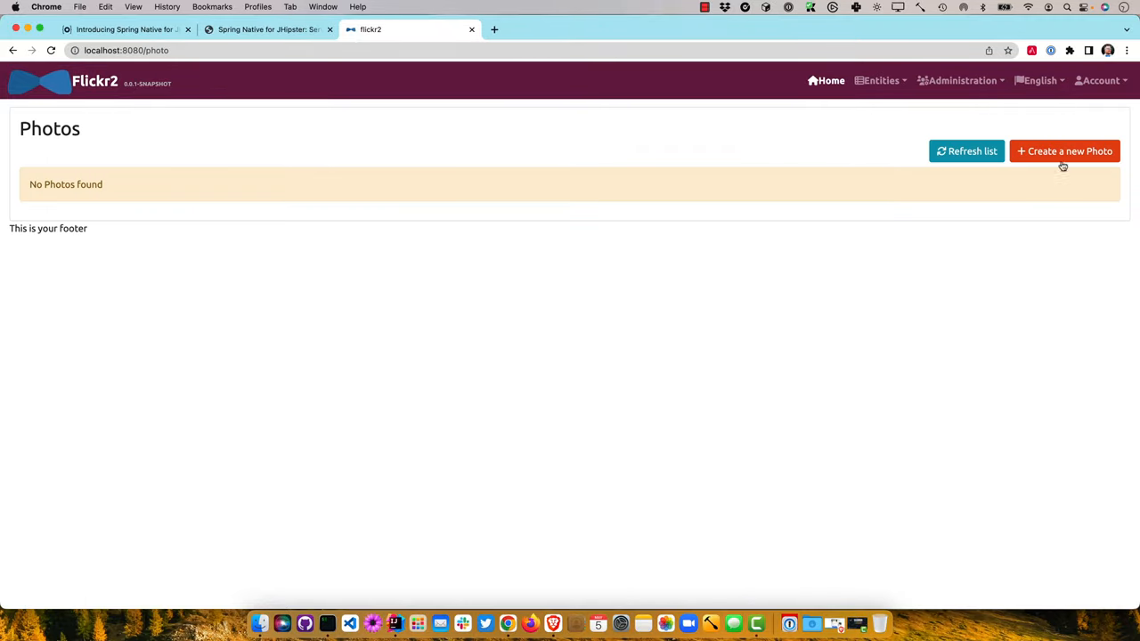
left_click(1065, 150)
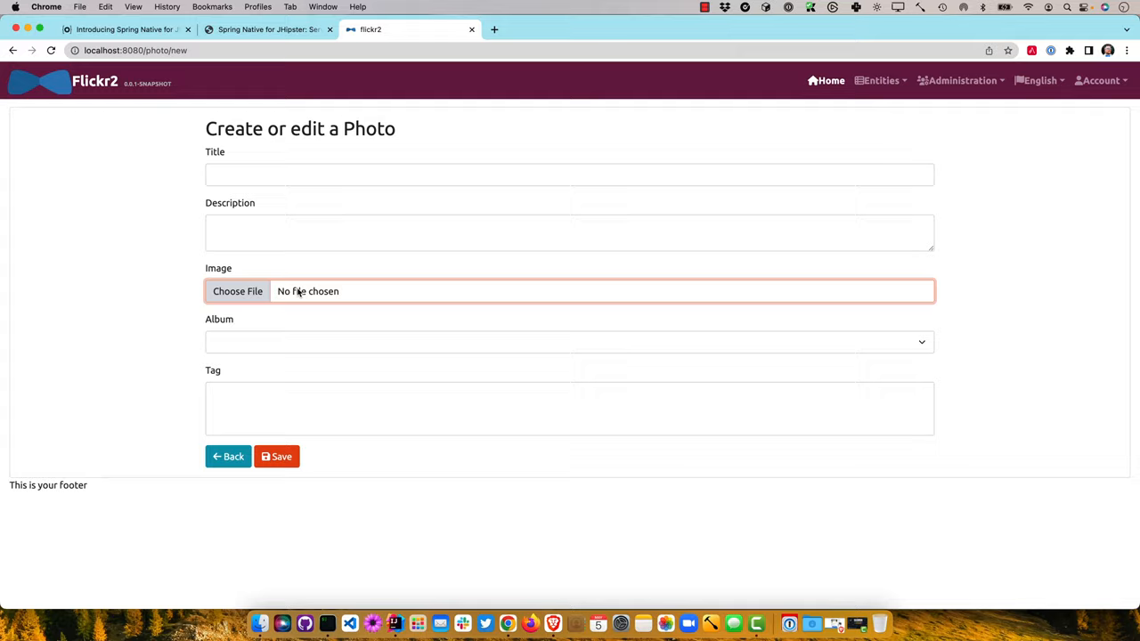
left_click(239, 292)
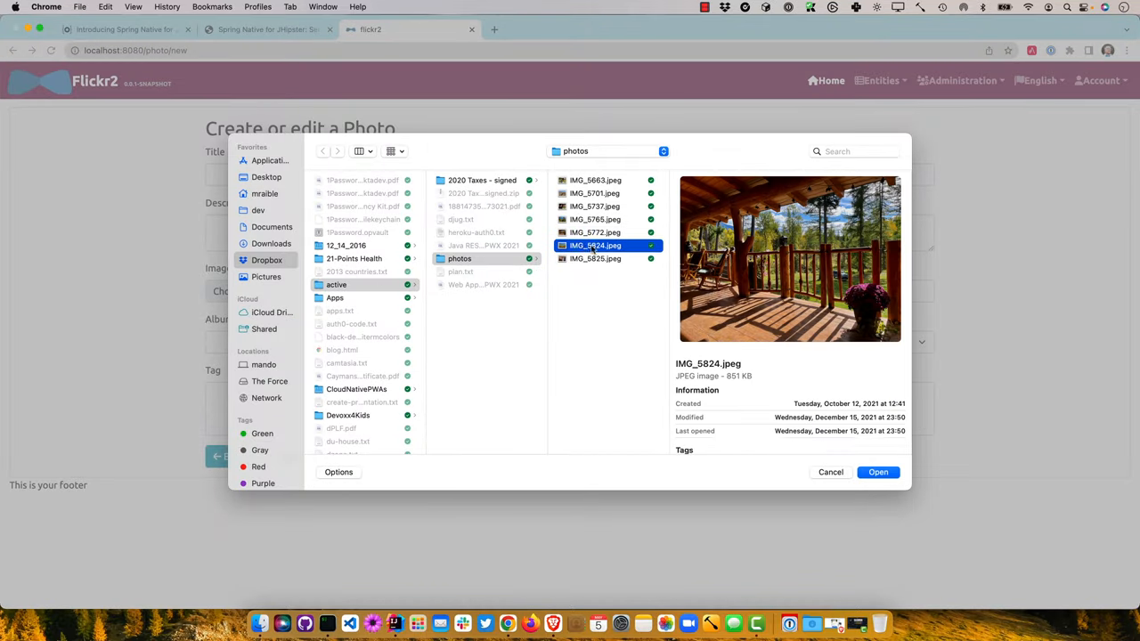
left_click(876, 472)
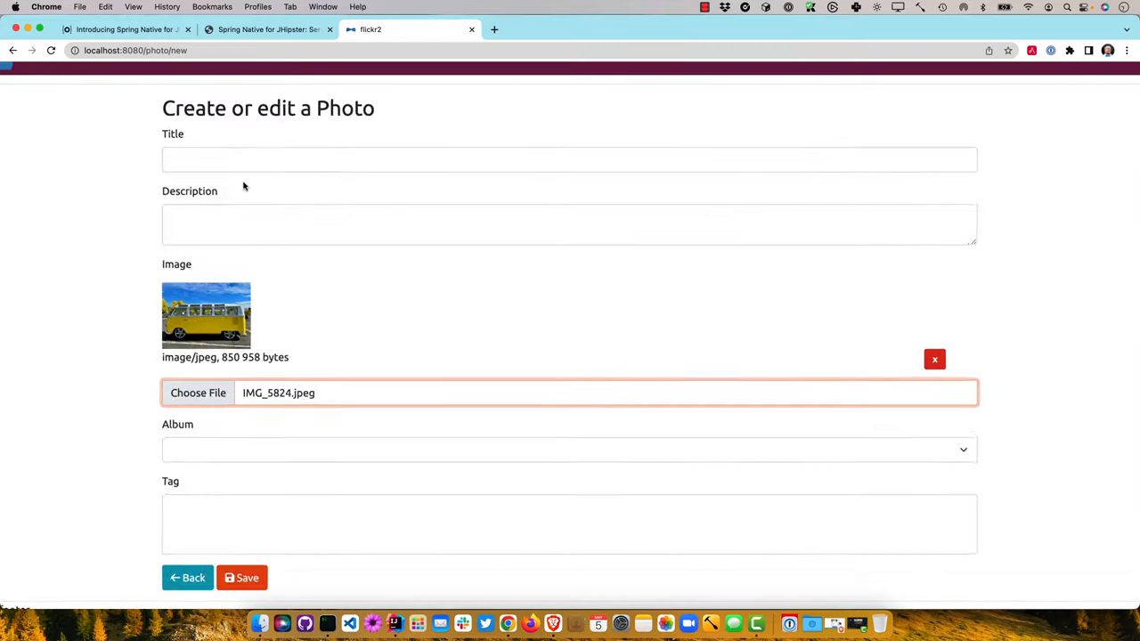
Step: Title the photo '66 Bus' and save it so it appears in the Photos gallery
type("6")
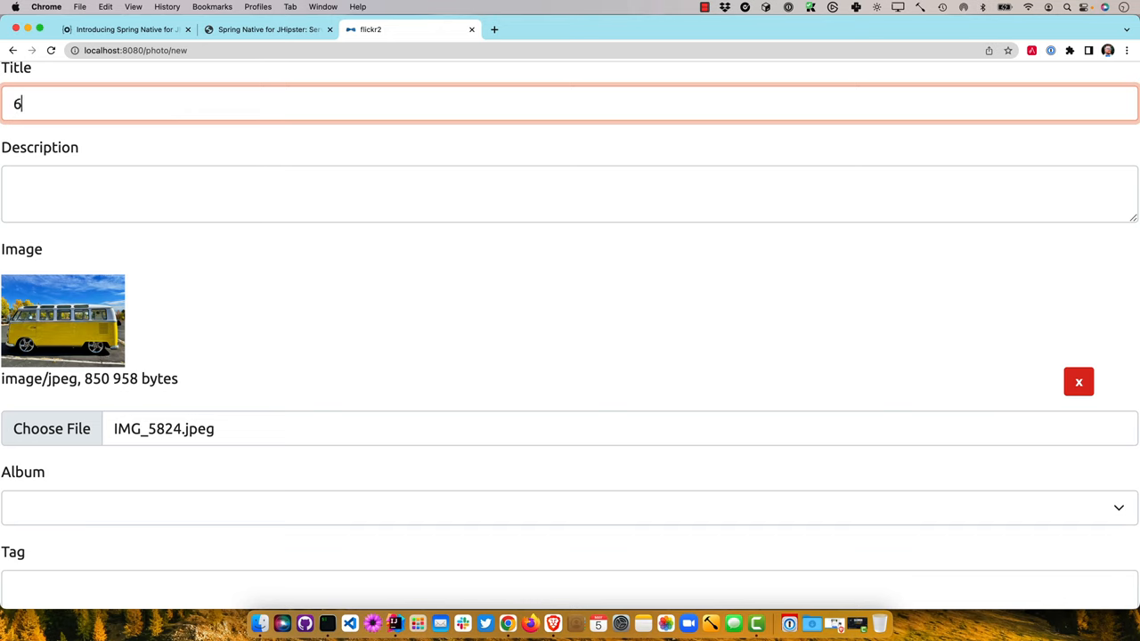
type("6 Bus")
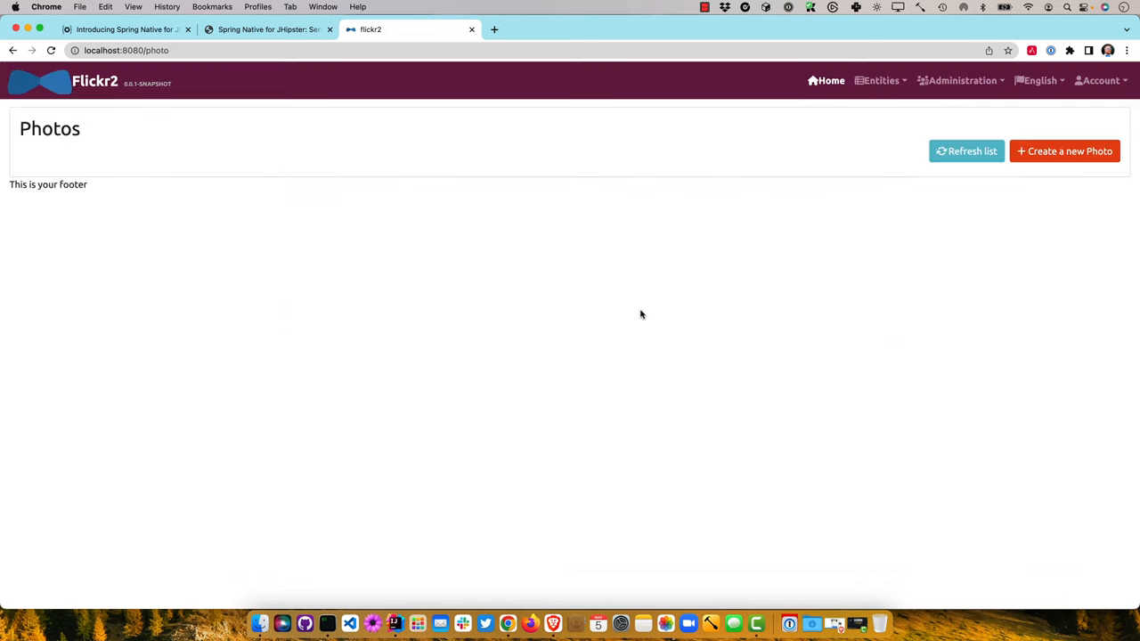
left_click(1065, 149)
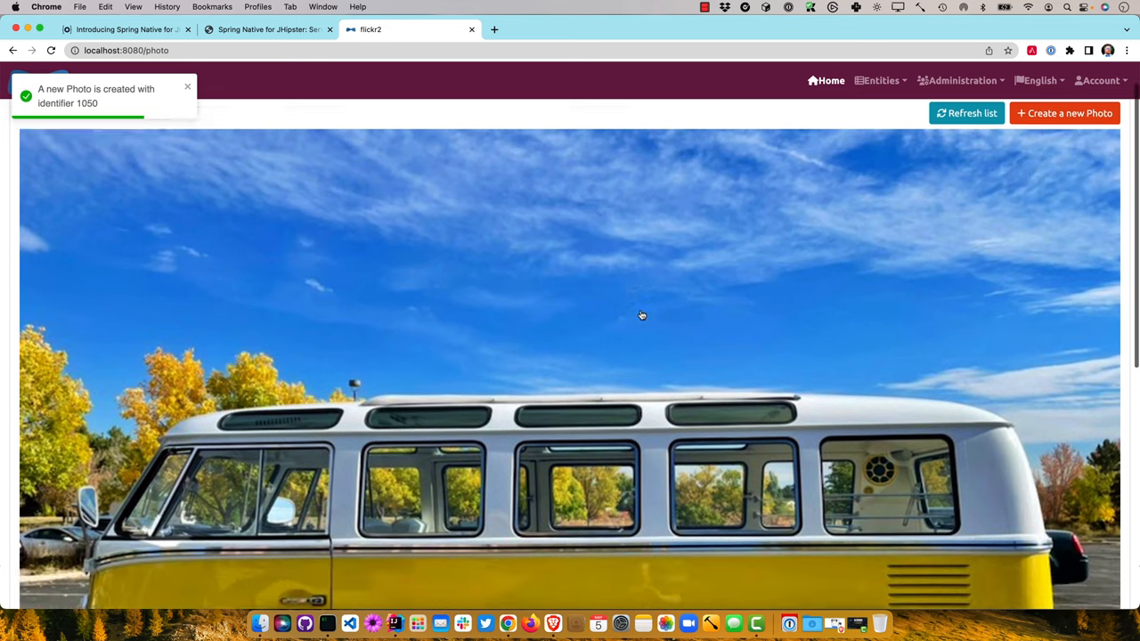
scroll("down", 3)
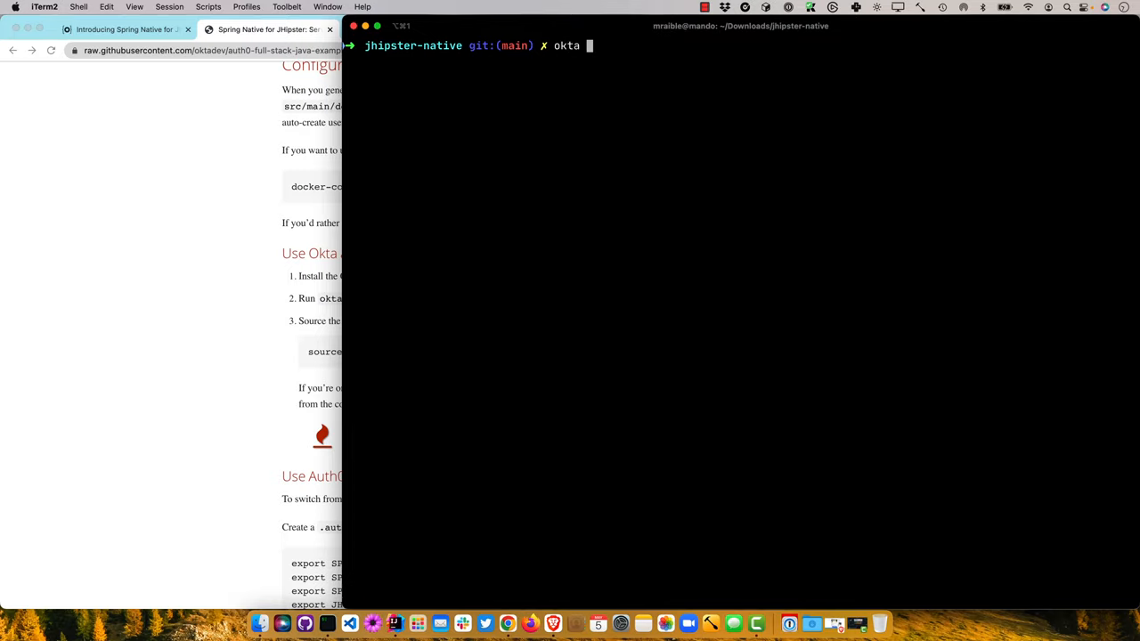
Step: Create the Okta OIDC app 'jhipster' with default name and redirect URIs, then source .okta.env
type("apps create jhipster")
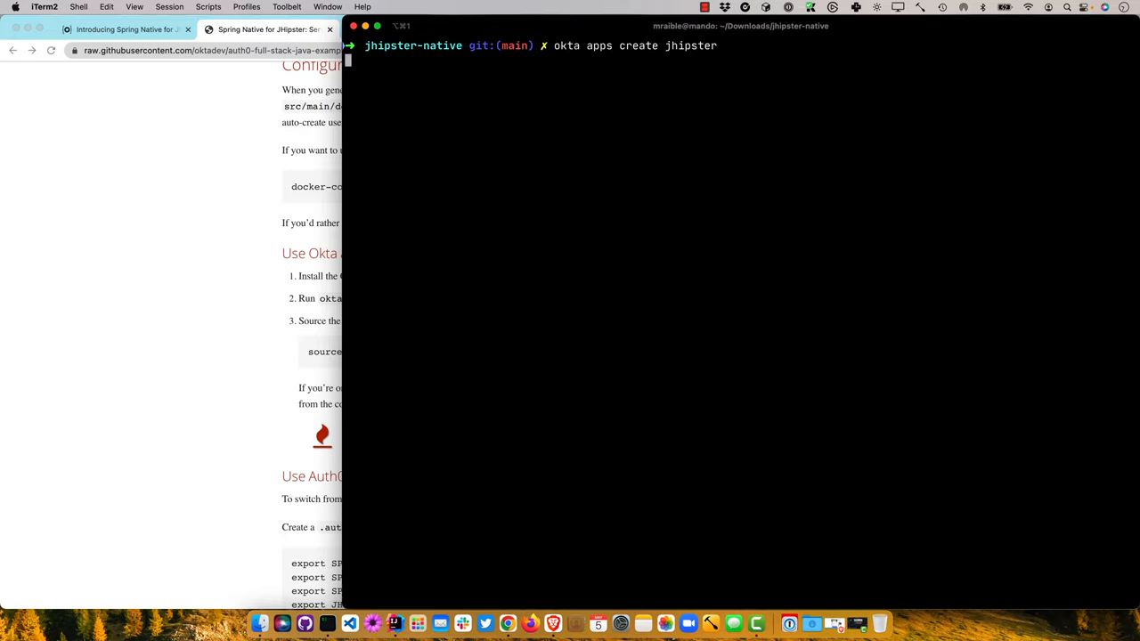
key("enter")
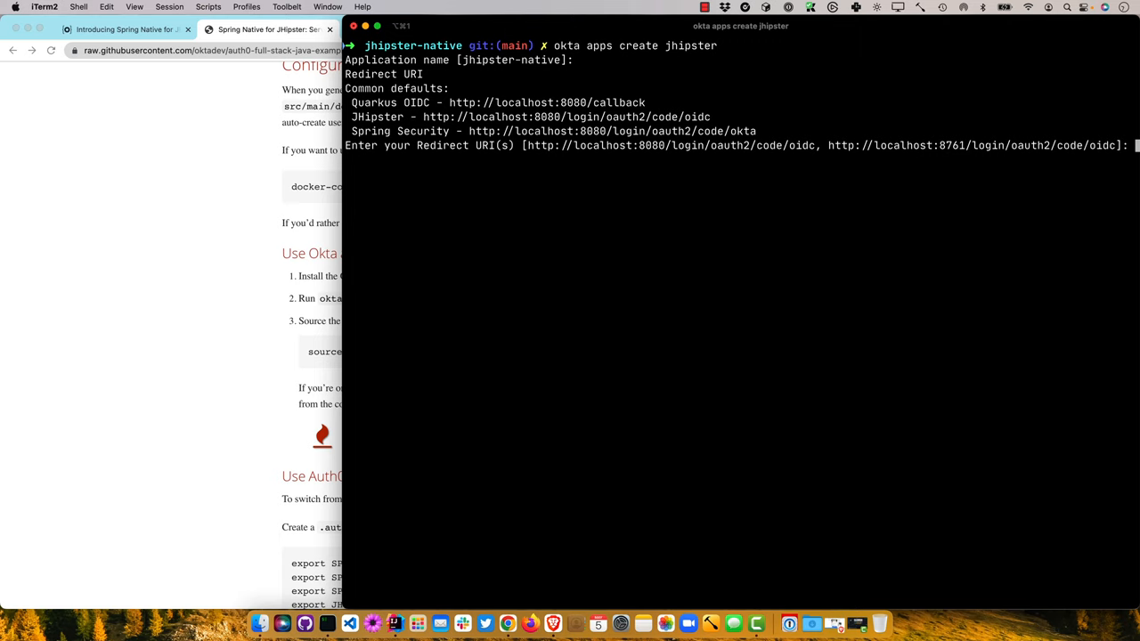
key("enter")
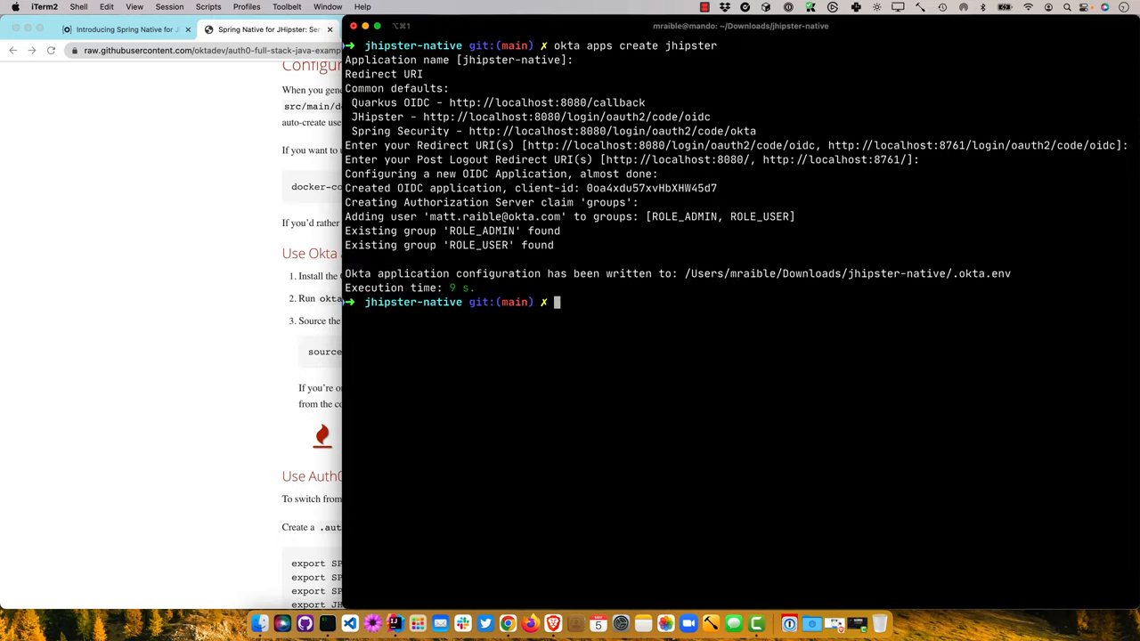
type("source")
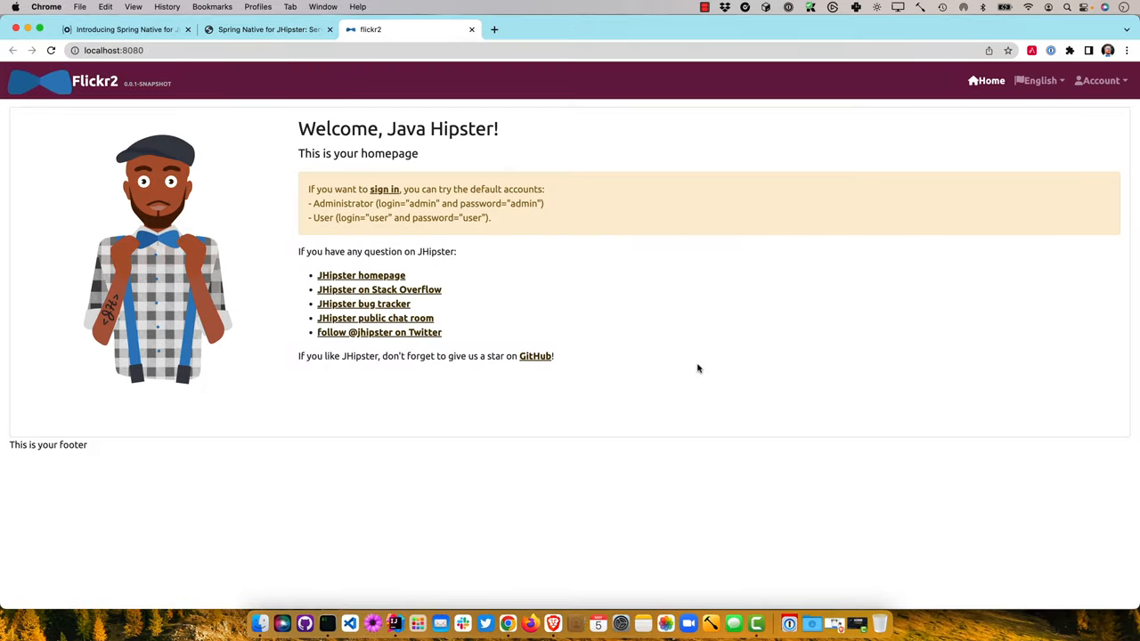
Step: Sign in to Flickr2 via Okta and navigate to the Entities > Photo gallery
left_click(384, 188)
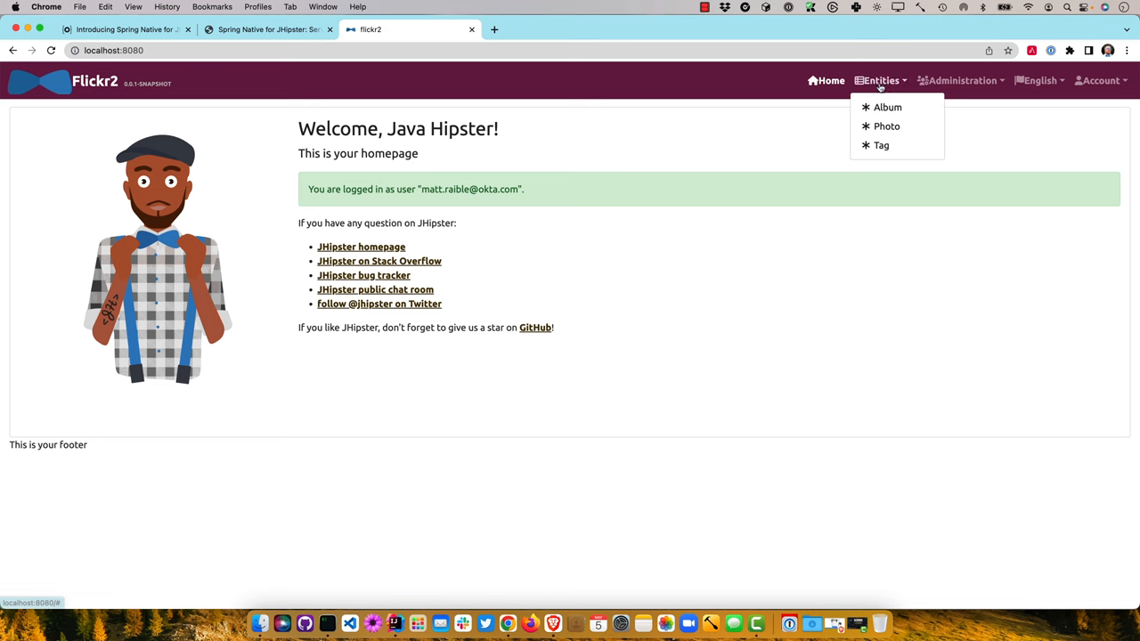
left_click(886, 125)
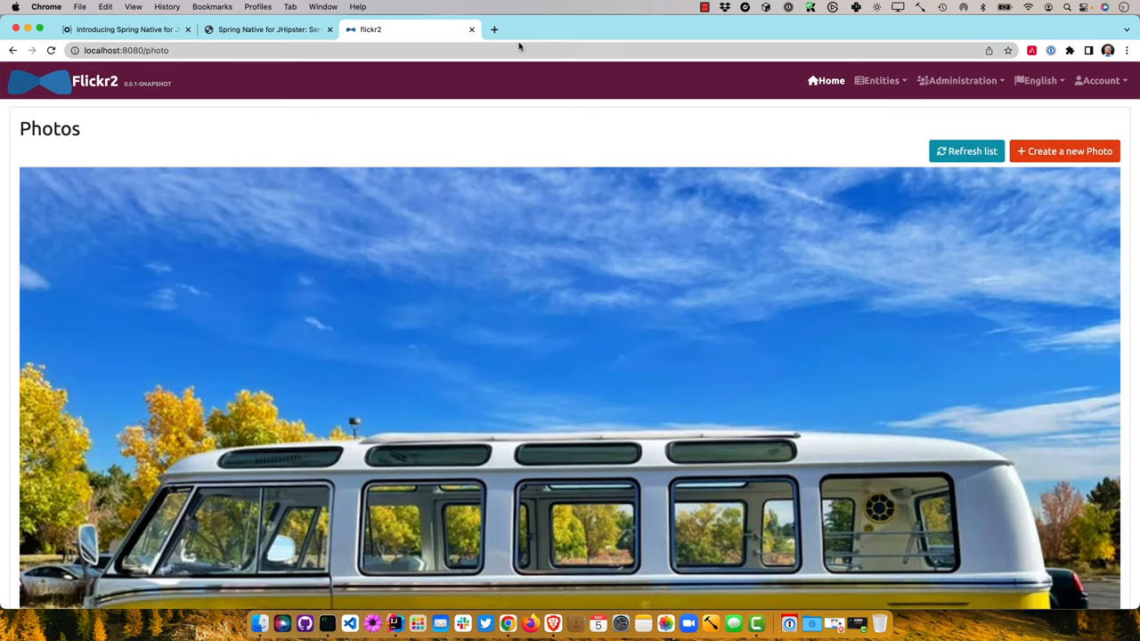
left_click(470, 28)
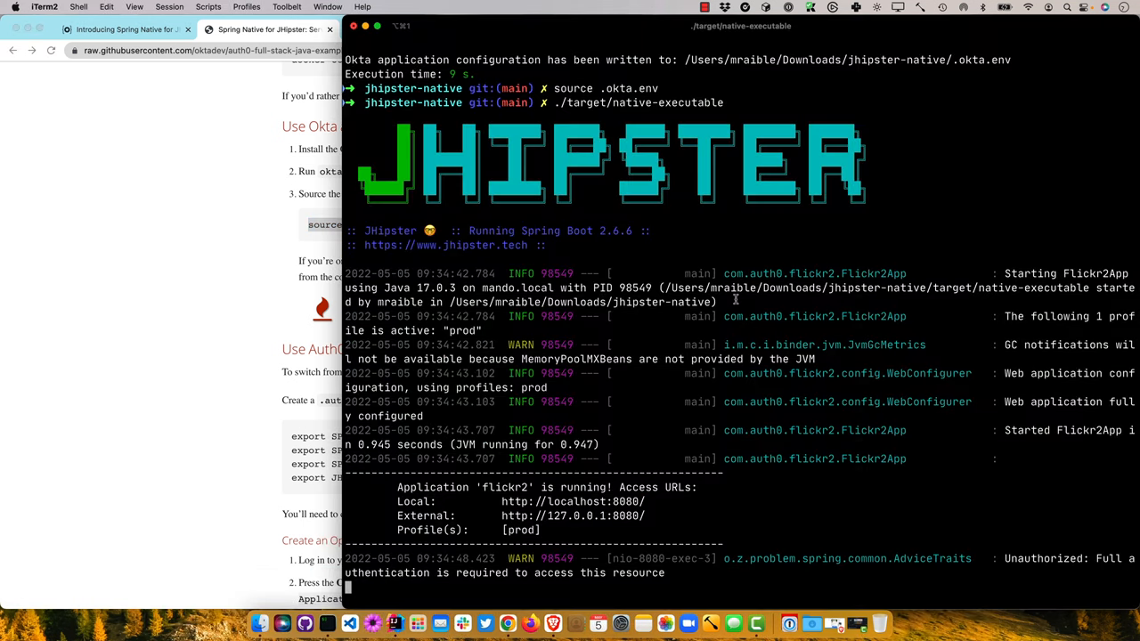
Step: Stop the app with Ctrl+C and run cat .okta.env to show its settings
key("ctrl+c")
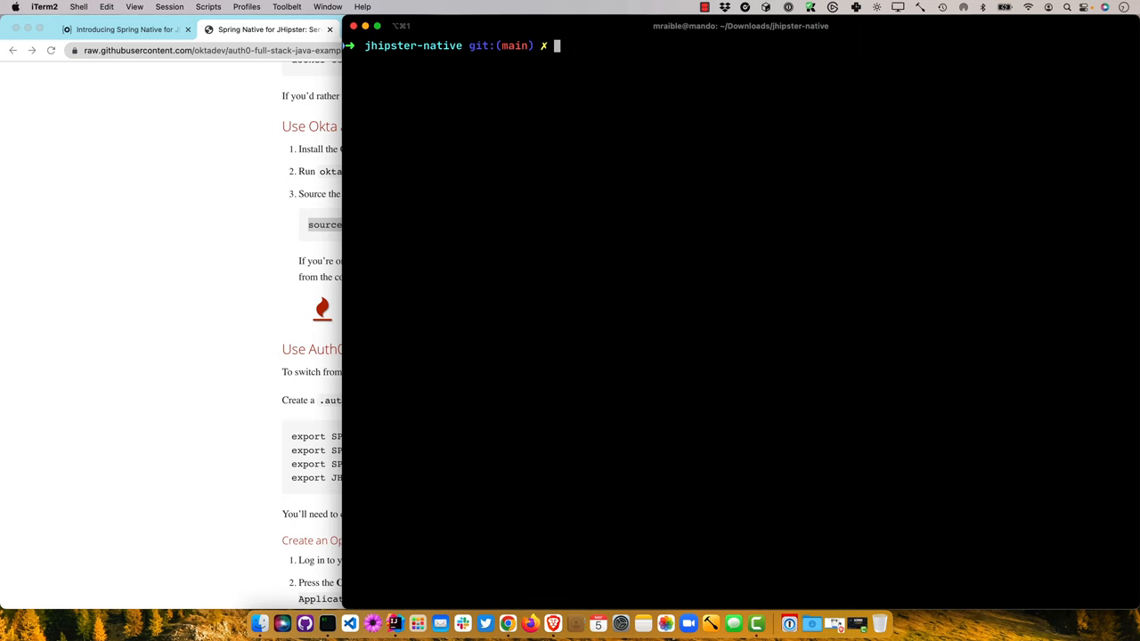
type("cat .okta.env")
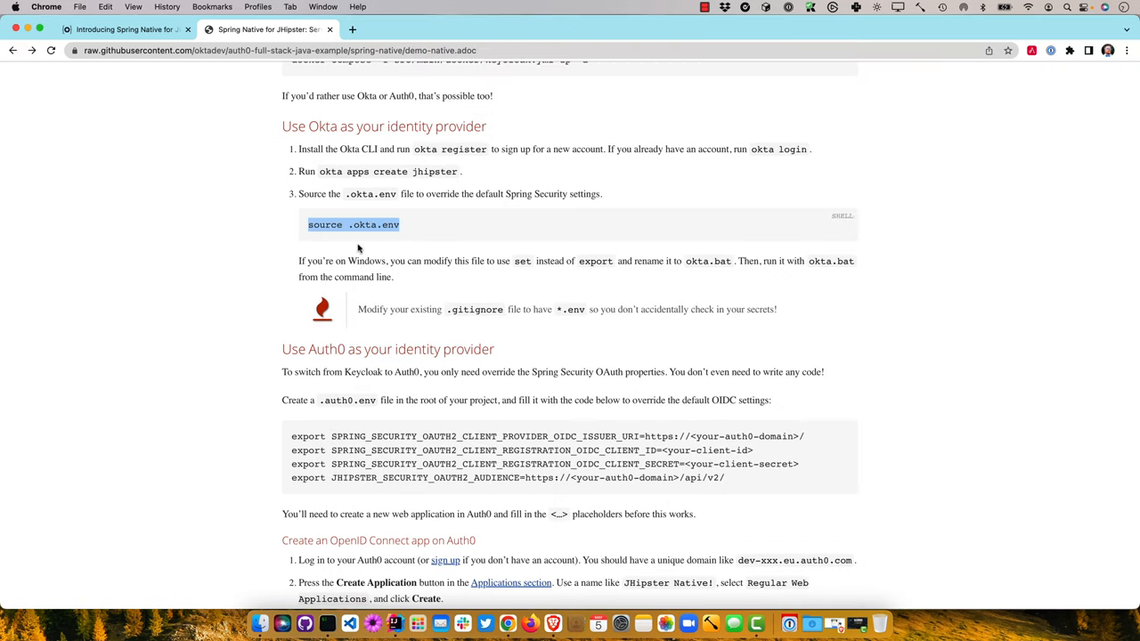
mouse_move(716, 266)
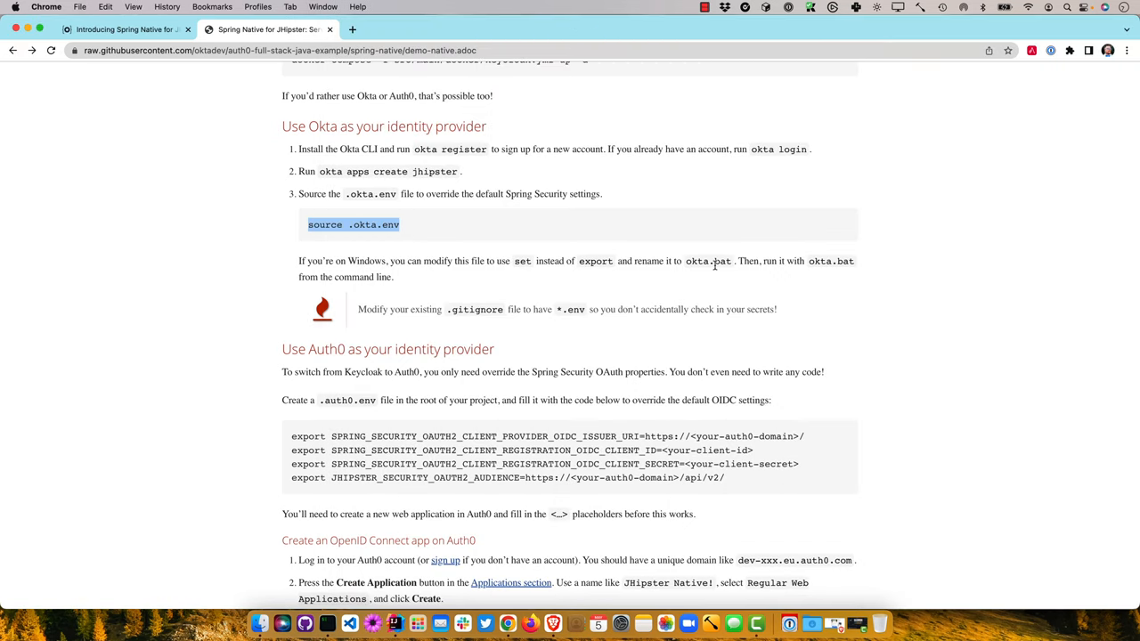
mouse_move(684, 278)
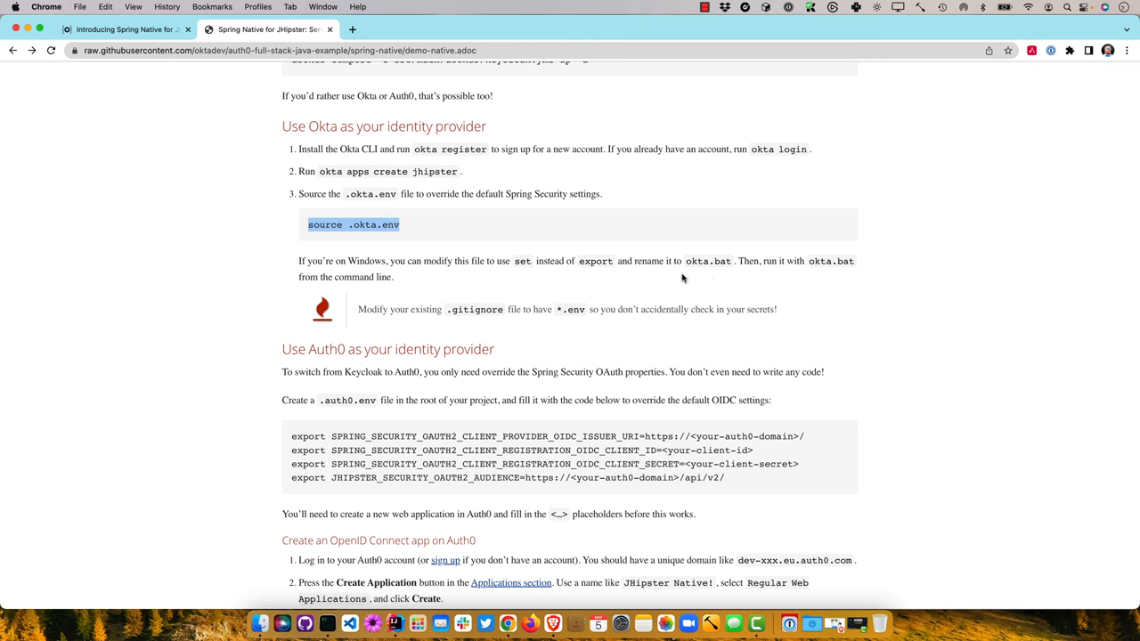
scroll("down", 3)
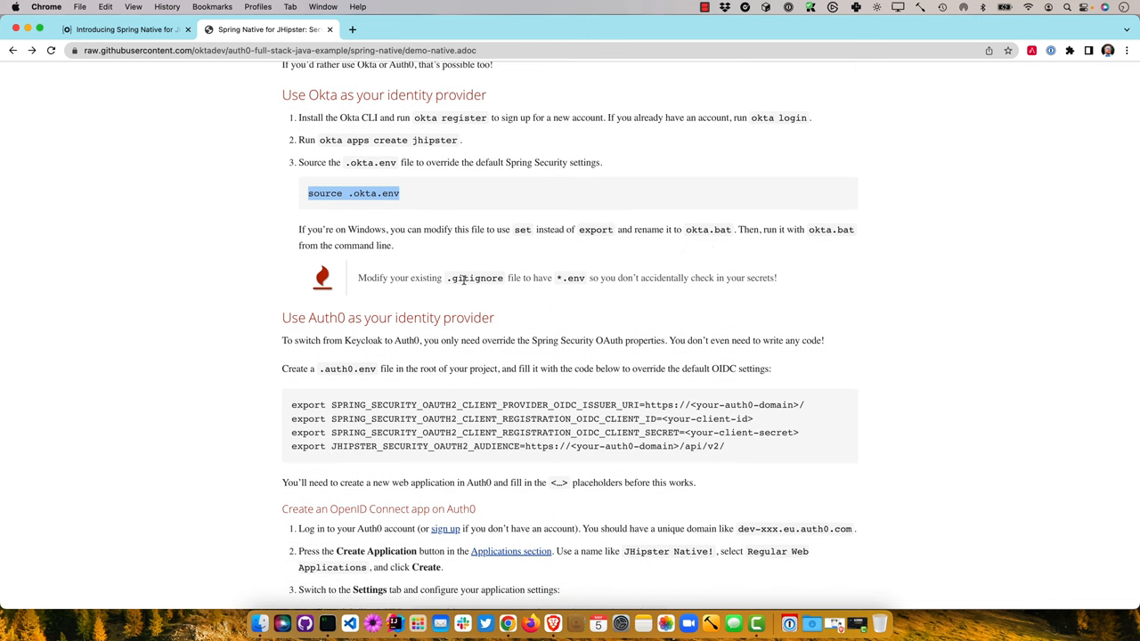
mouse_move(573, 296)
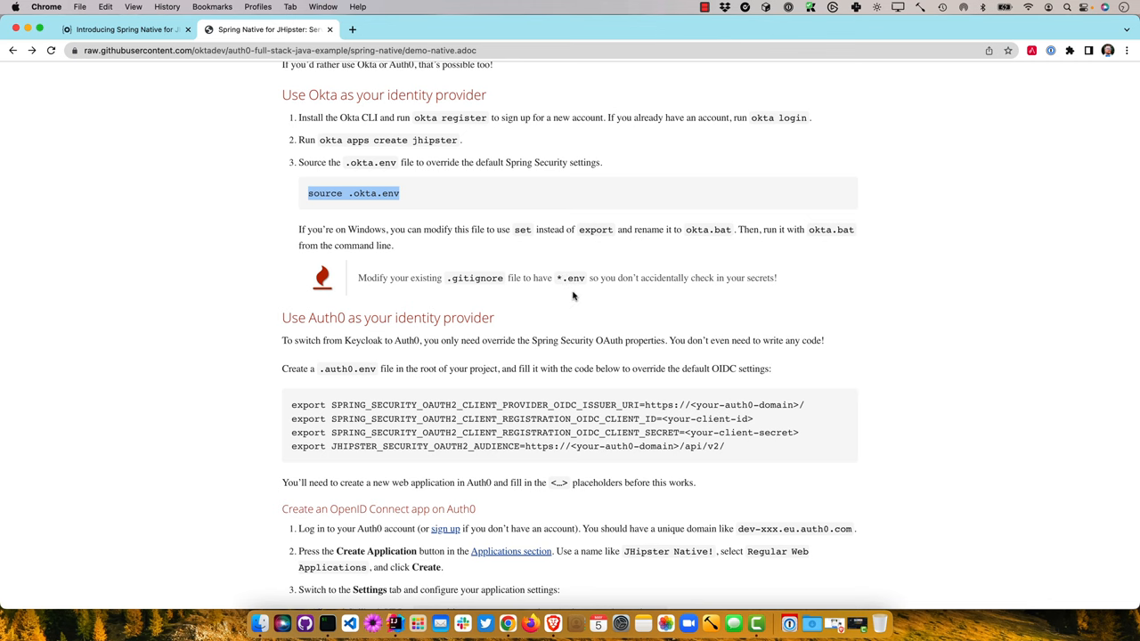
scroll("down", 3)
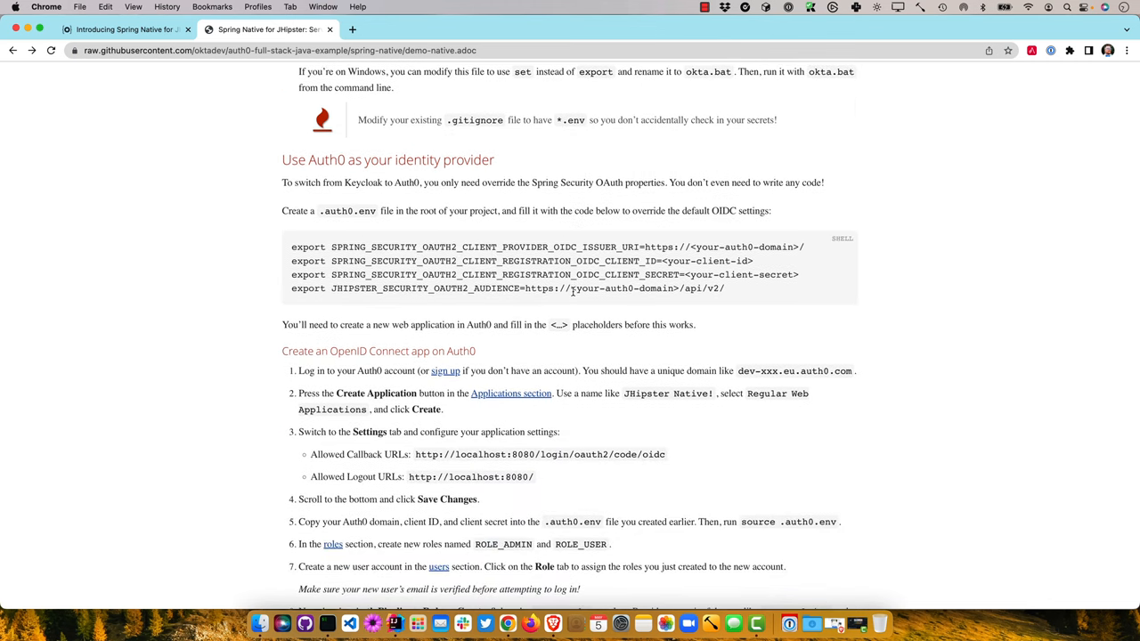
scroll("down", 3)
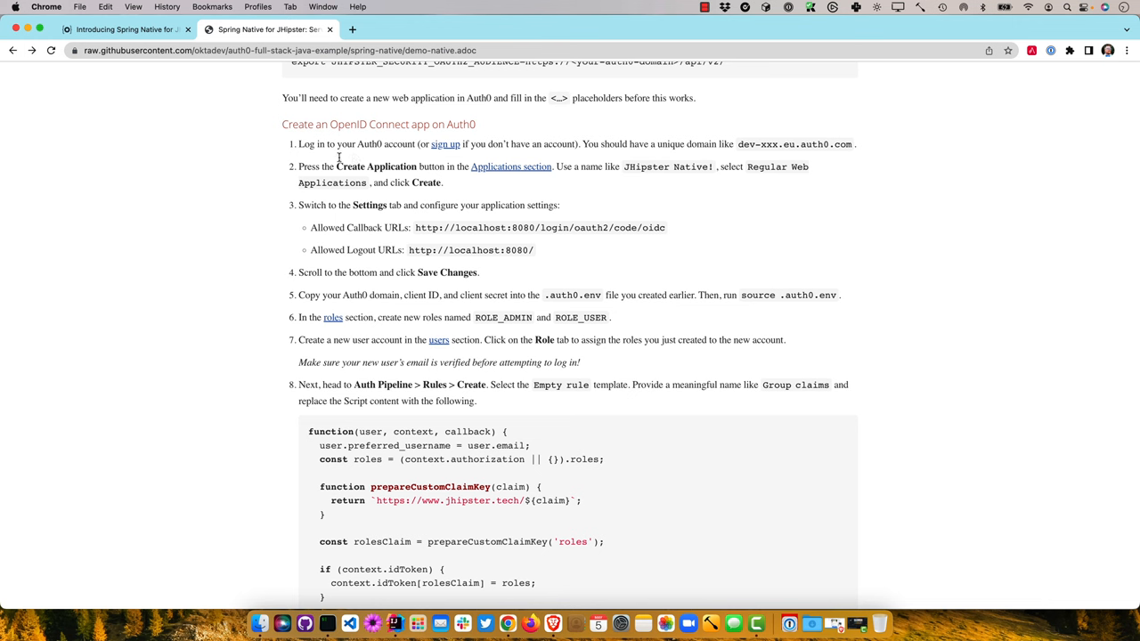
mouse_move(392, 218)
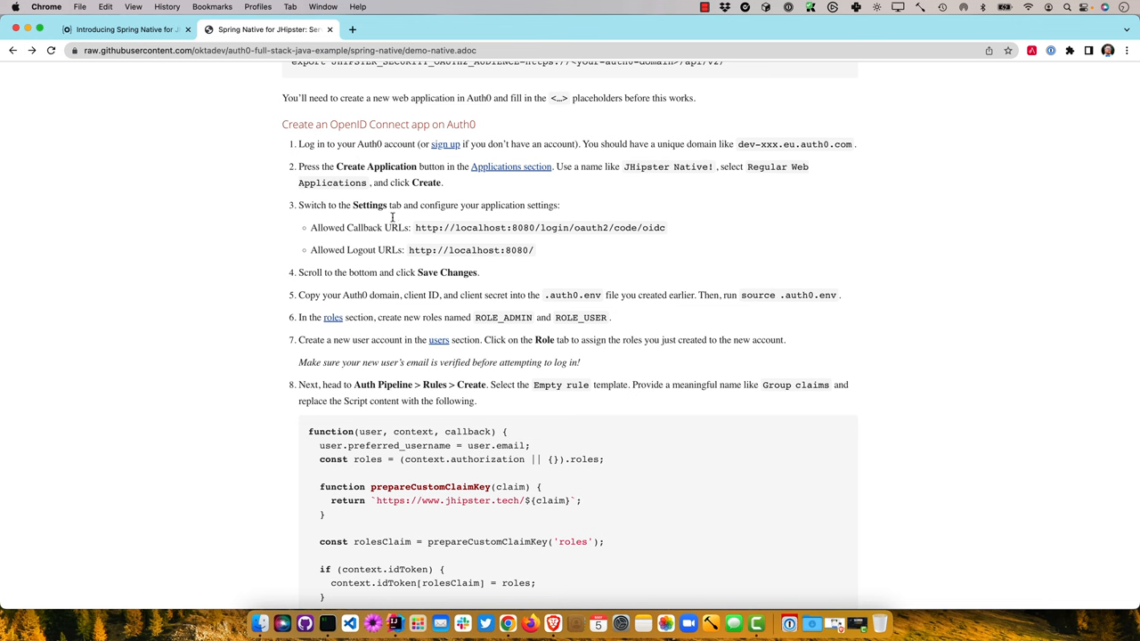
Step: Read through the Auth0 roles rule script down to the issue #351 link
scroll("down", 3)
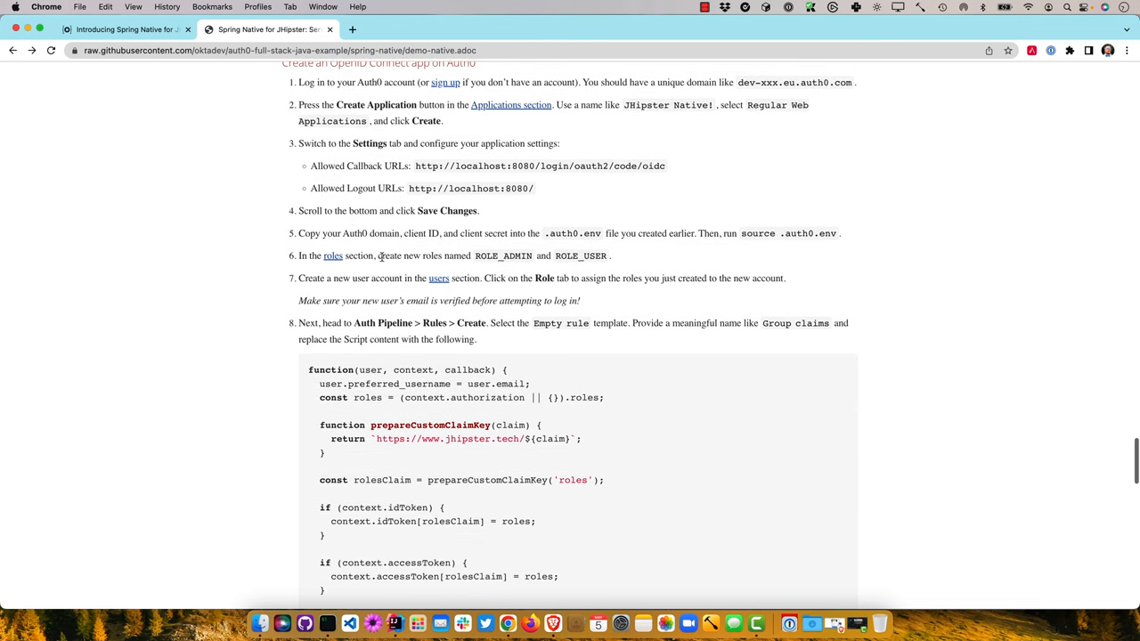
scroll("down", 3)
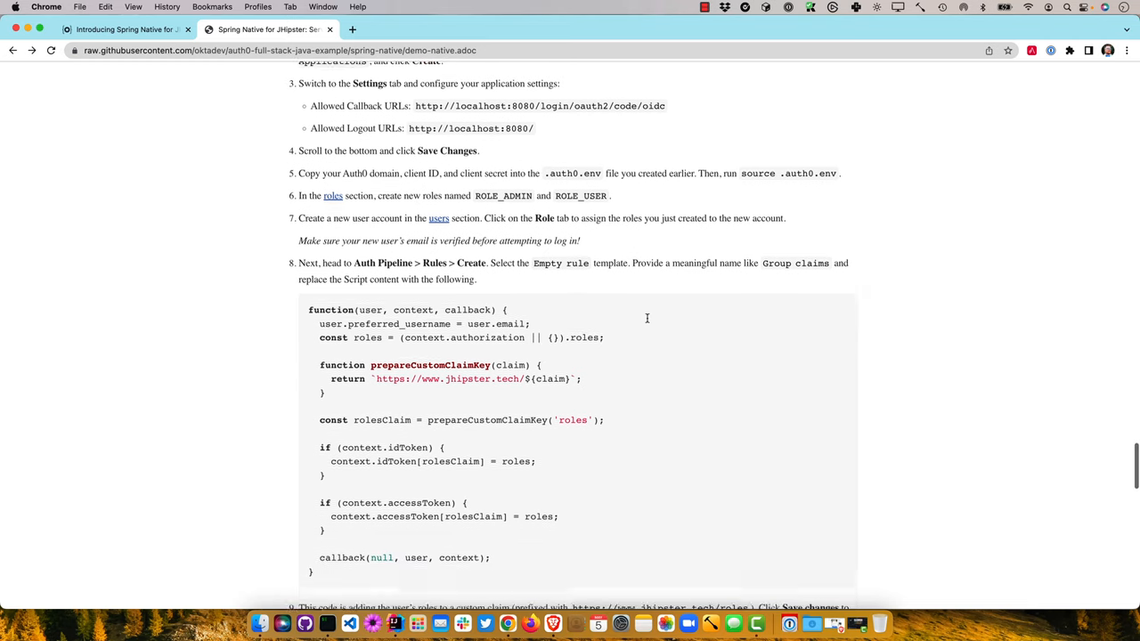
scroll("down", 3)
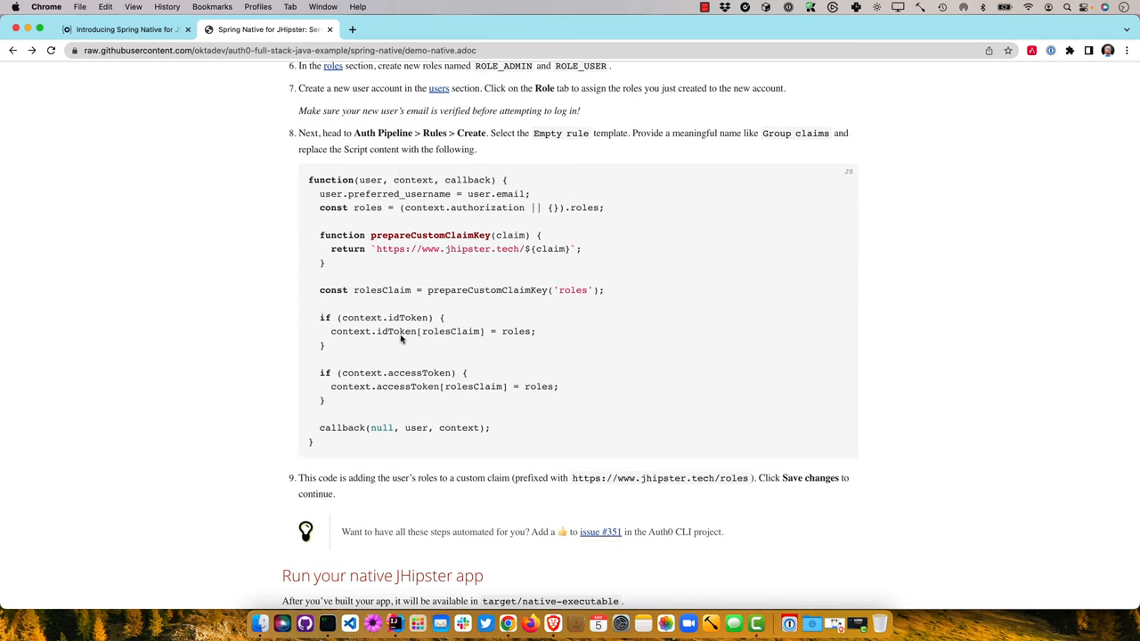
mouse_move(408, 420)
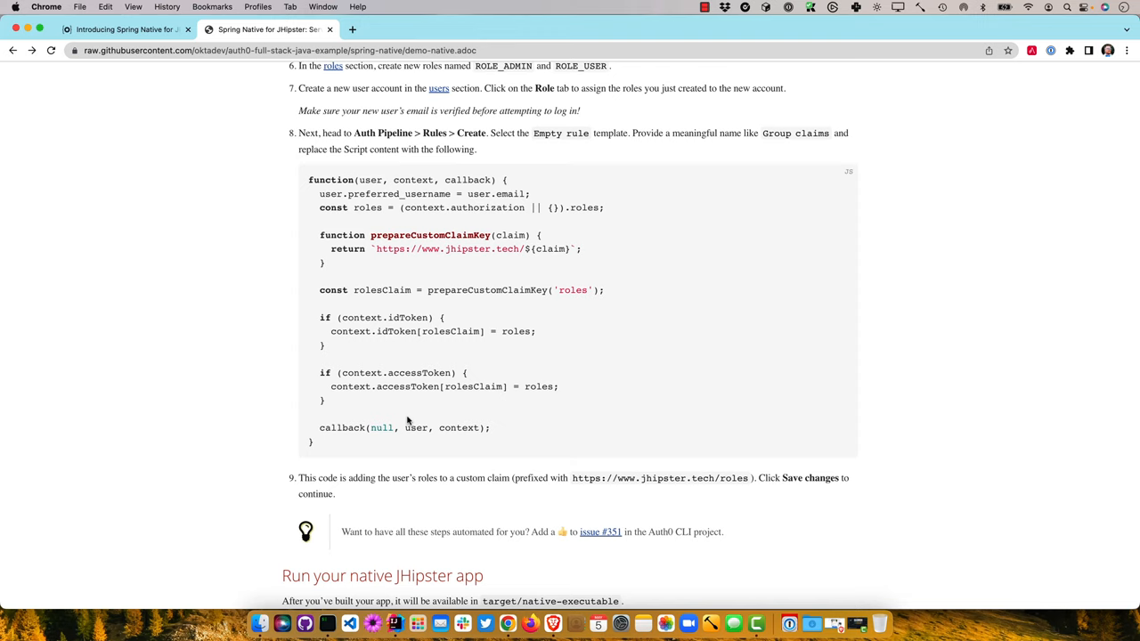
mouse_move(427, 477)
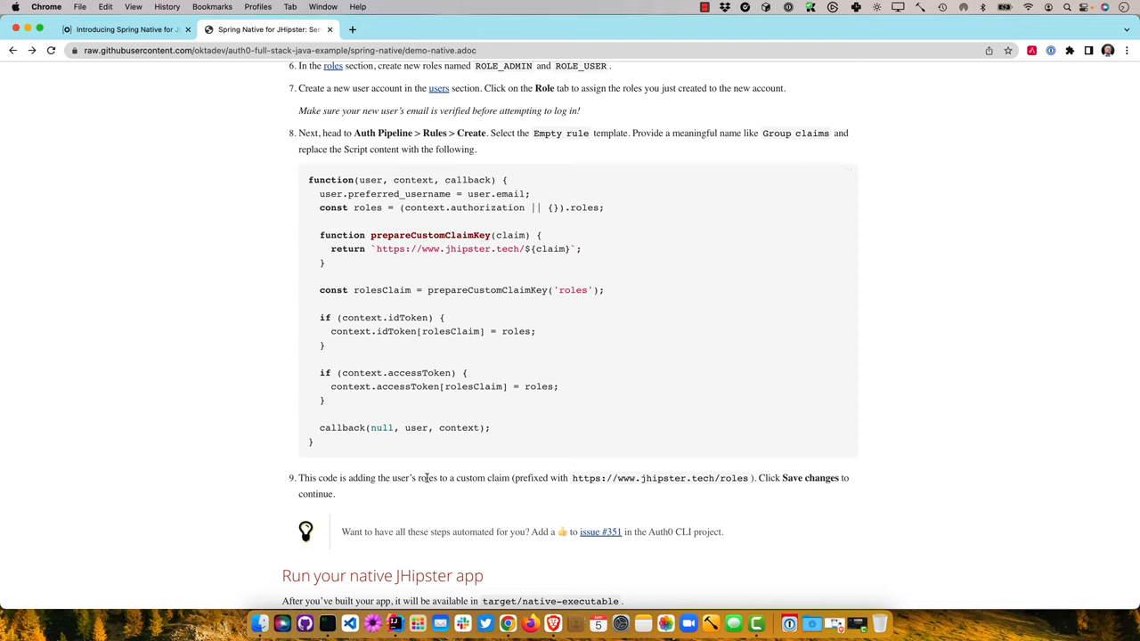
left_click_drag(299, 477, 335, 495)
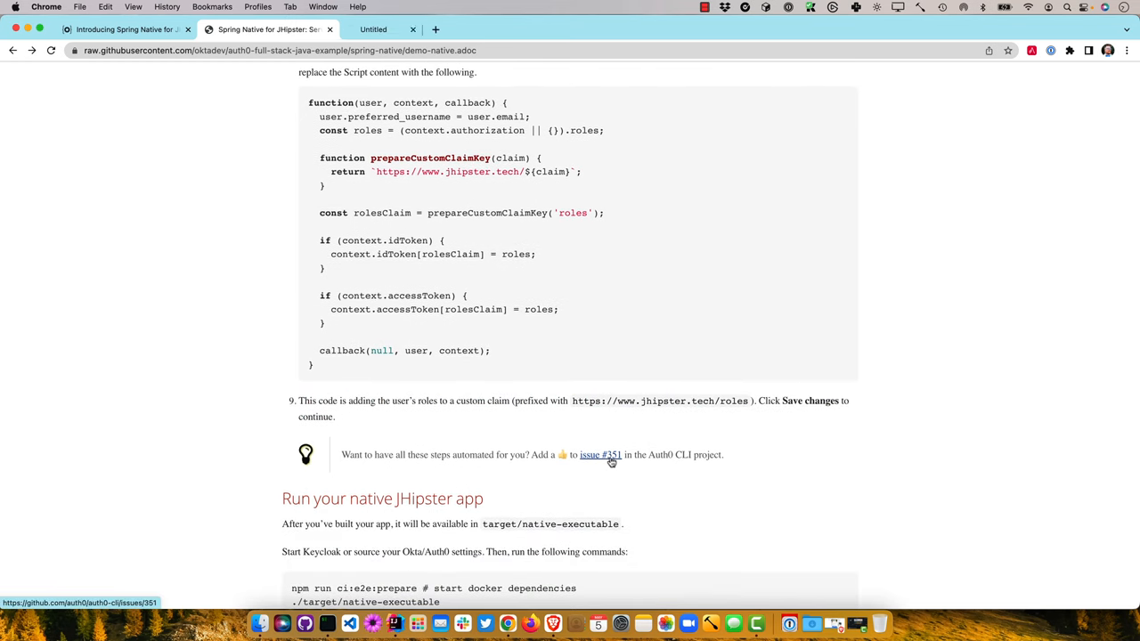
Step: Open auth0-cli issue #351, Add support for JHipster, and read its configuration steps
left_click(600, 454)
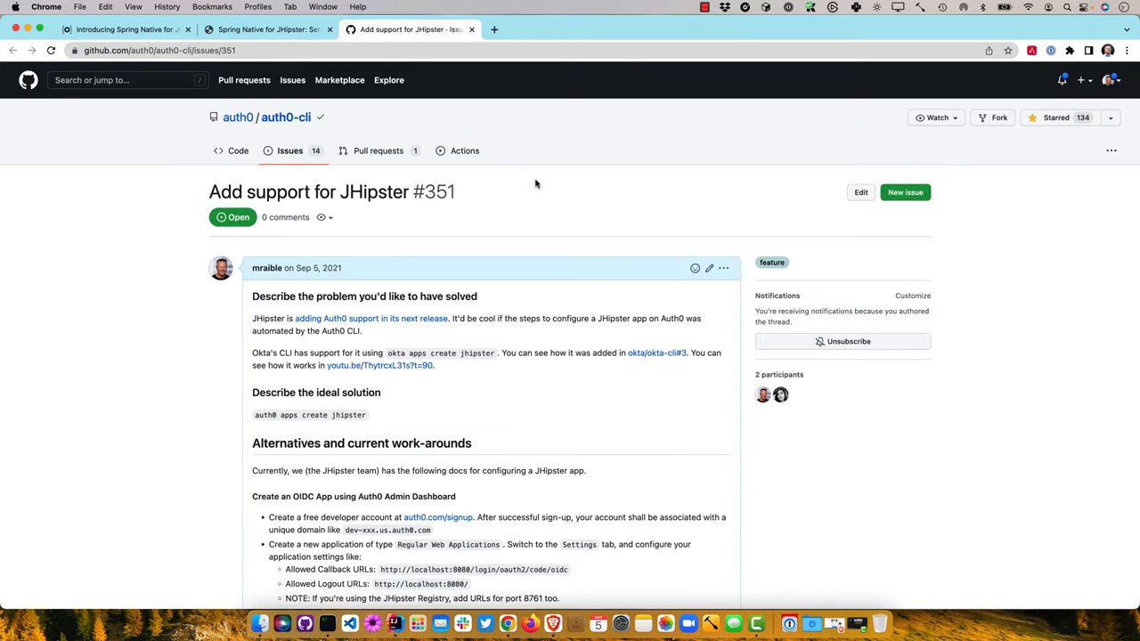
scroll("down", 3)
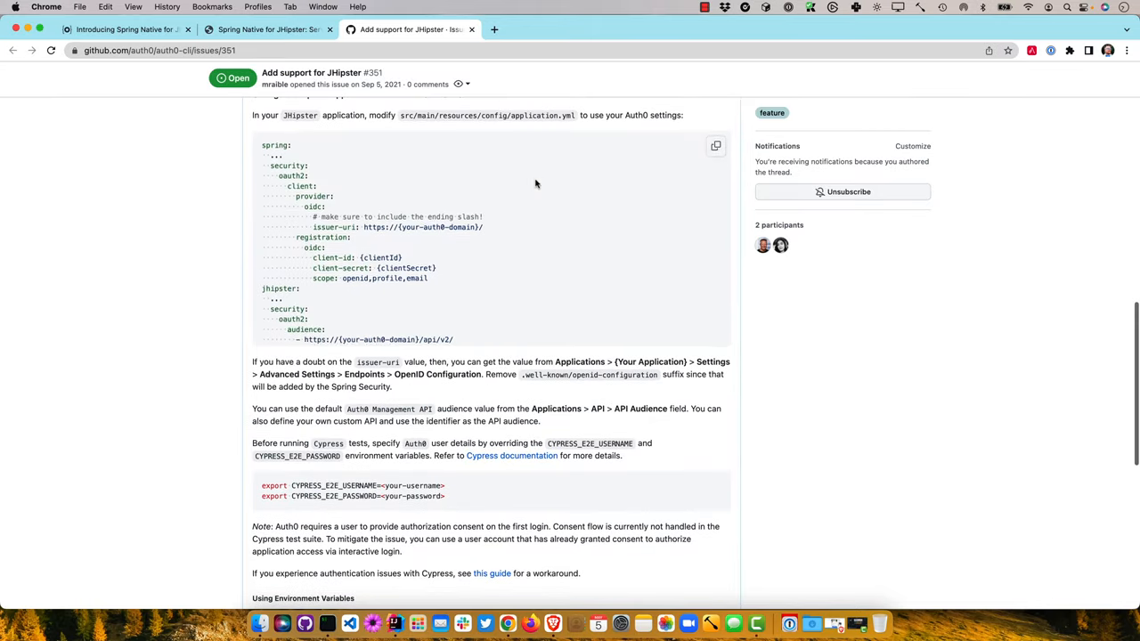
scroll("down", 3)
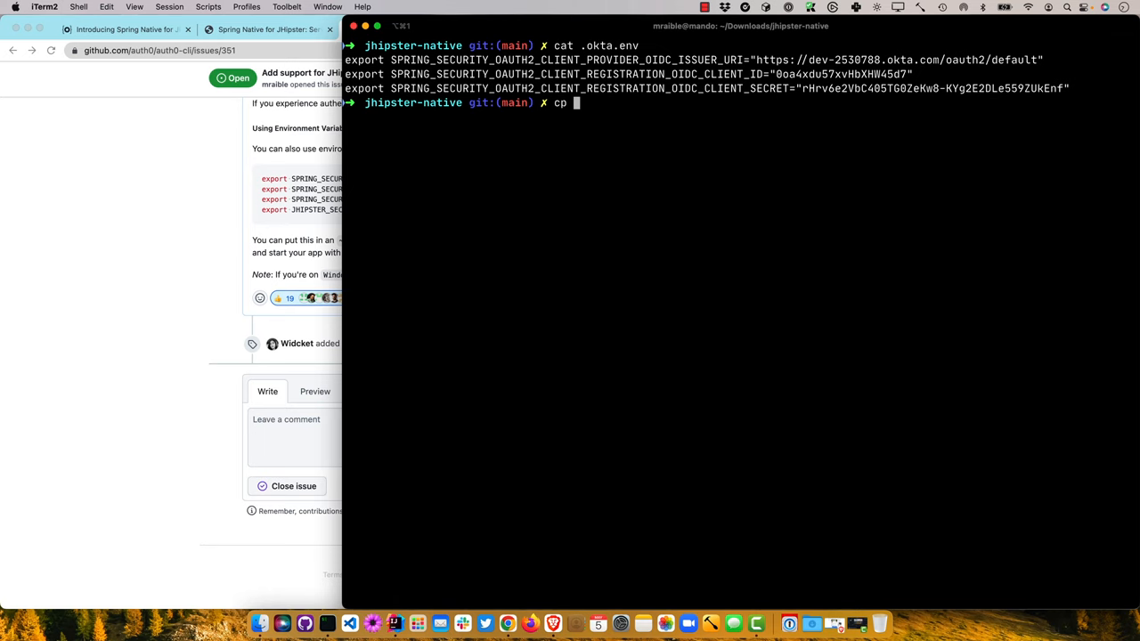
Step: Run cp ~/dev/auth0-full-stack-java-example/.auth0.env . to copy the Auth0 env file
type("~/dev/")
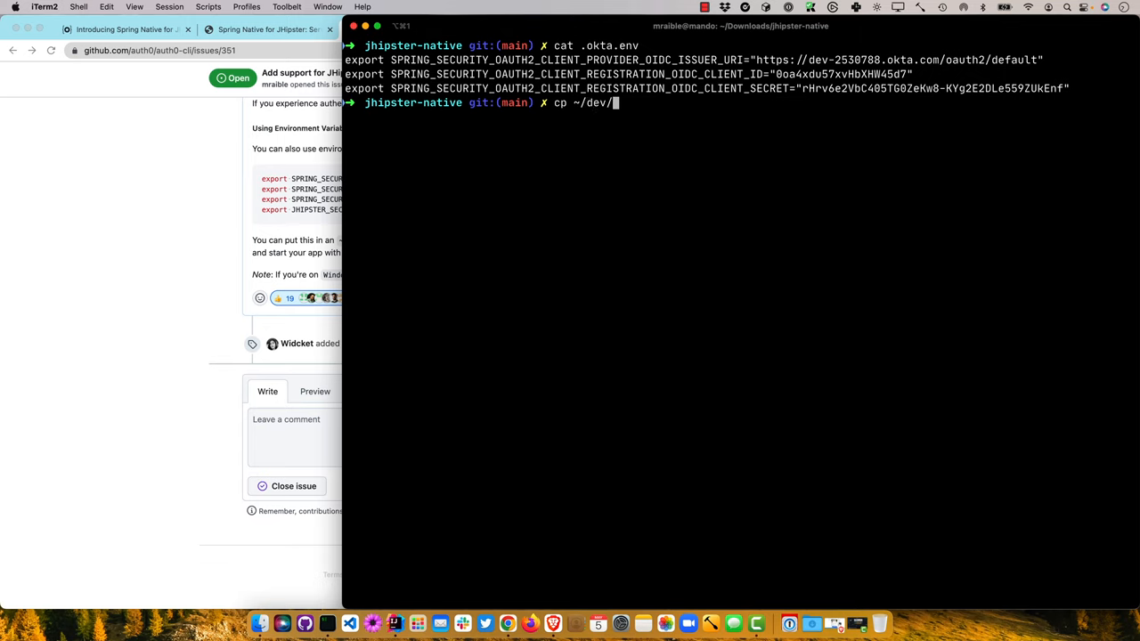
type("auth0-full-stack-java-example/.auth0.env")
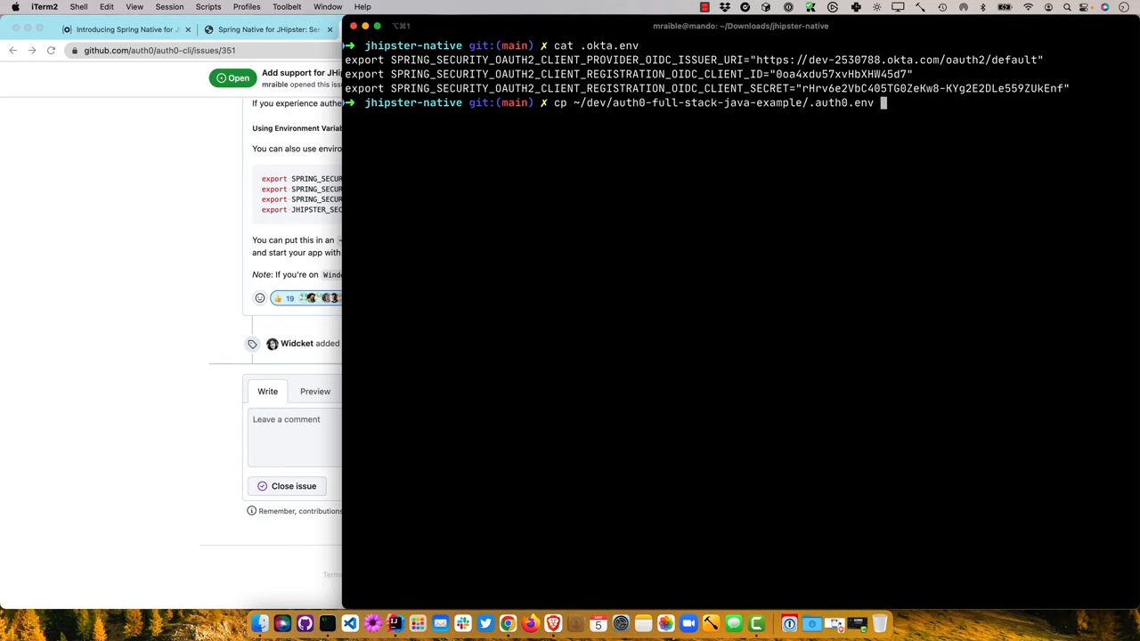
type("s")
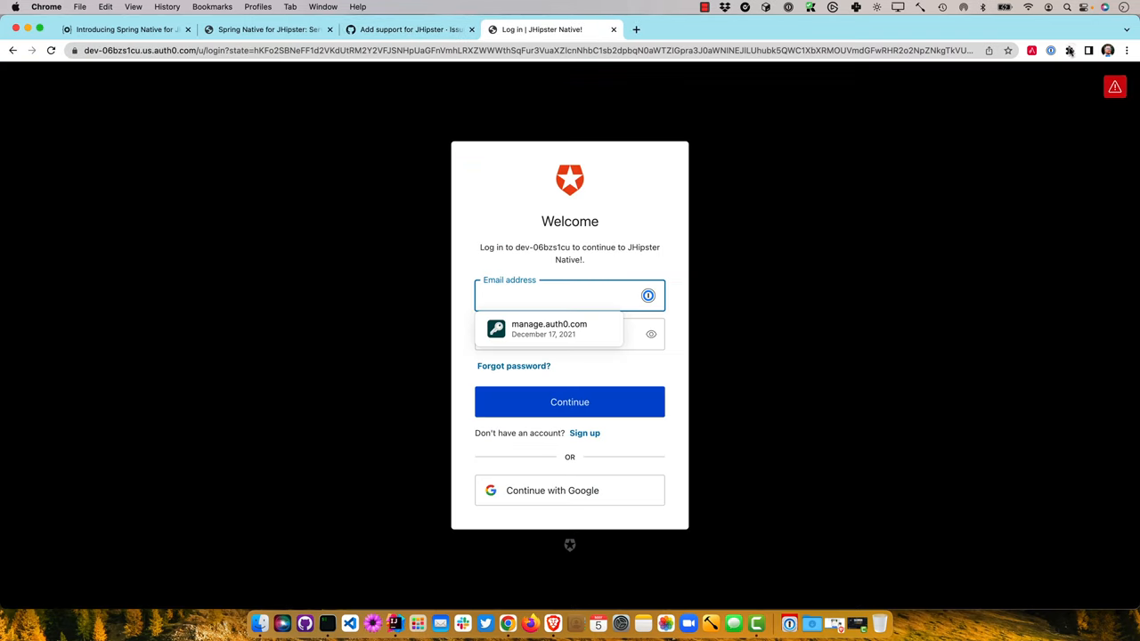
Step: Autofill the saved Auth0 login from 1Password, reach Flickr2 Photos, then close that tab
left_click(1050, 50)
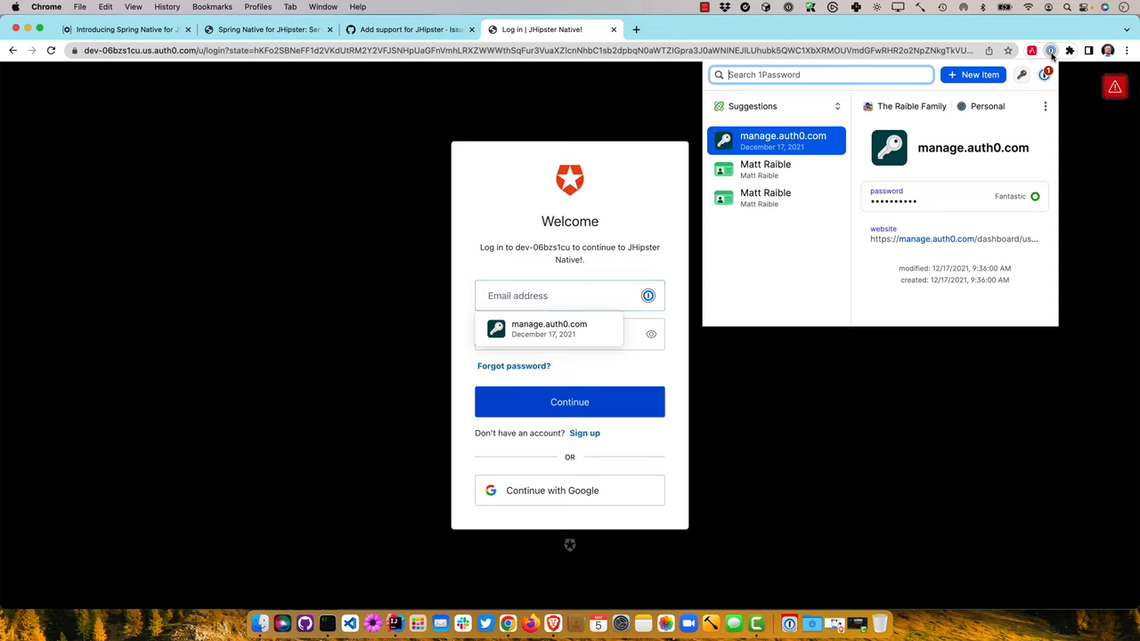
type("auth0")
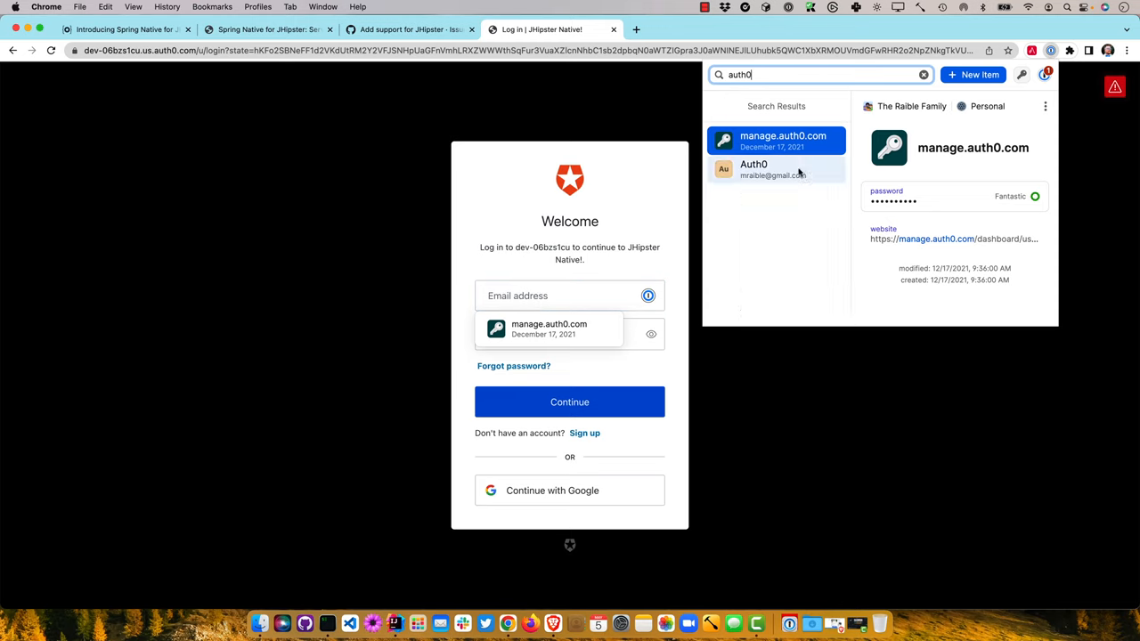
left_click(753, 169)
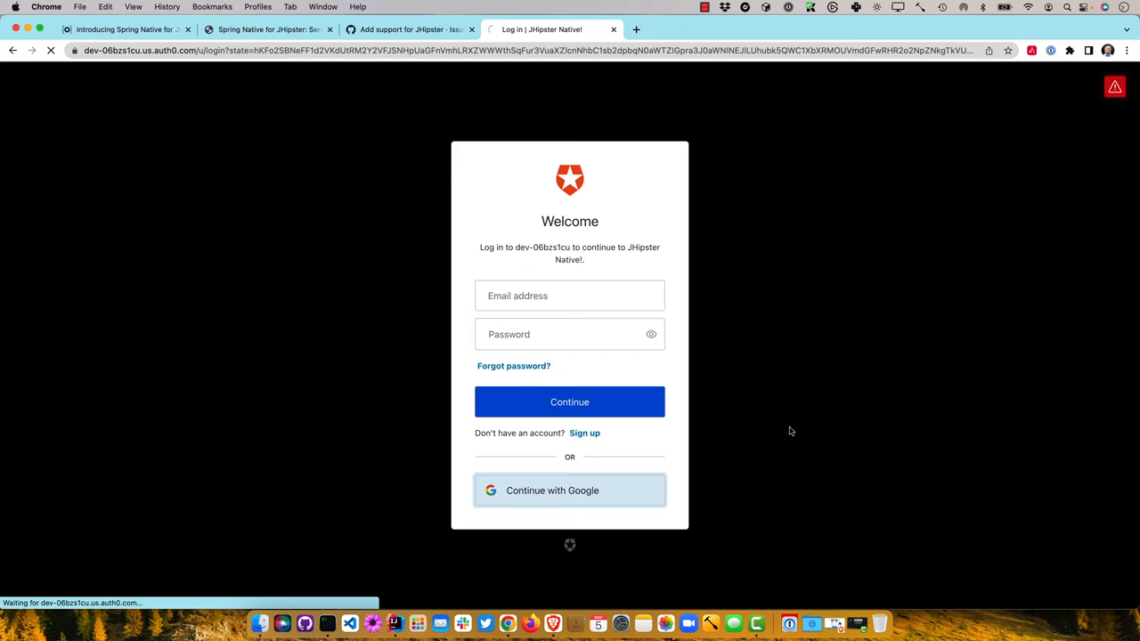
left_click(570, 489)
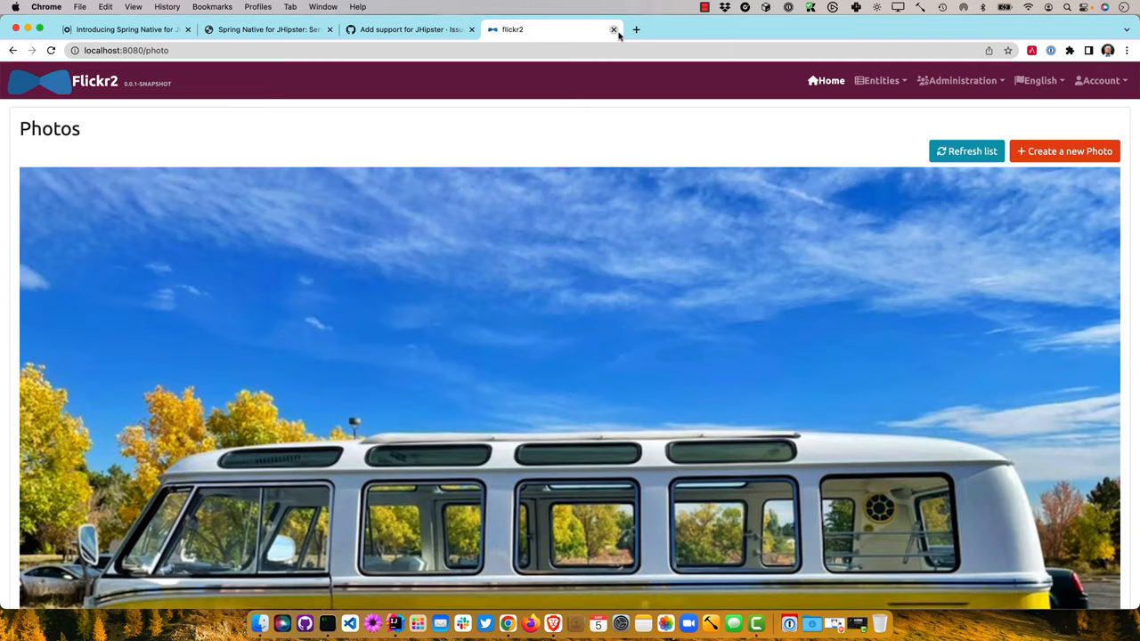
left_click(613, 29)
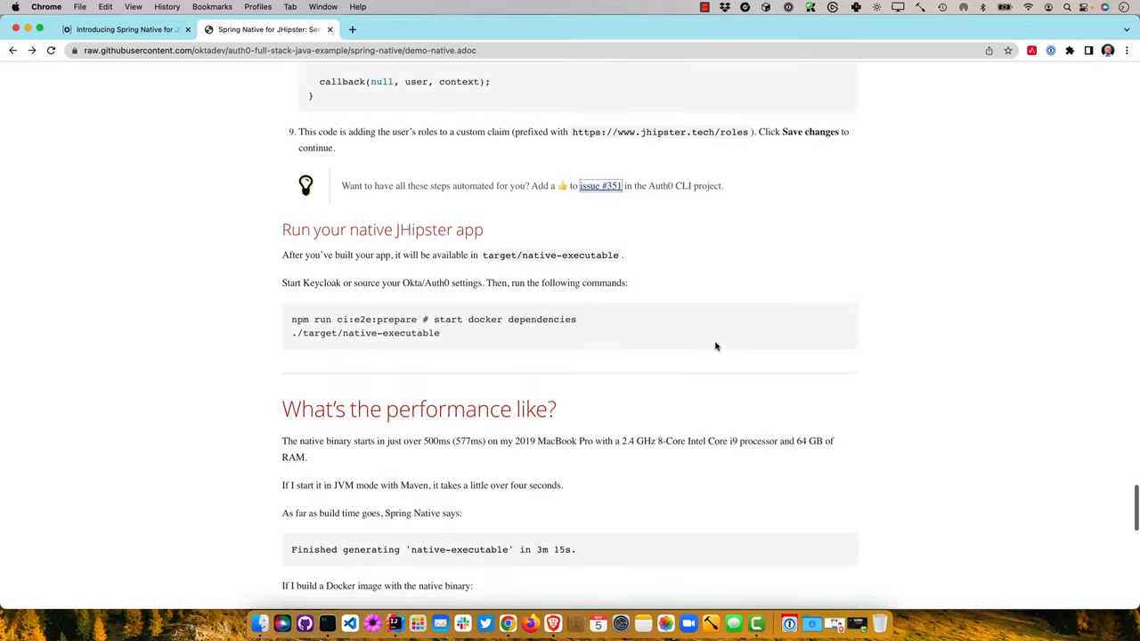
Step: Reach 'What's the performance like?' and highlight the 'in 3m 15s.' build time
scroll("down", 3)
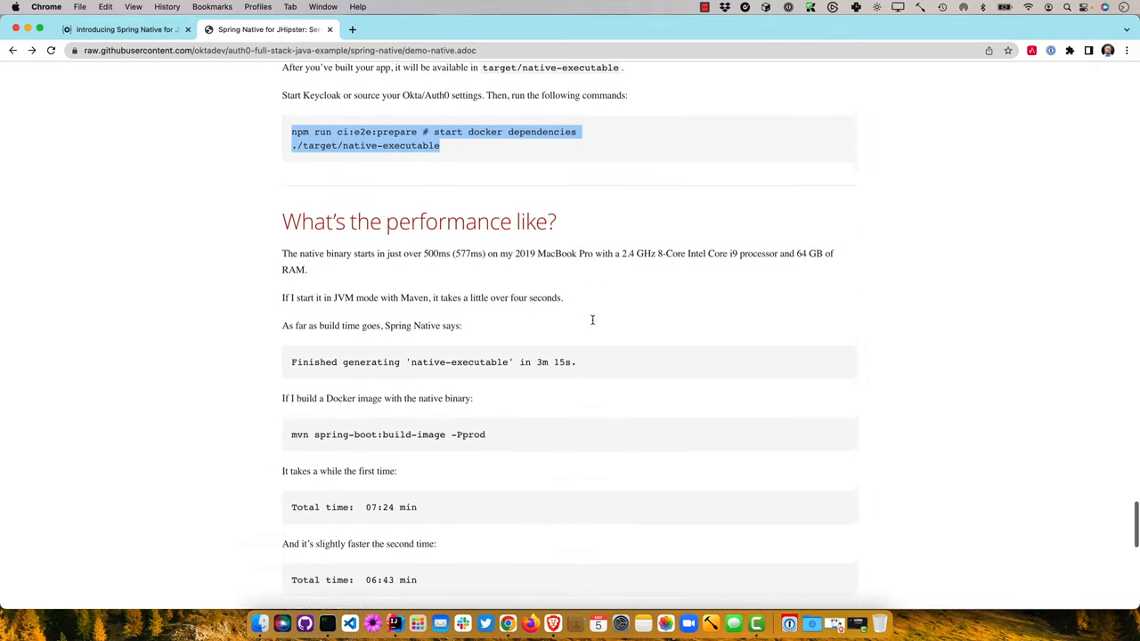
scroll("down", 3)
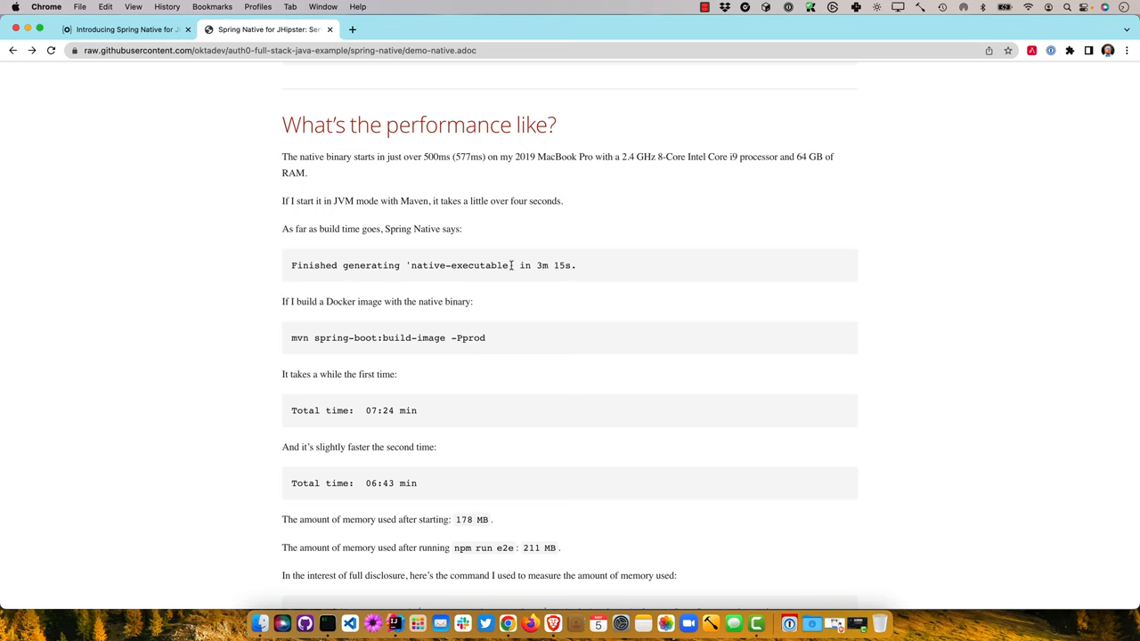
left_click_drag(517, 264, 577, 264)
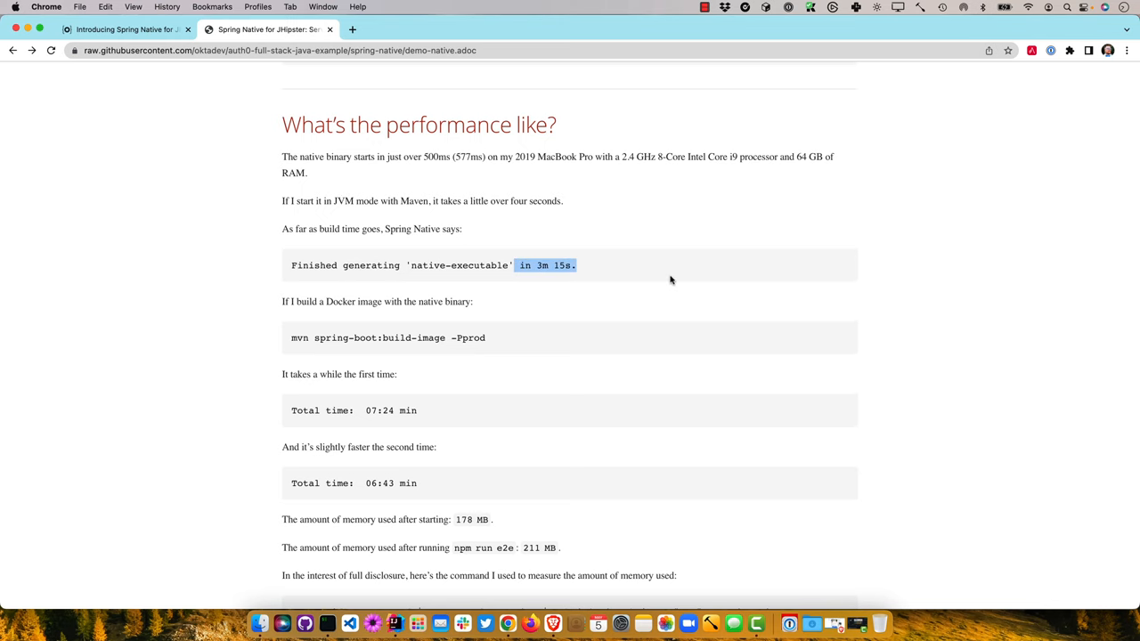
Step: Continue to the memory ps command and highlight the word 'native' in it
scroll("down", 3)
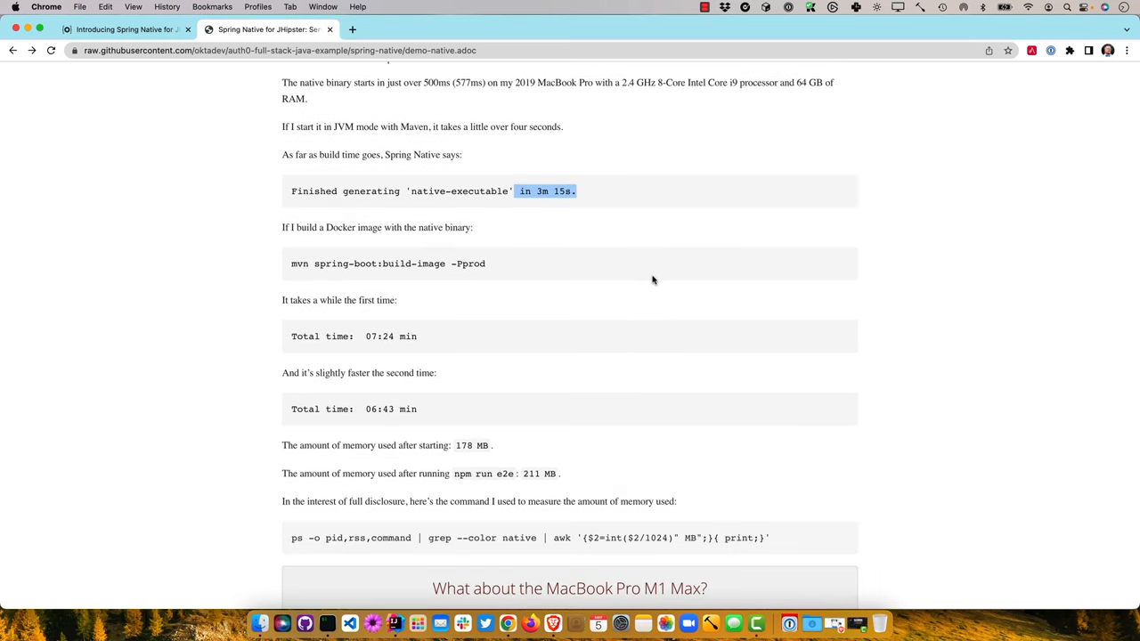
scroll("down", 3)
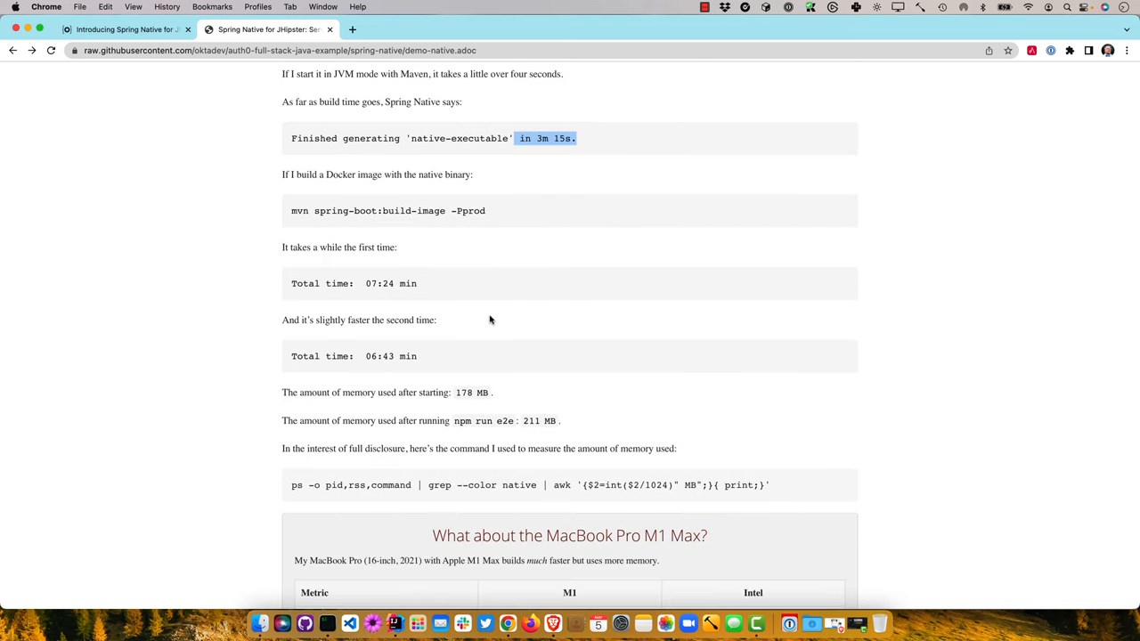
scroll("down", 3)
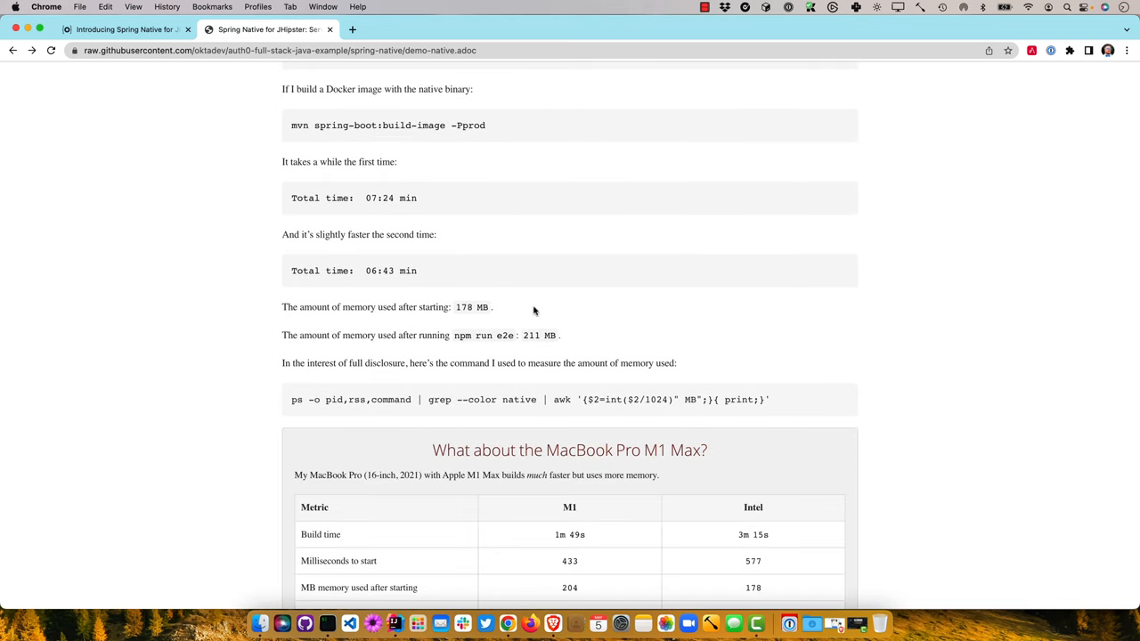
double_click(472, 306)
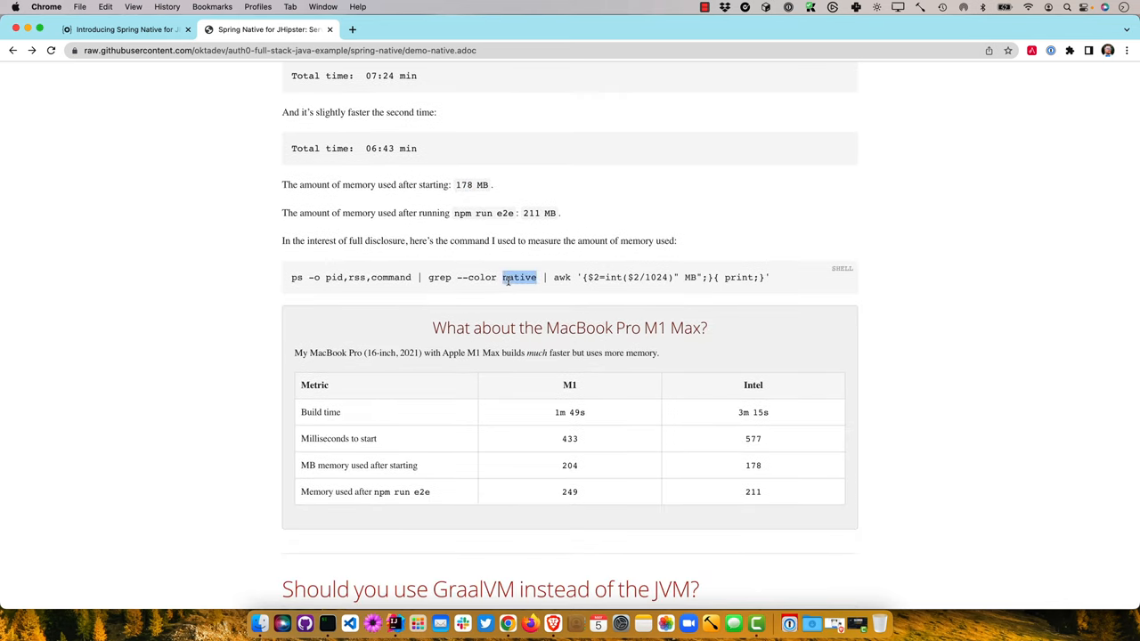
scroll("down", 3)
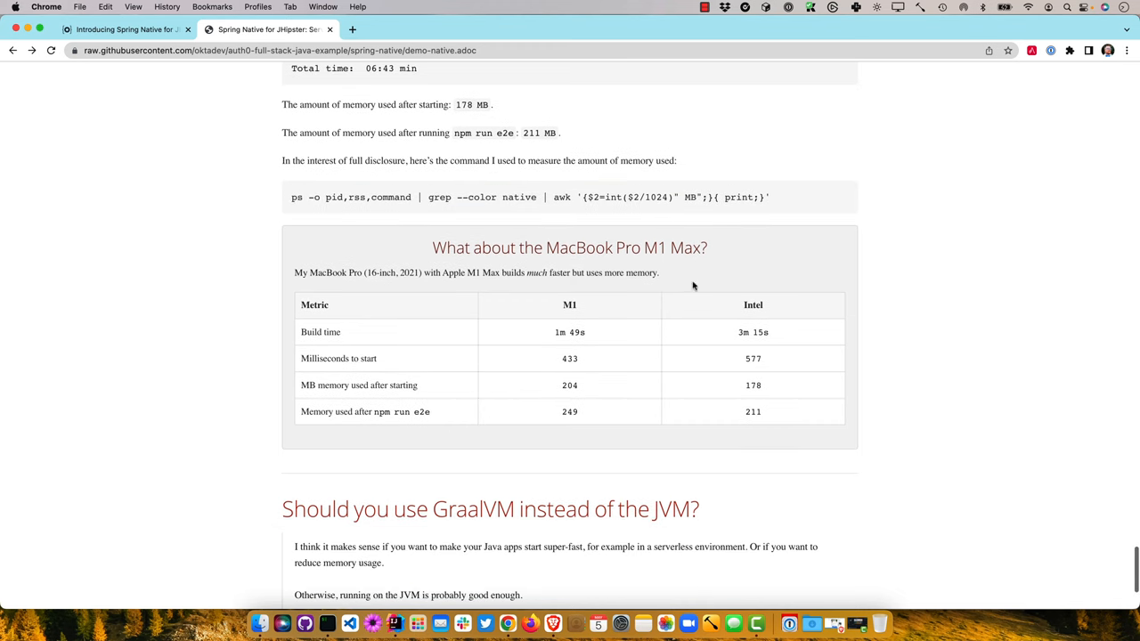
mouse_move(605, 347)
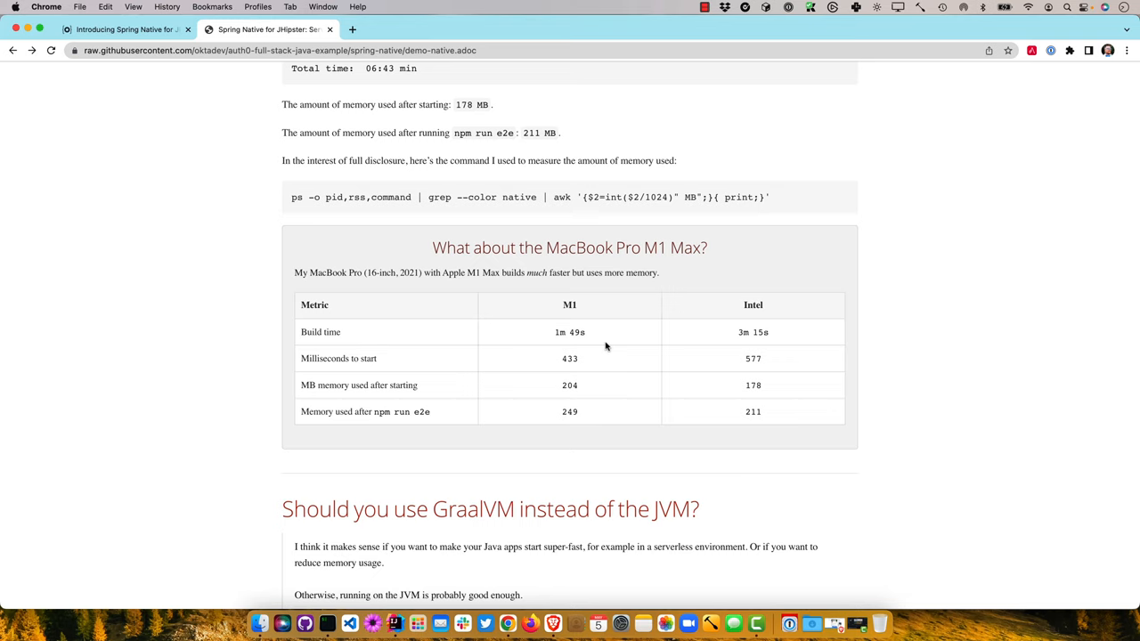
mouse_move(630, 336)
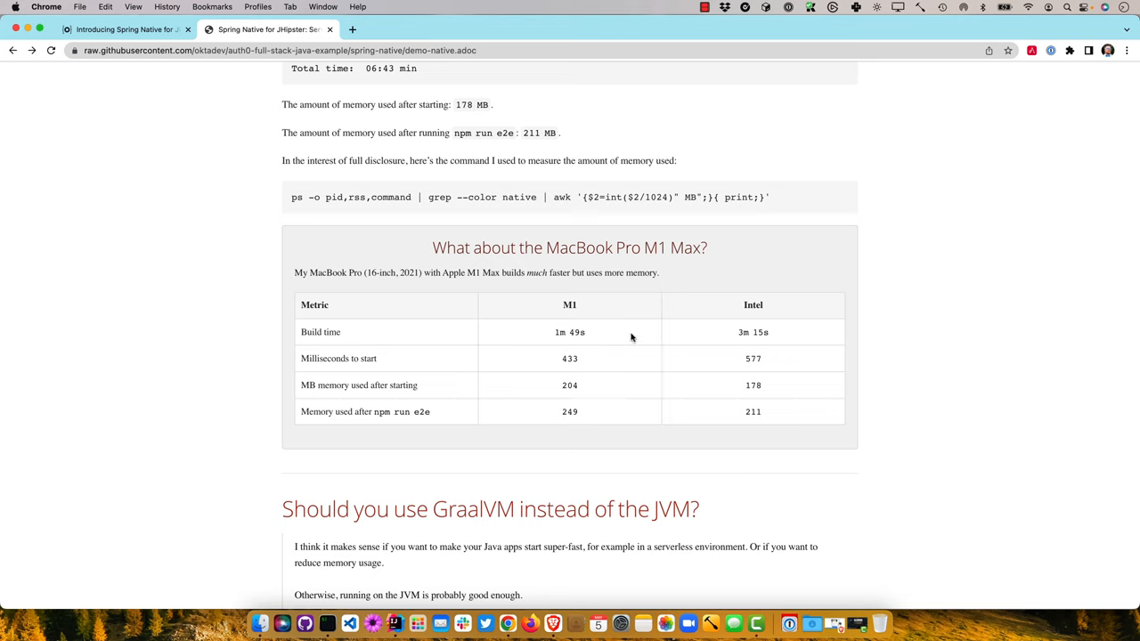
mouse_move(577, 358)
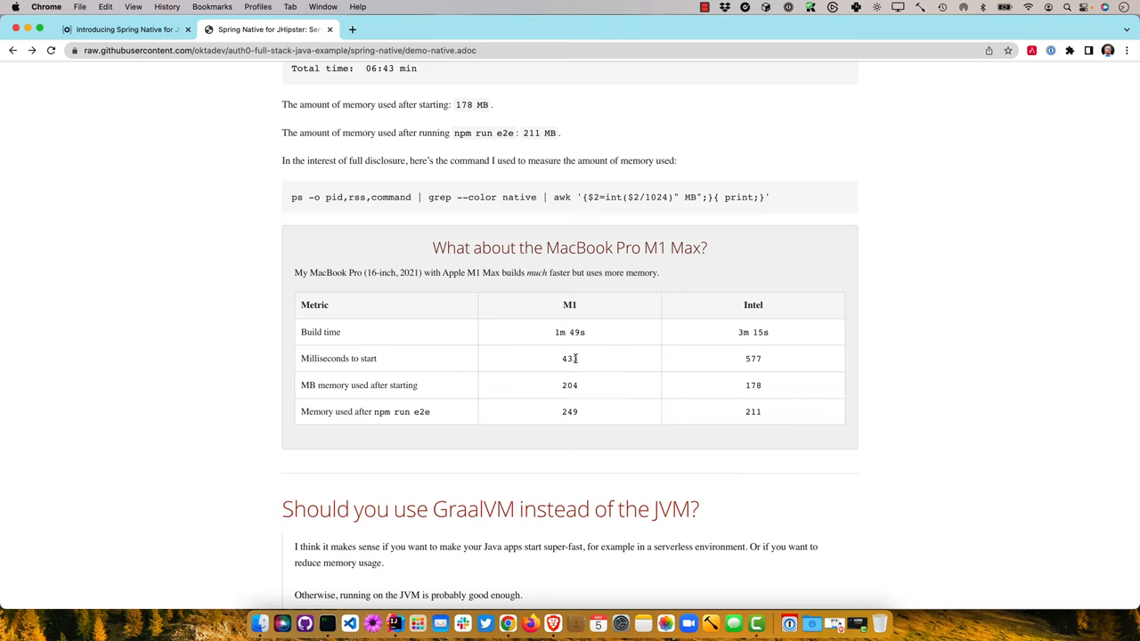
double_click(752, 358)
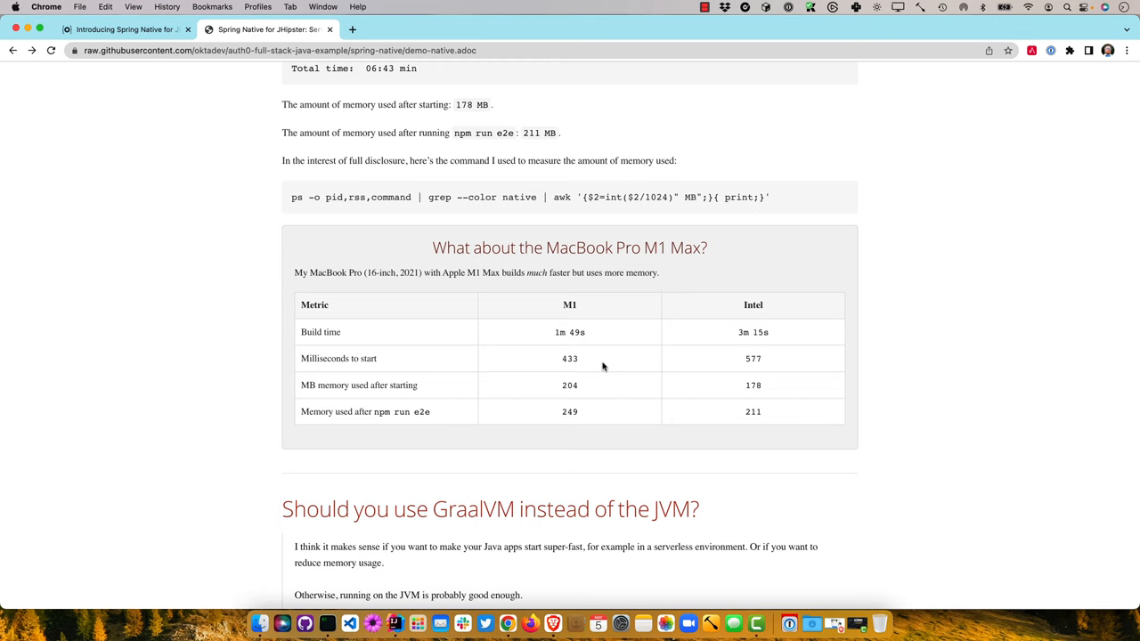
mouse_move(613, 415)
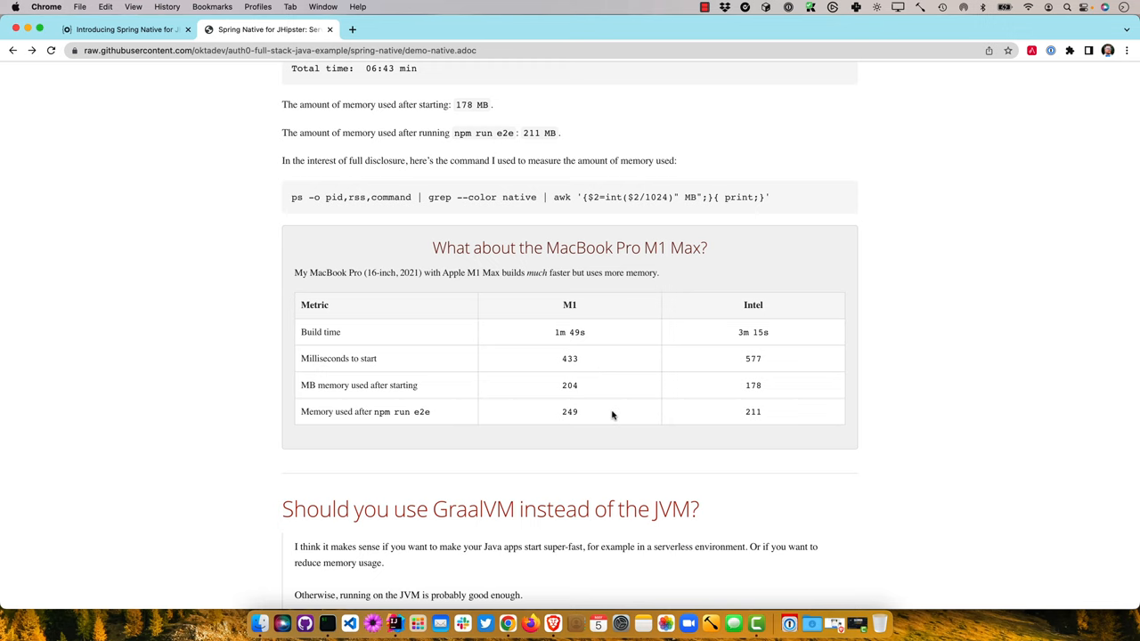
scroll("down", 3)
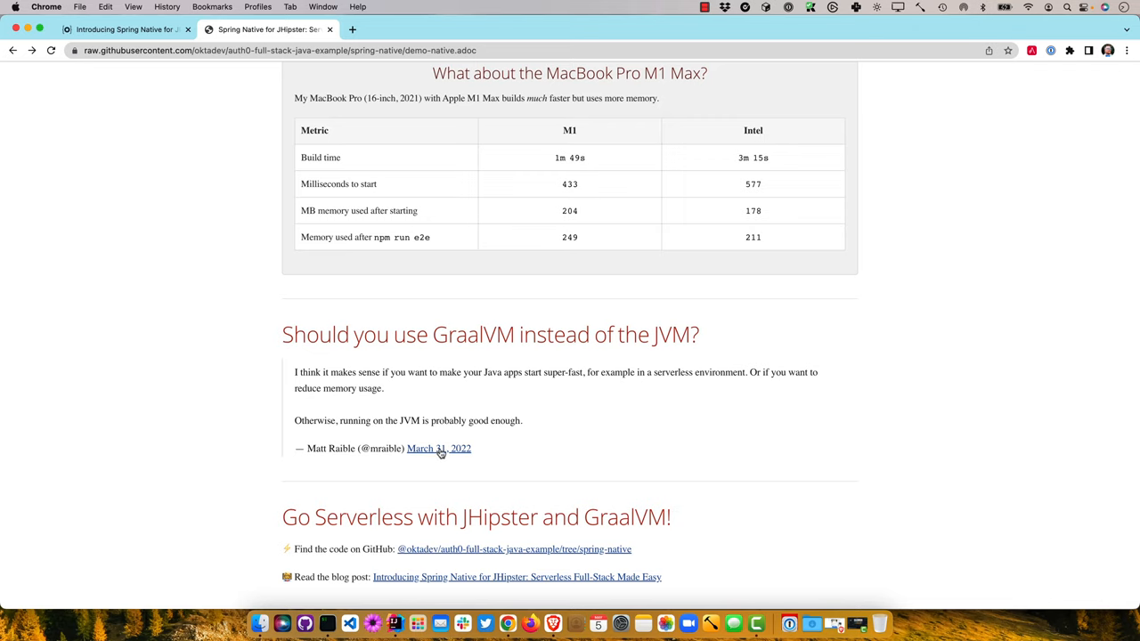
Step: Open the 'March 31, 2022' tweet about when GraalVM makes sense and read it
left_click(438, 449)
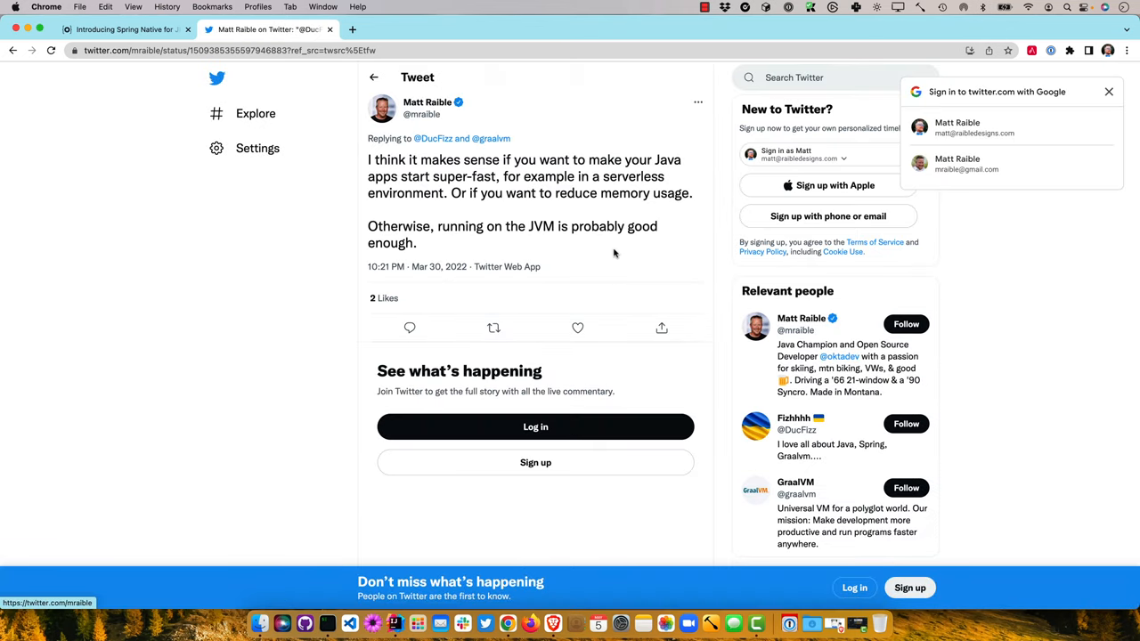
scroll("down", 3)
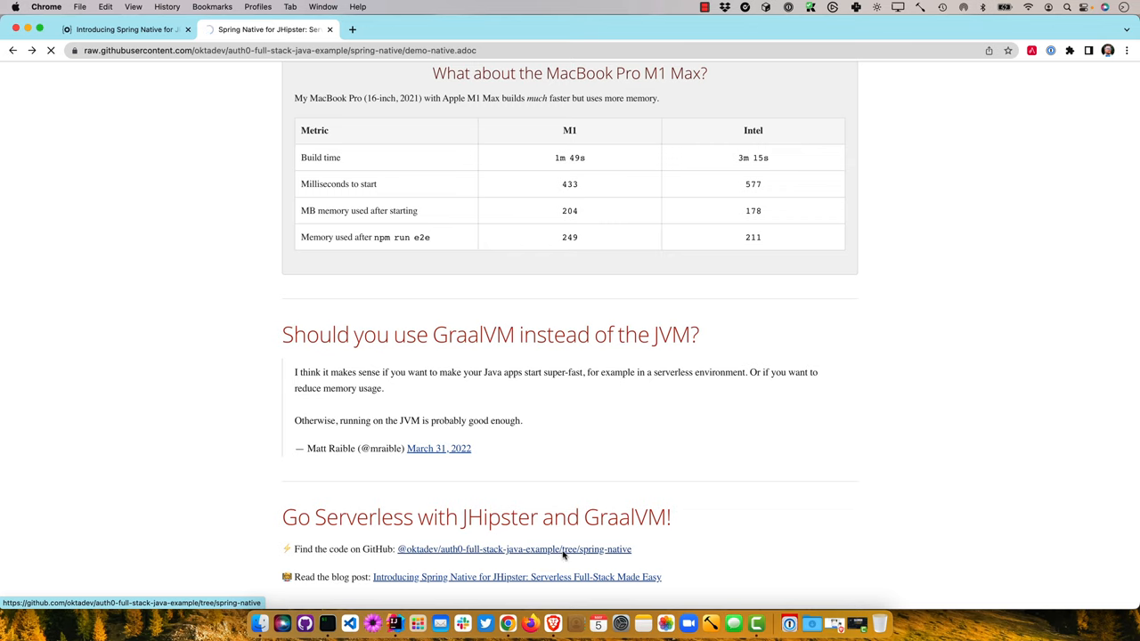
Step: Follow the GitHub link, switch to Brave, and show the OktaDev Twitter profile
left_click(513, 549)
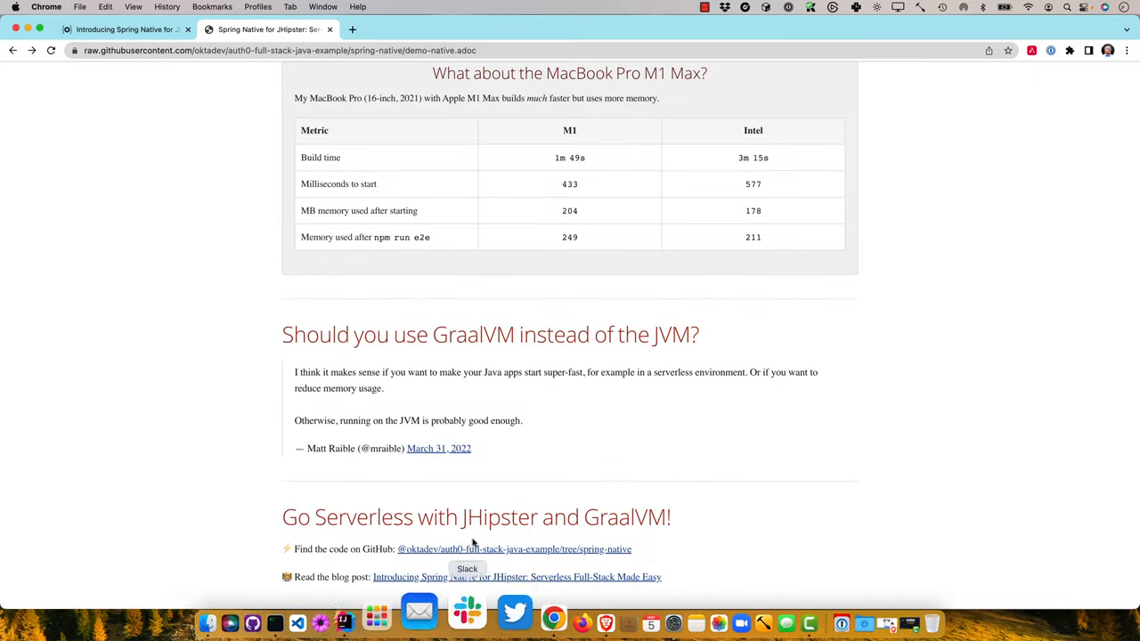
left_click(517, 577)
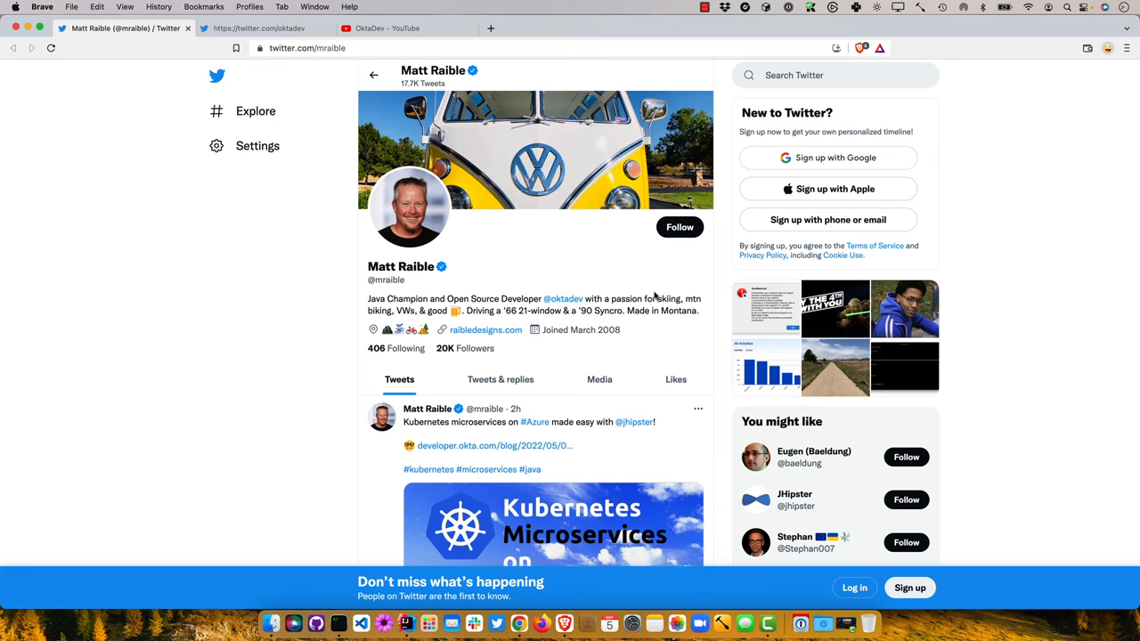
left_click(258, 29)
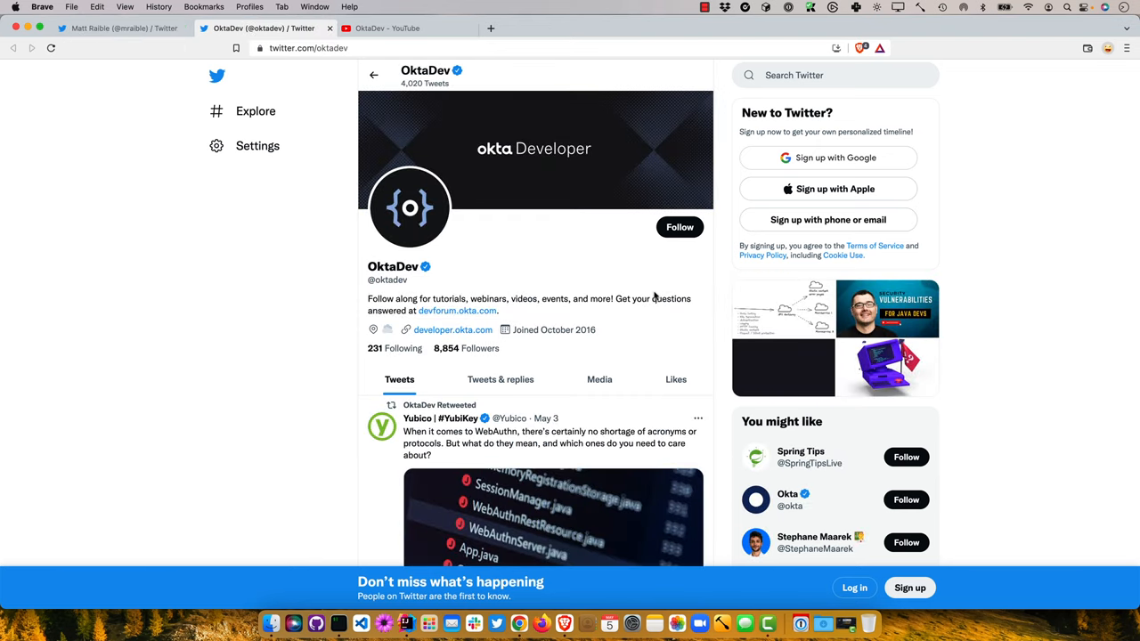